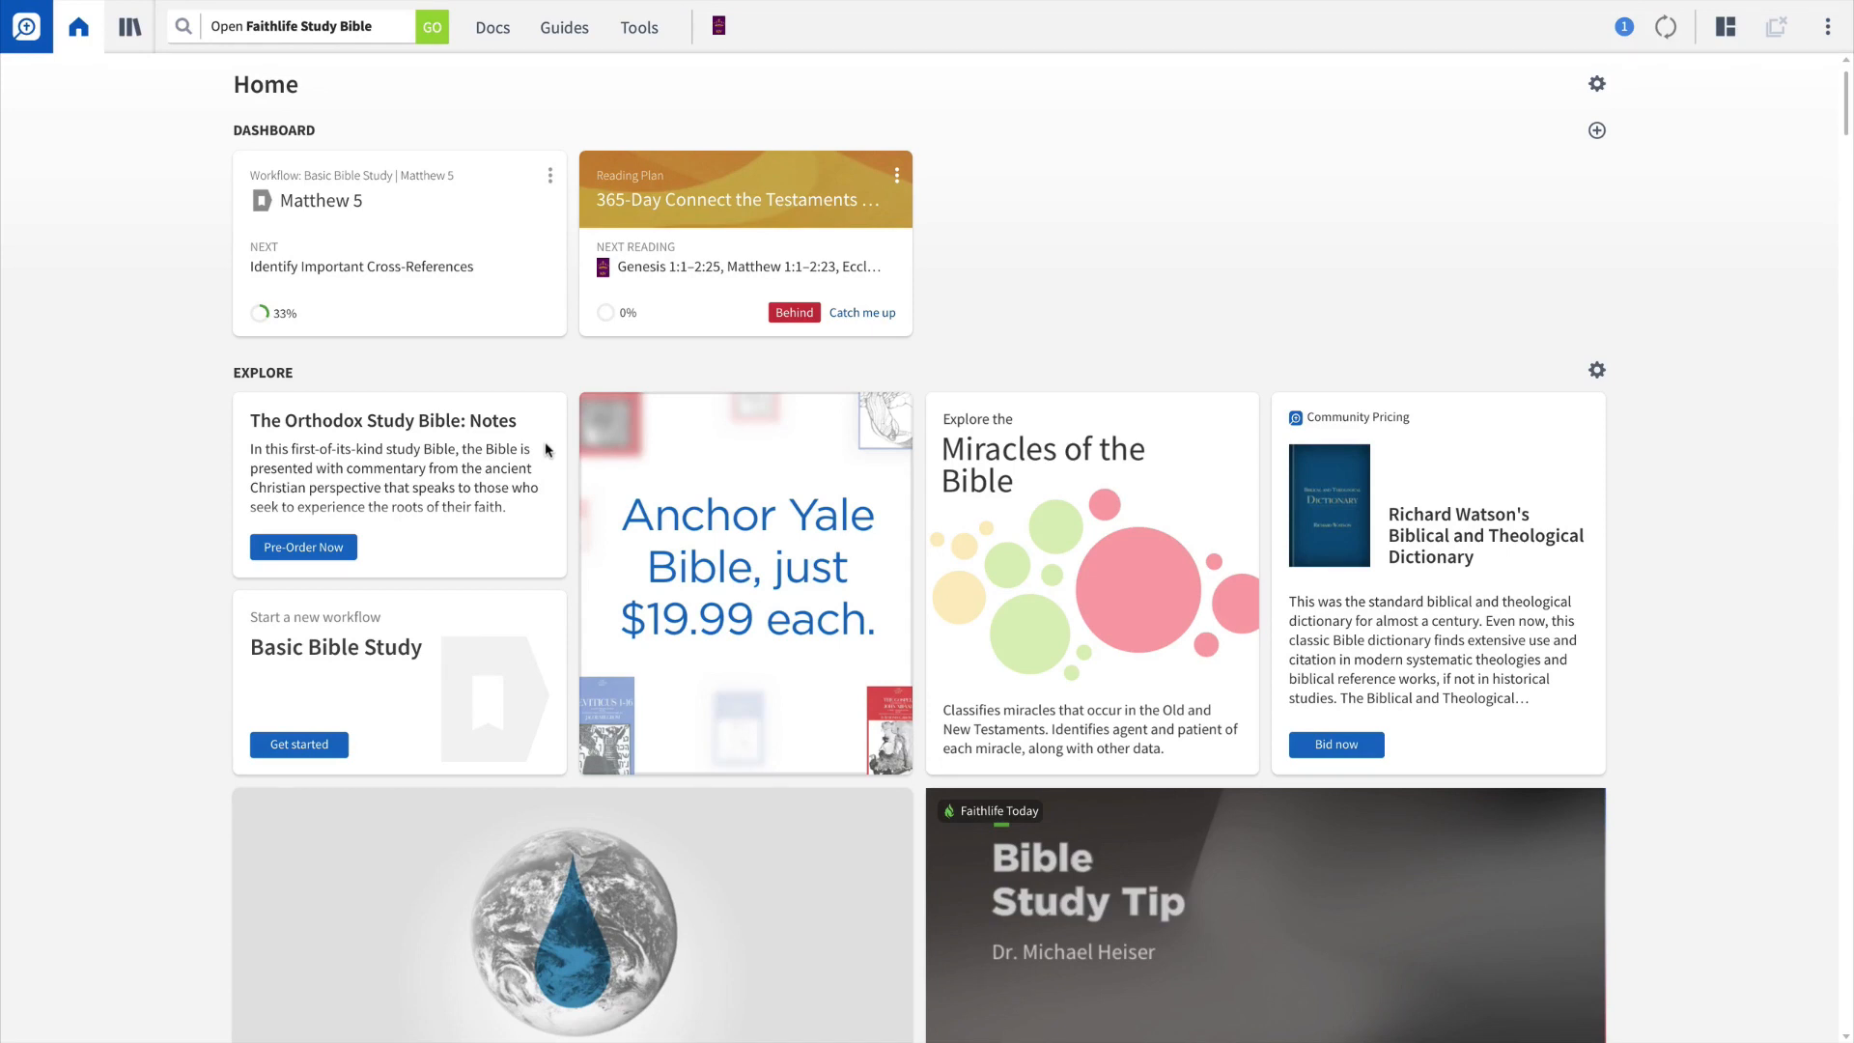
# Open the King James Version at Philippians 1:1 via the command box
pyautogui.scroll(-3)
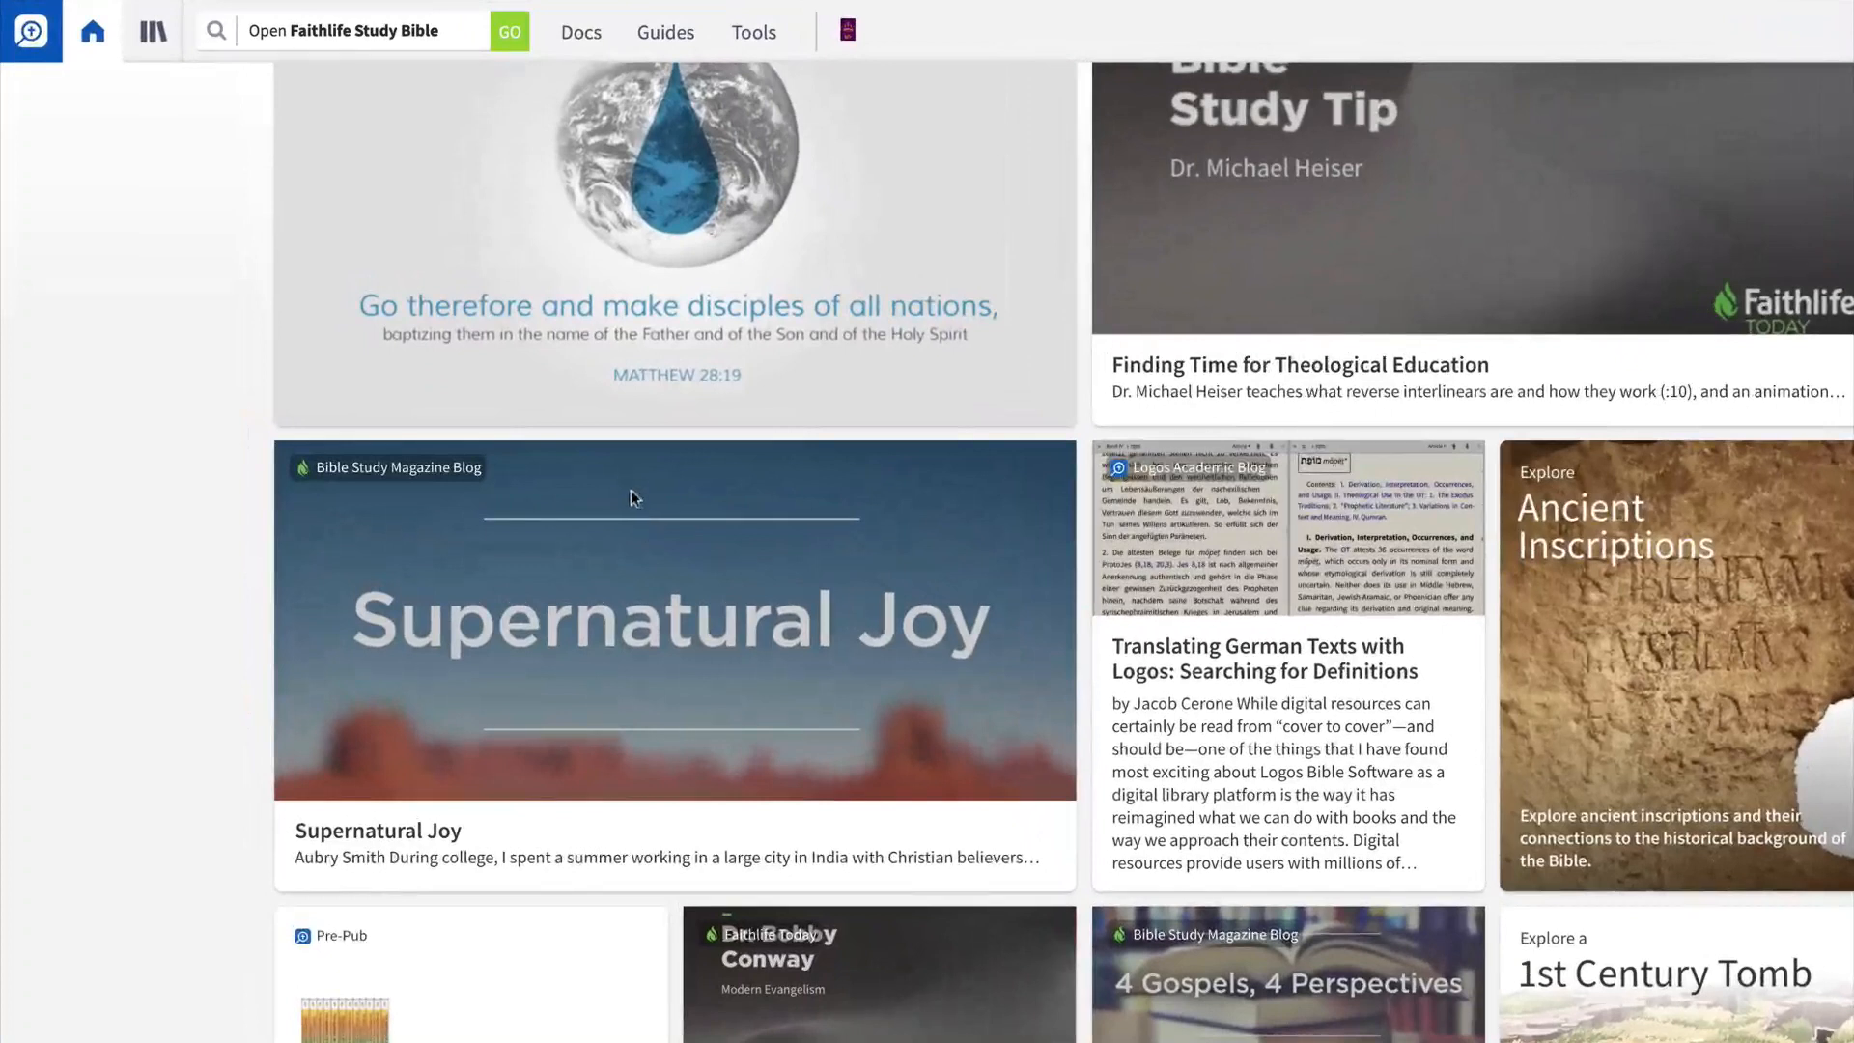
pyautogui.write('FSB')
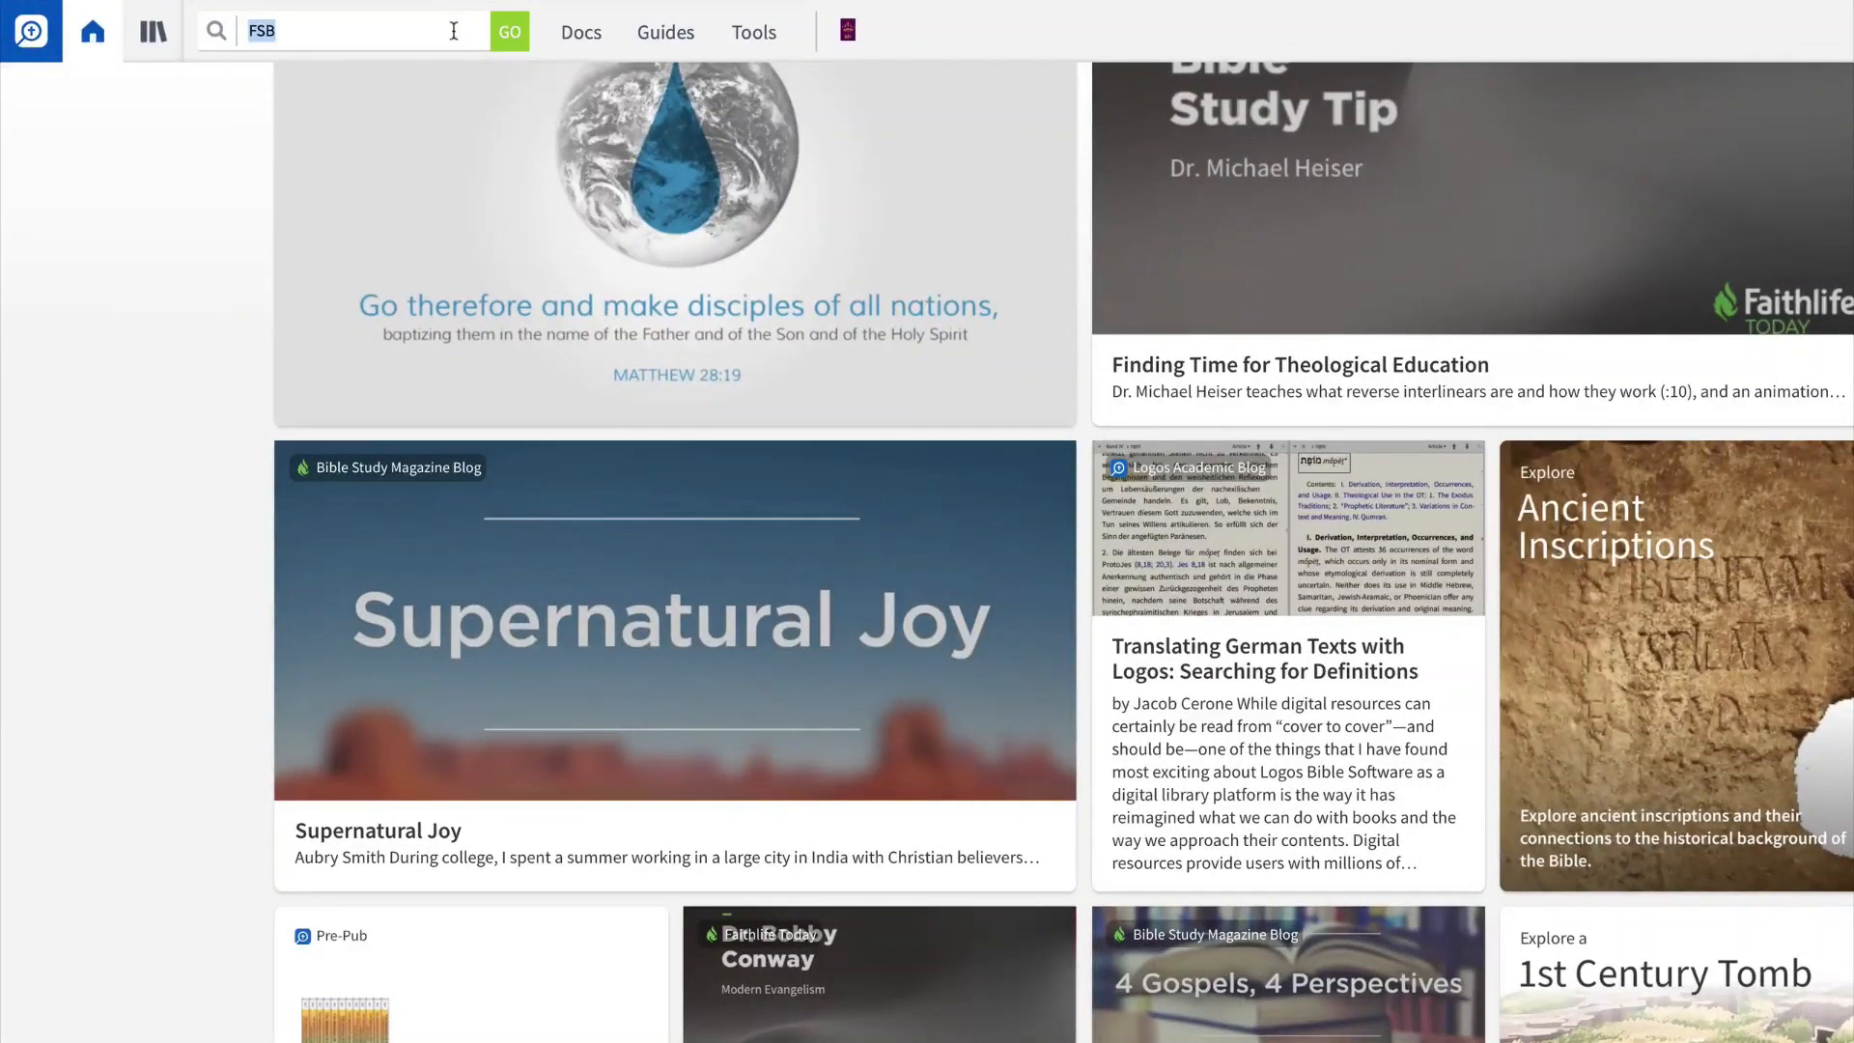
pyautogui.write('open')
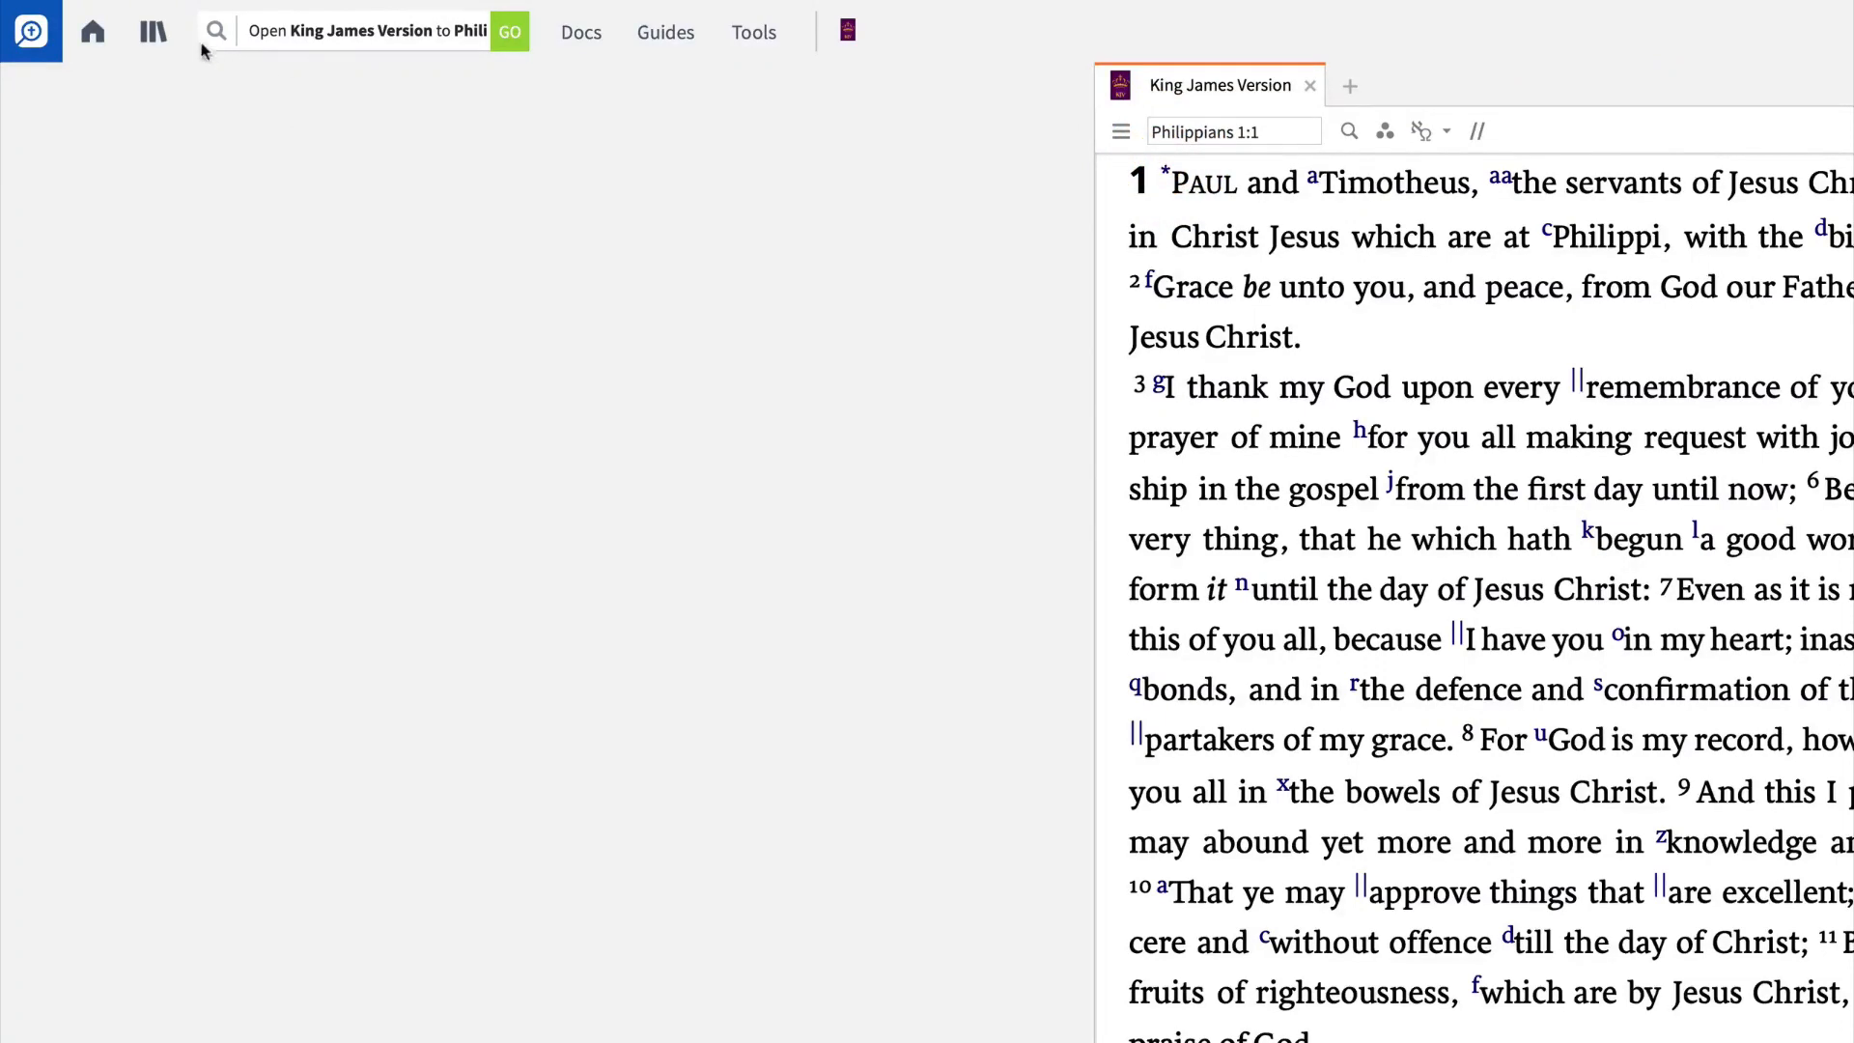
# Browse the Library and open the Faithlife Study Bible at Philippians 1:1 in a left panel
pyautogui.click(151, 33)
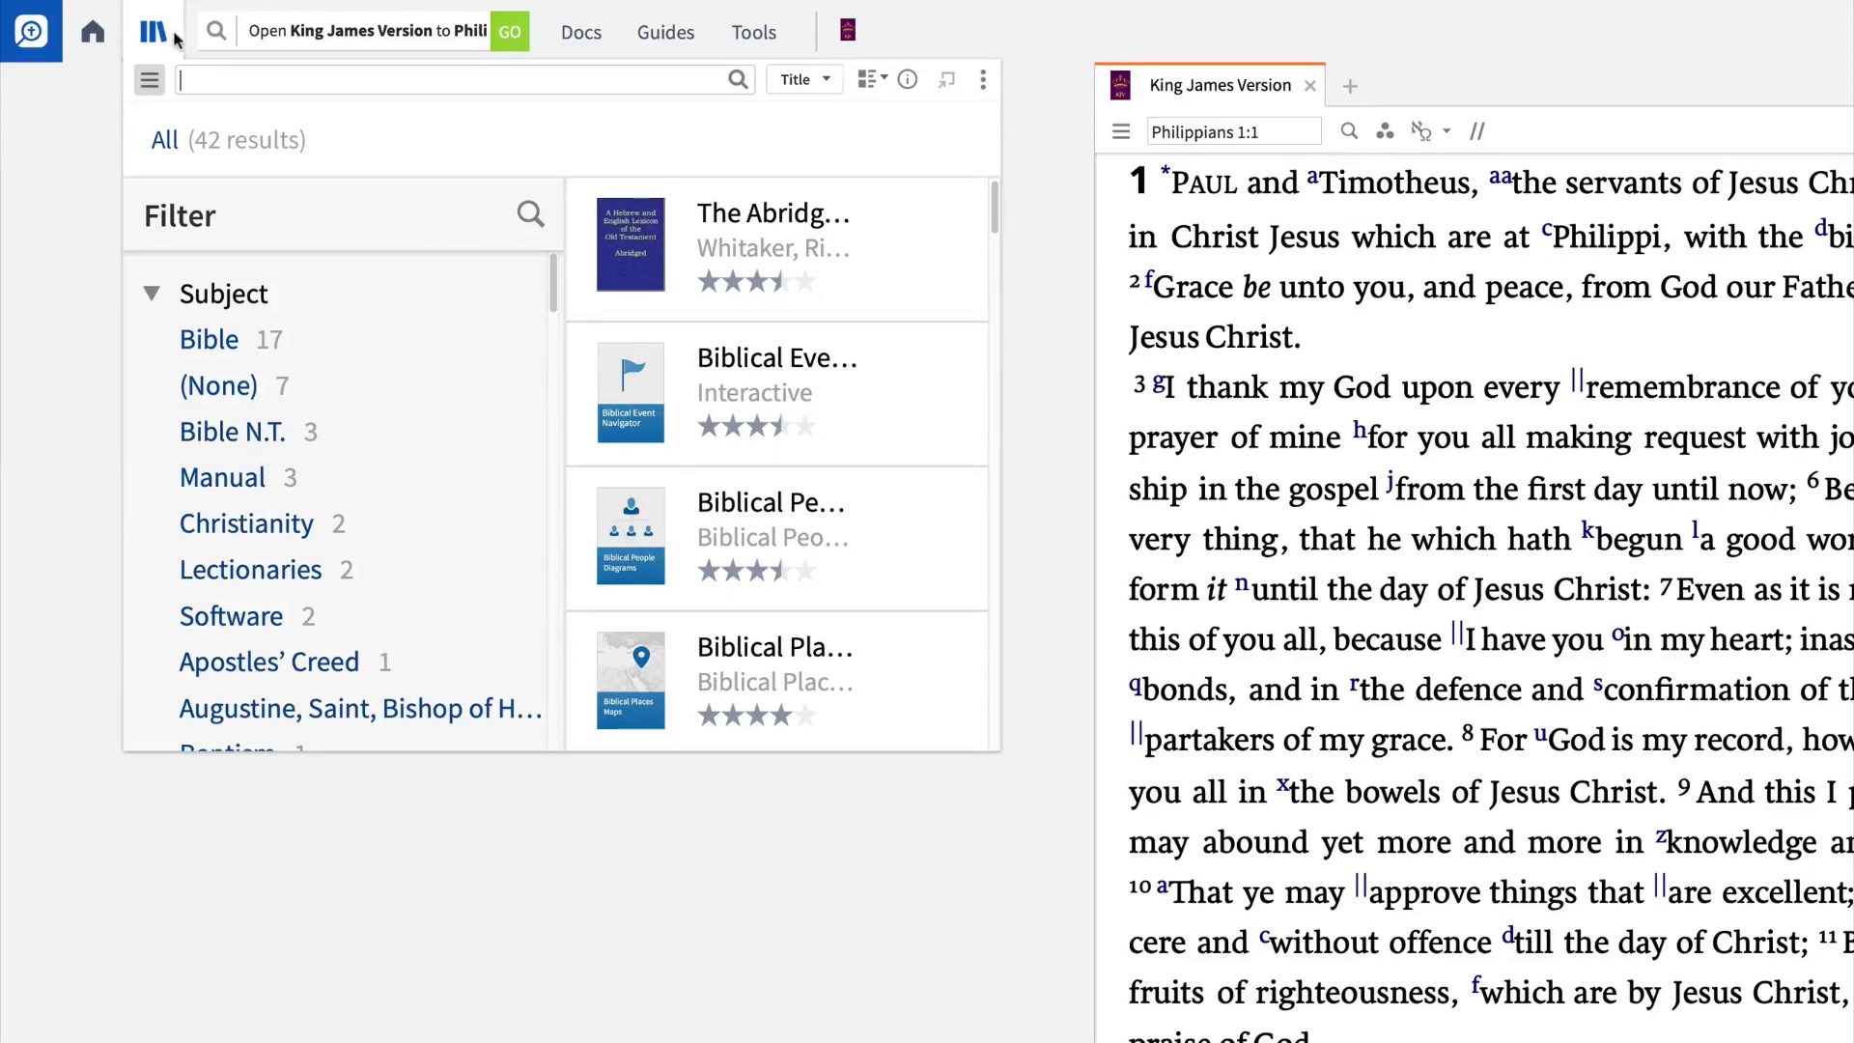
pyautogui.moveTo(376, 360)
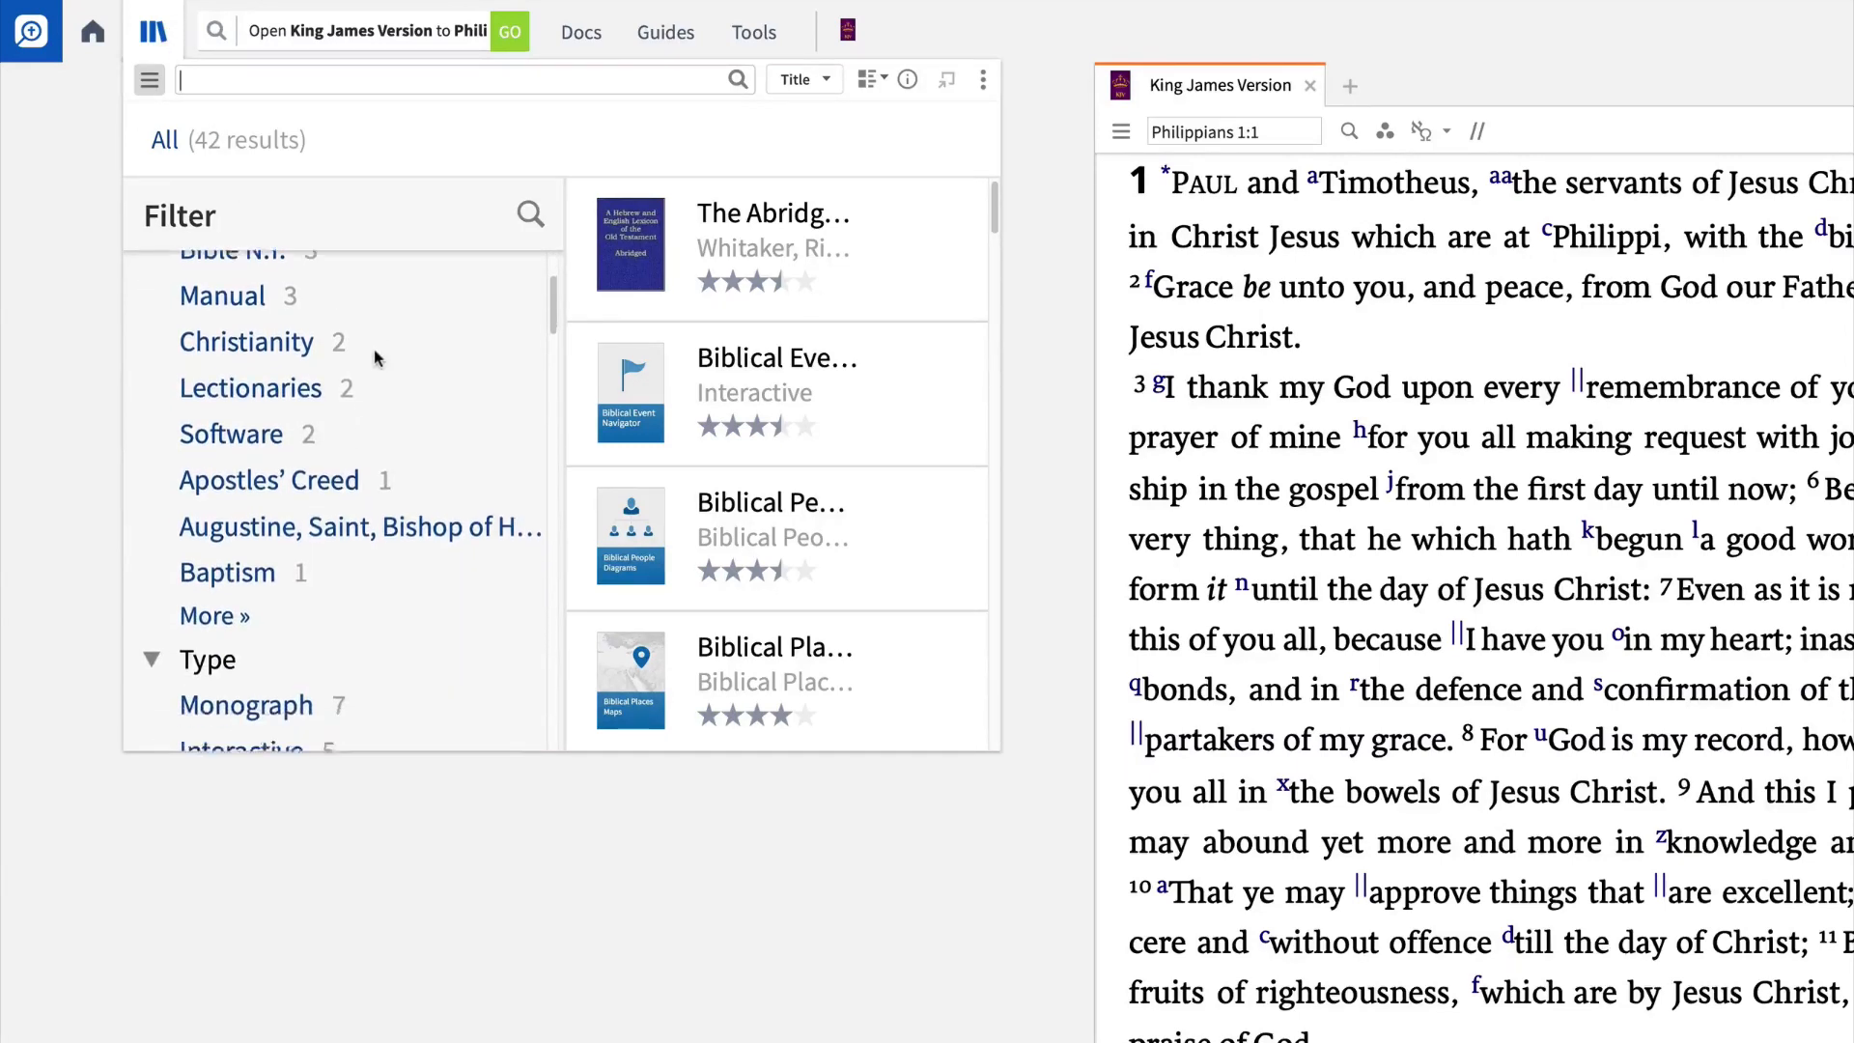
pyautogui.scroll(-3)
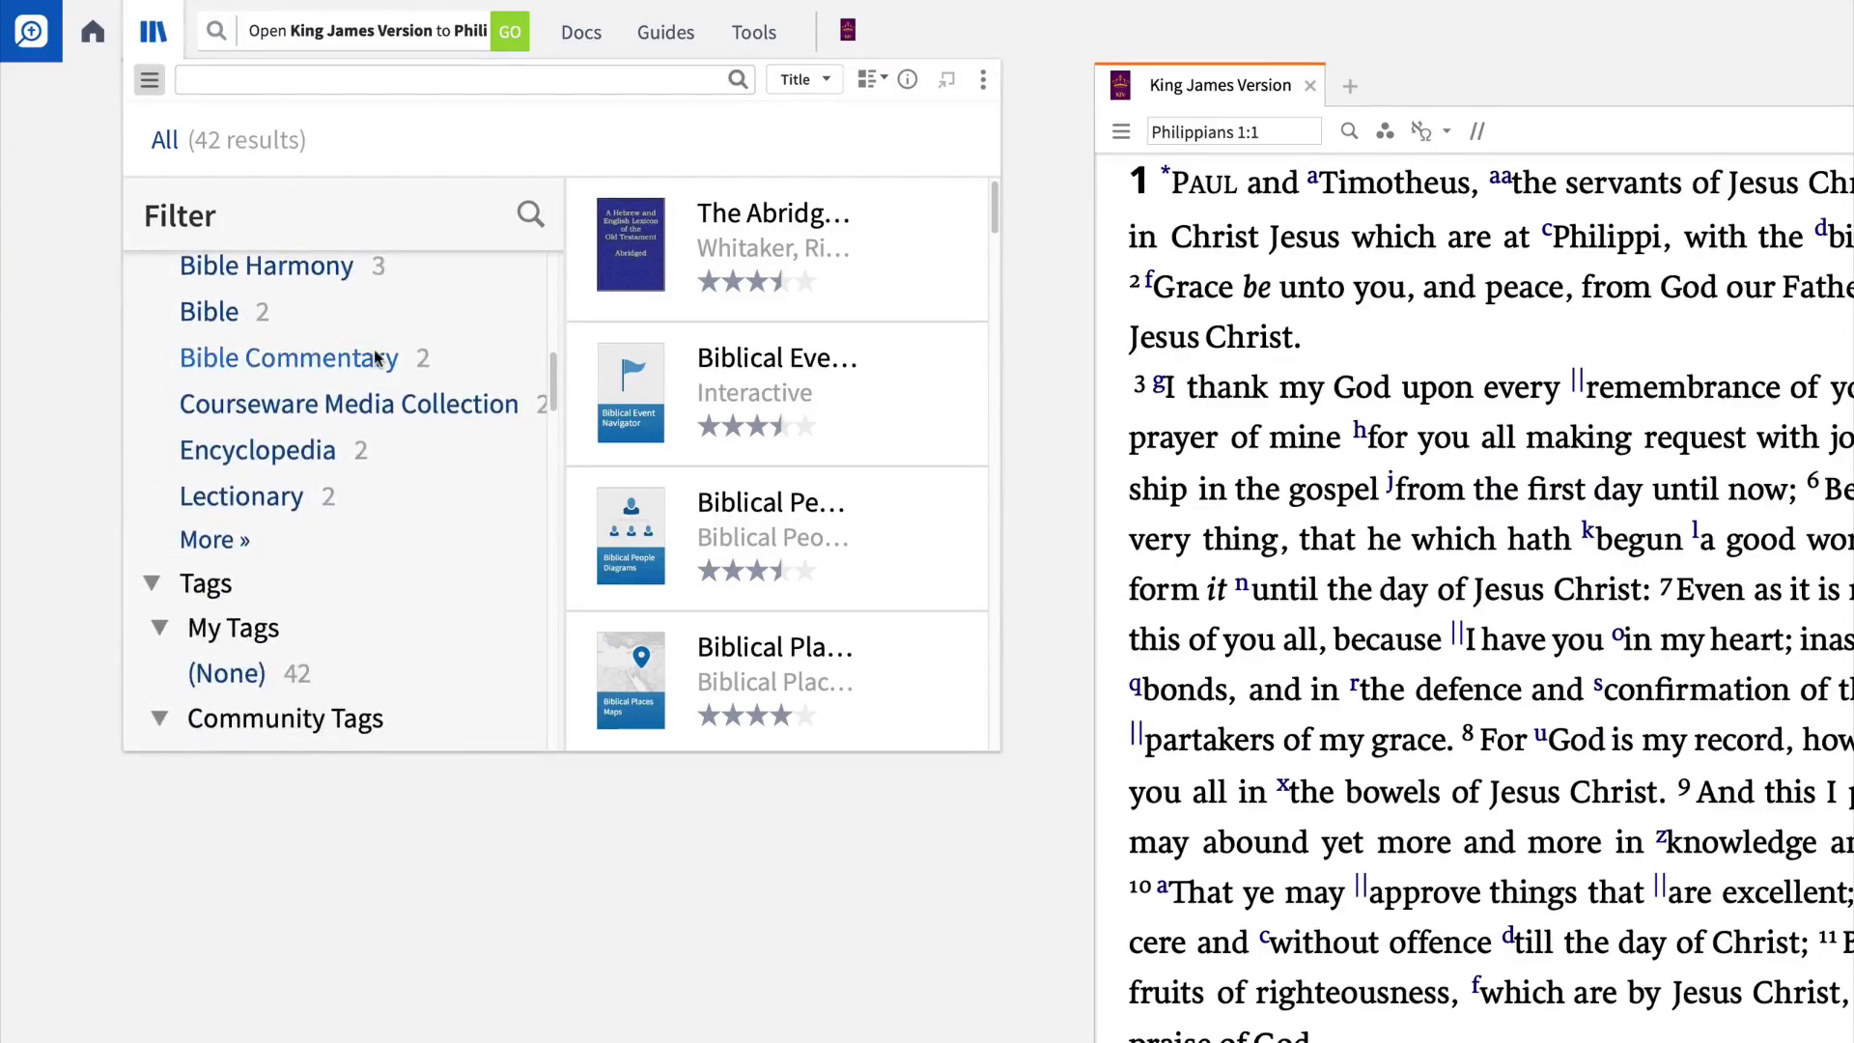
pyautogui.scroll(-3)
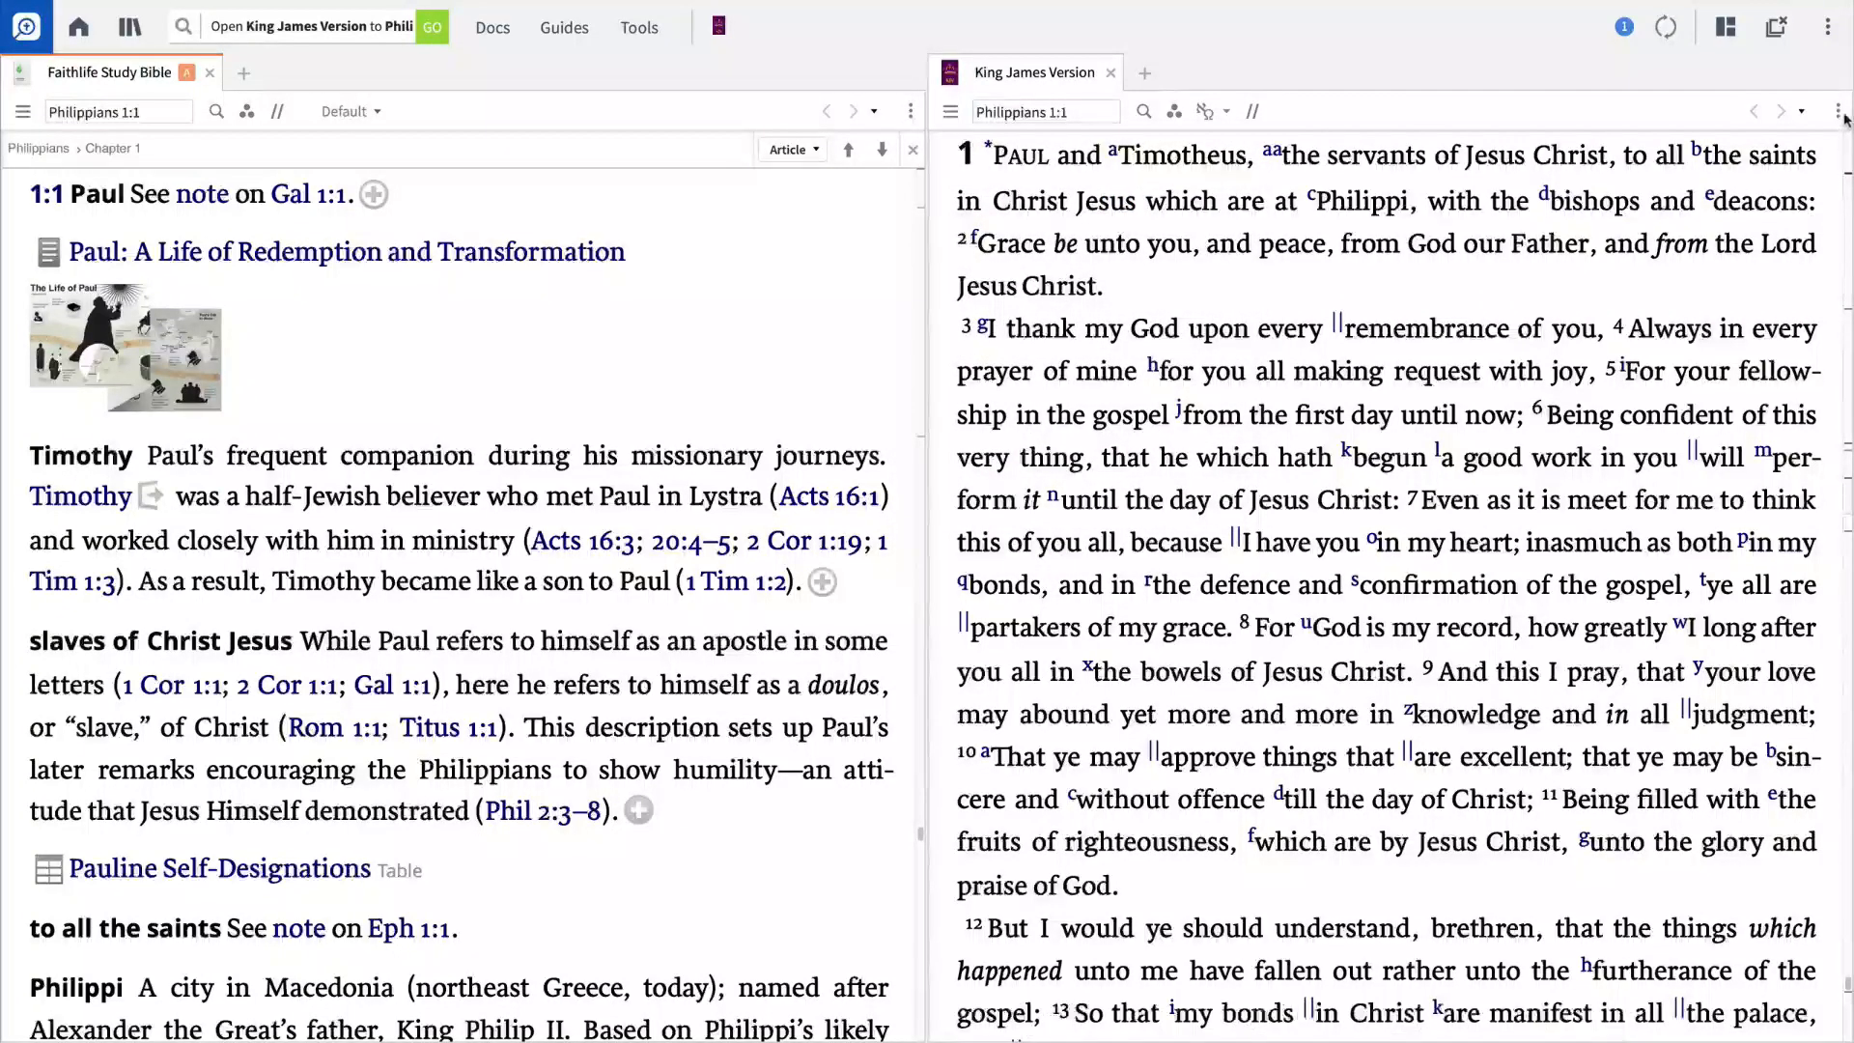
# Scroll the linked Bibles to Philippians 1:9 and move the King James Version beneath the study bible
pyautogui.click(1839, 110)
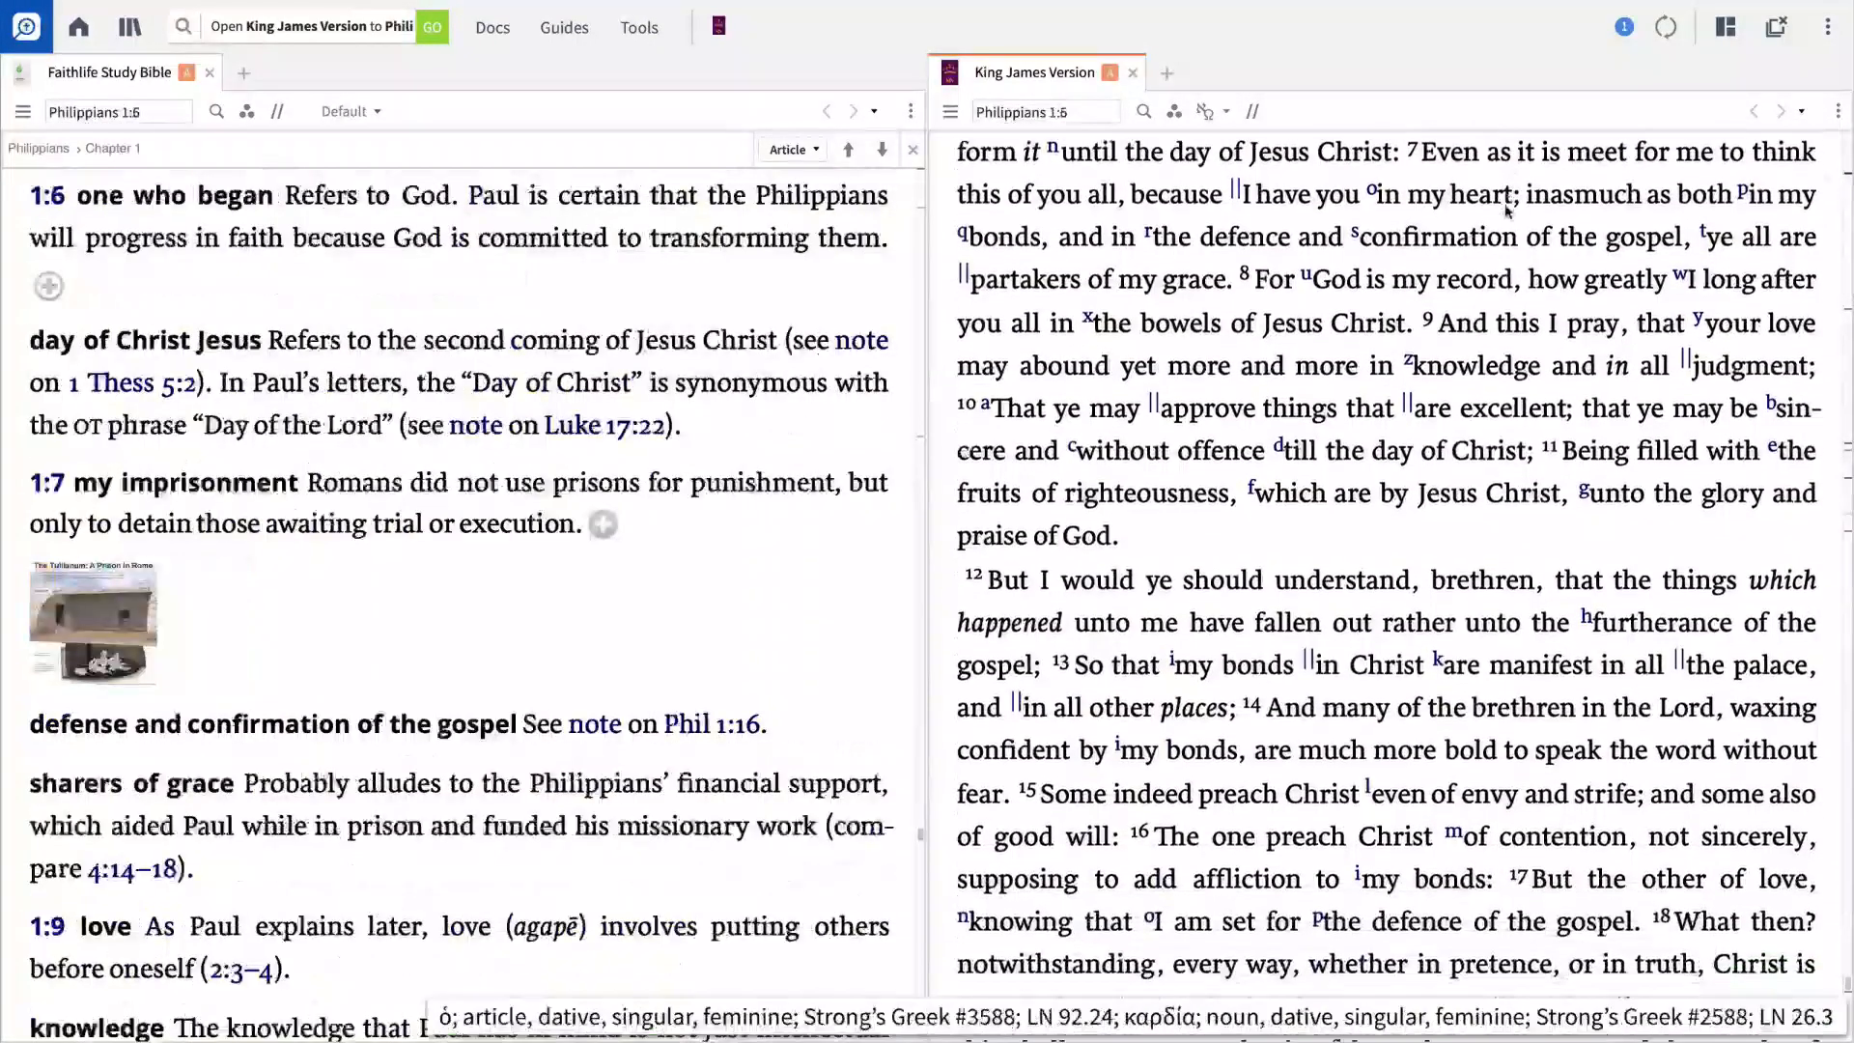
pyautogui.scroll(-3)
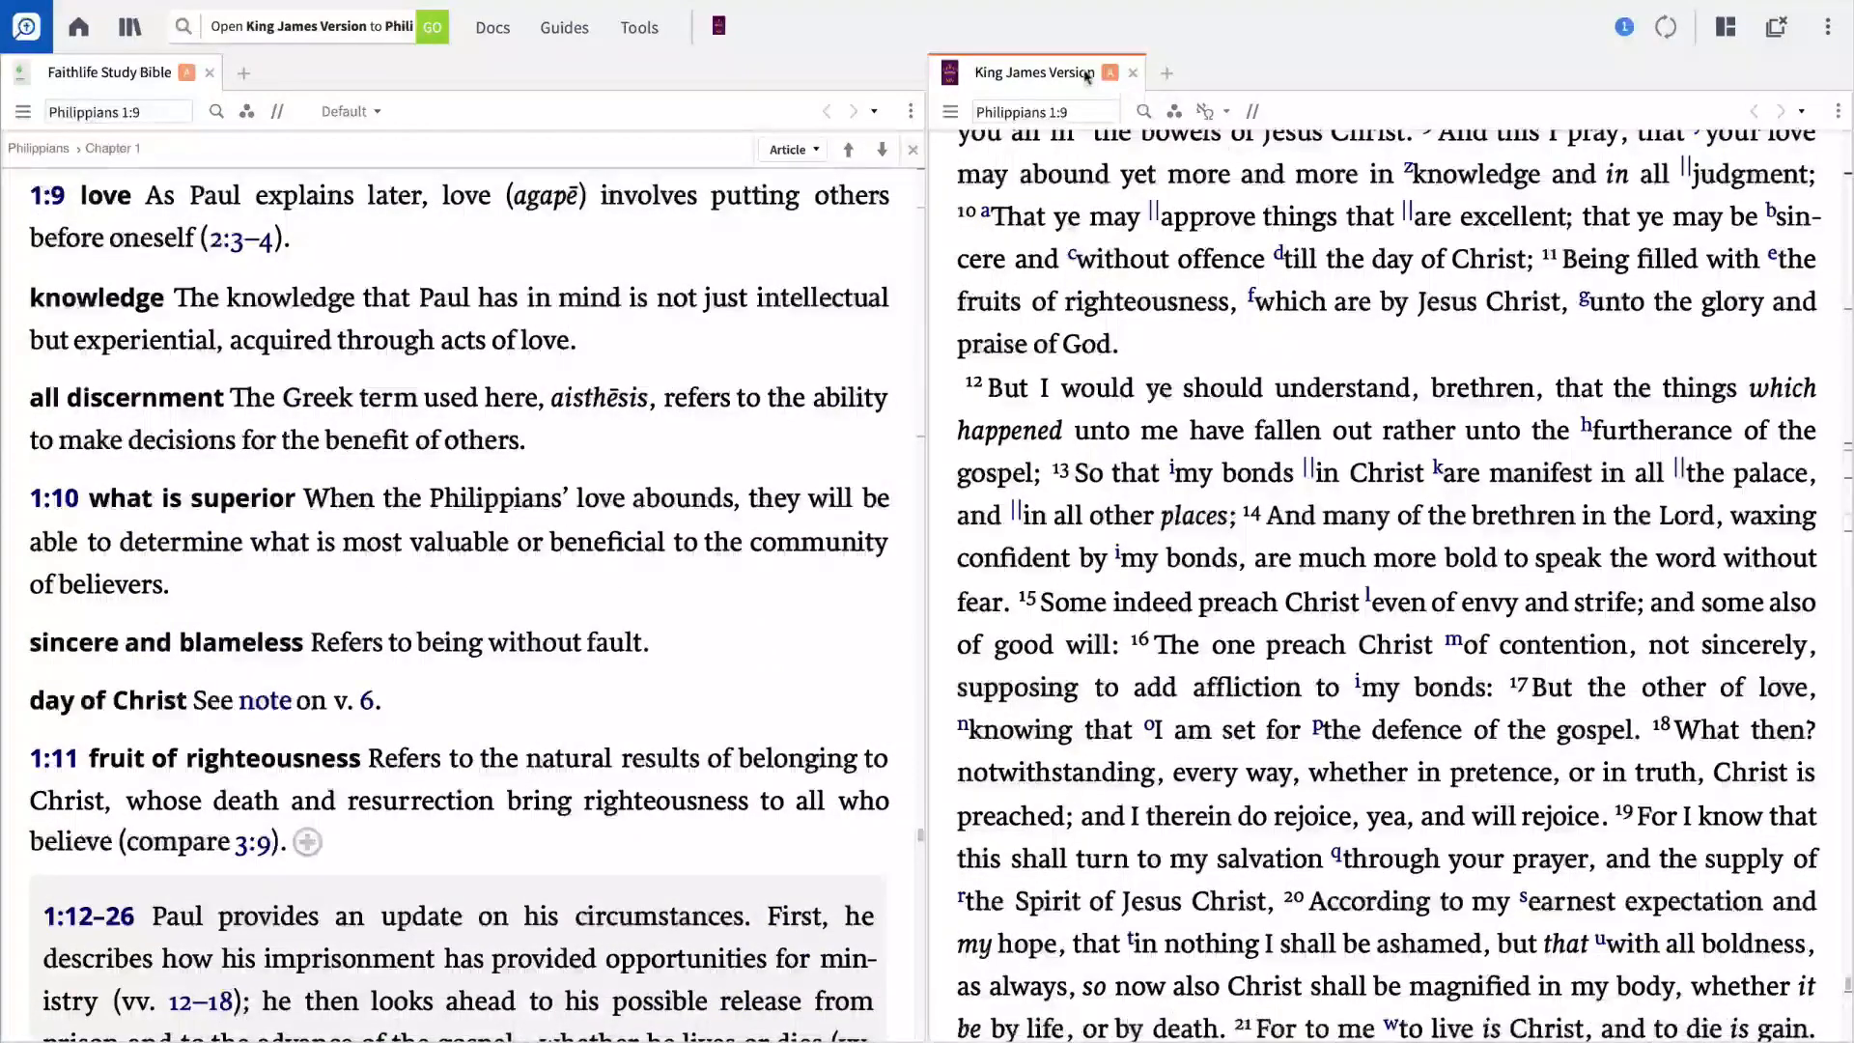
pyautogui.click(1130, 71)
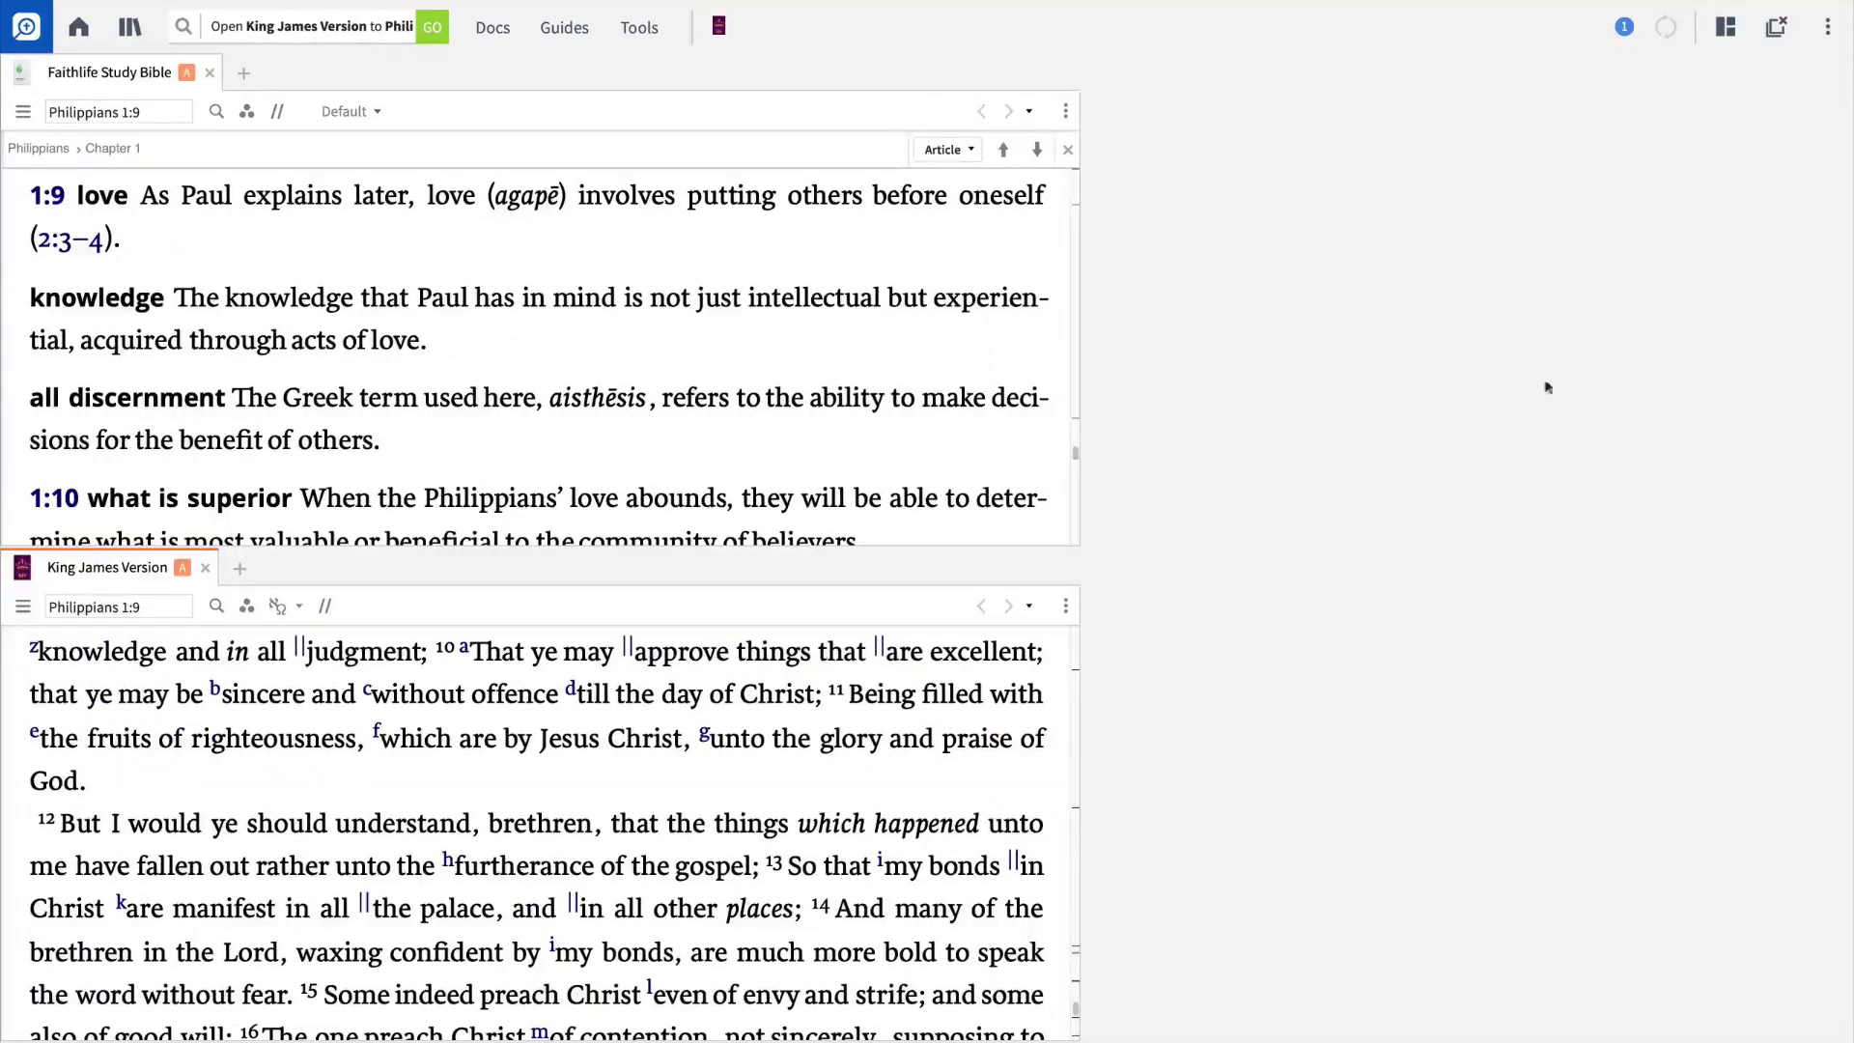
# Save the stacked arrangement as a layout named 'NT Bible Study'
pyautogui.click(1725, 25)
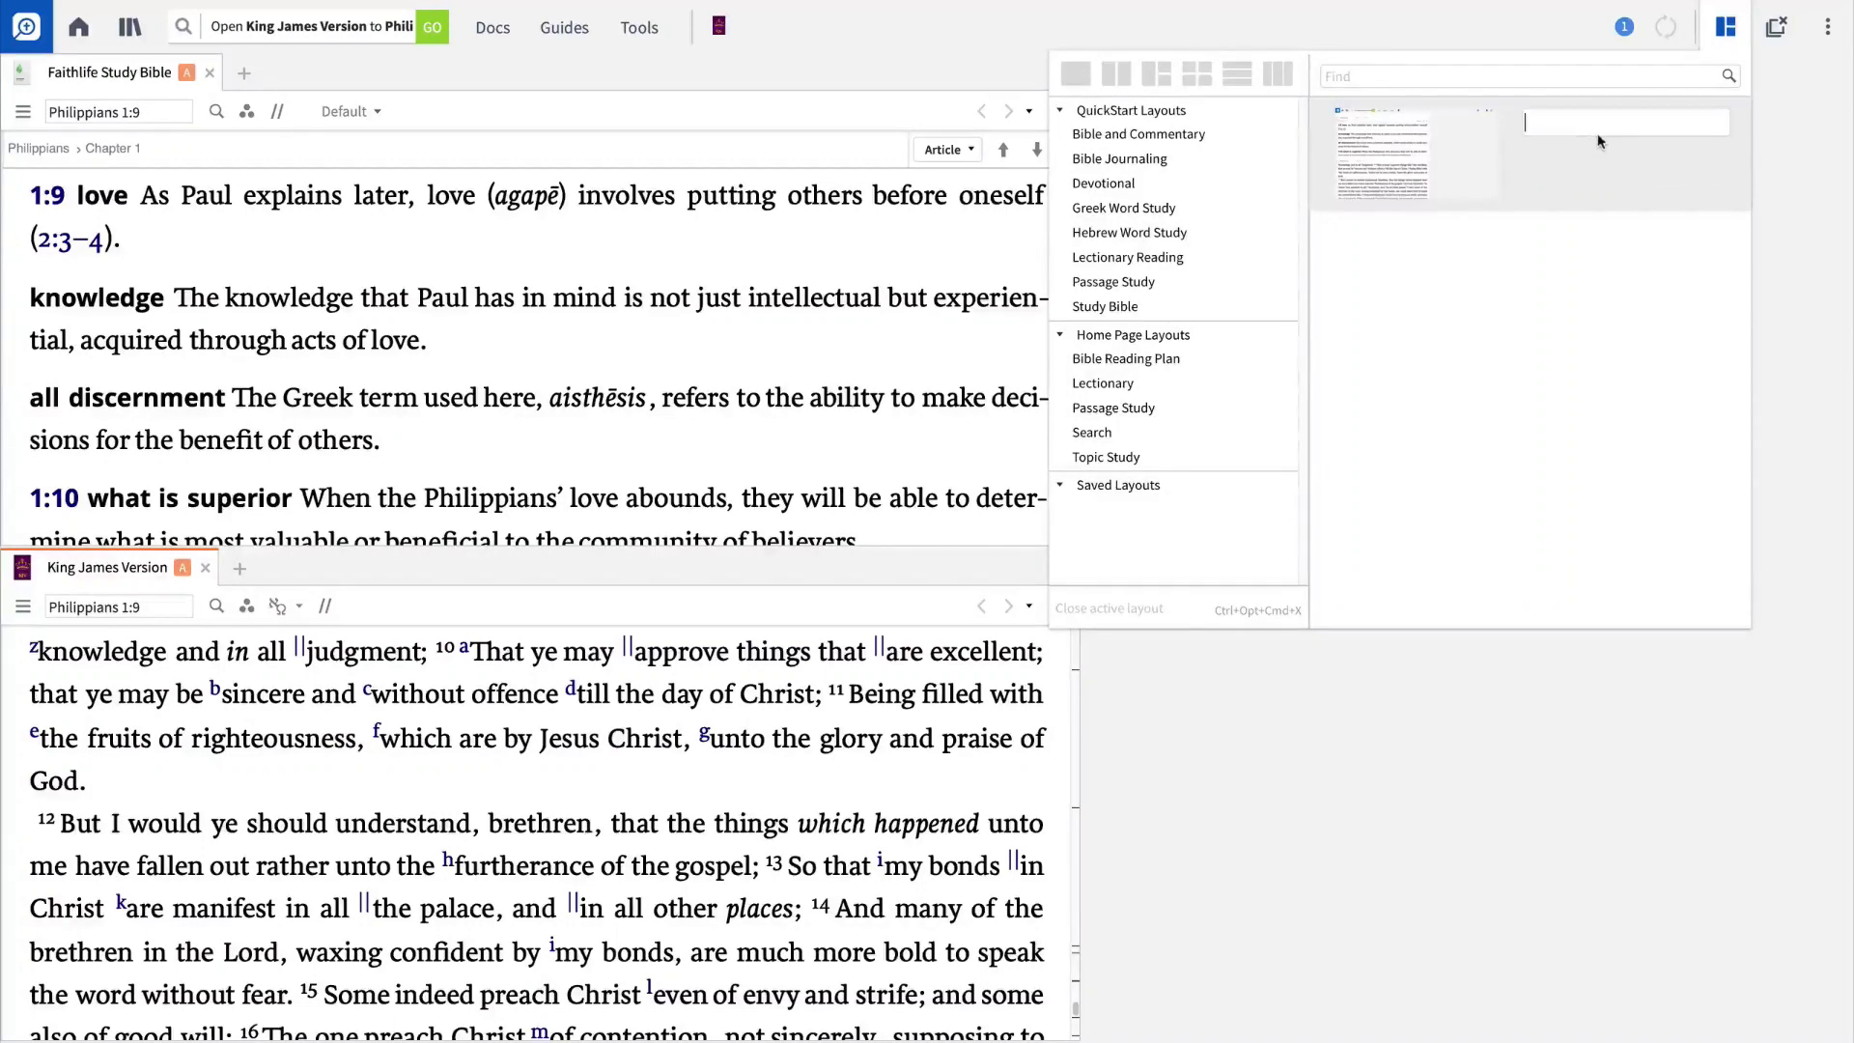
pyautogui.write('NT Bible Study')
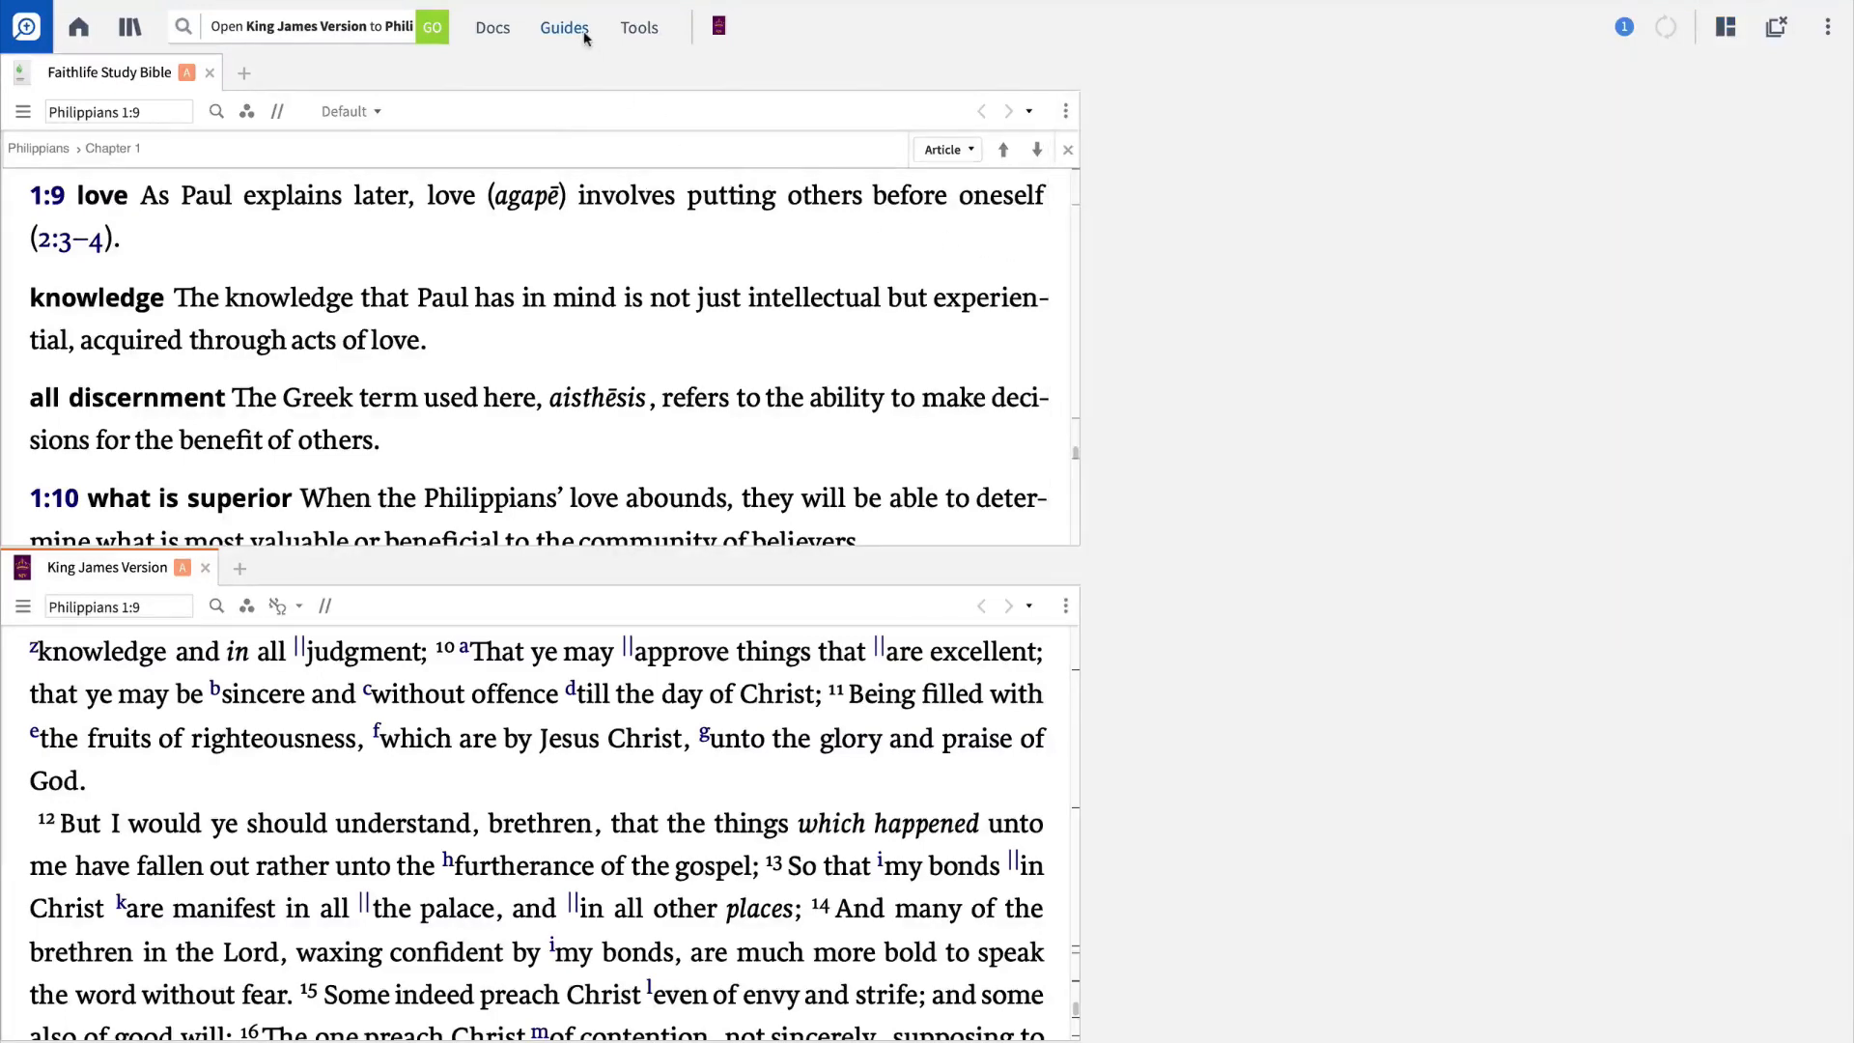
# Start a Basic Bible Study workflow from Guides with Philippians 1:1–11 as the passage
pyautogui.click(564, 28)
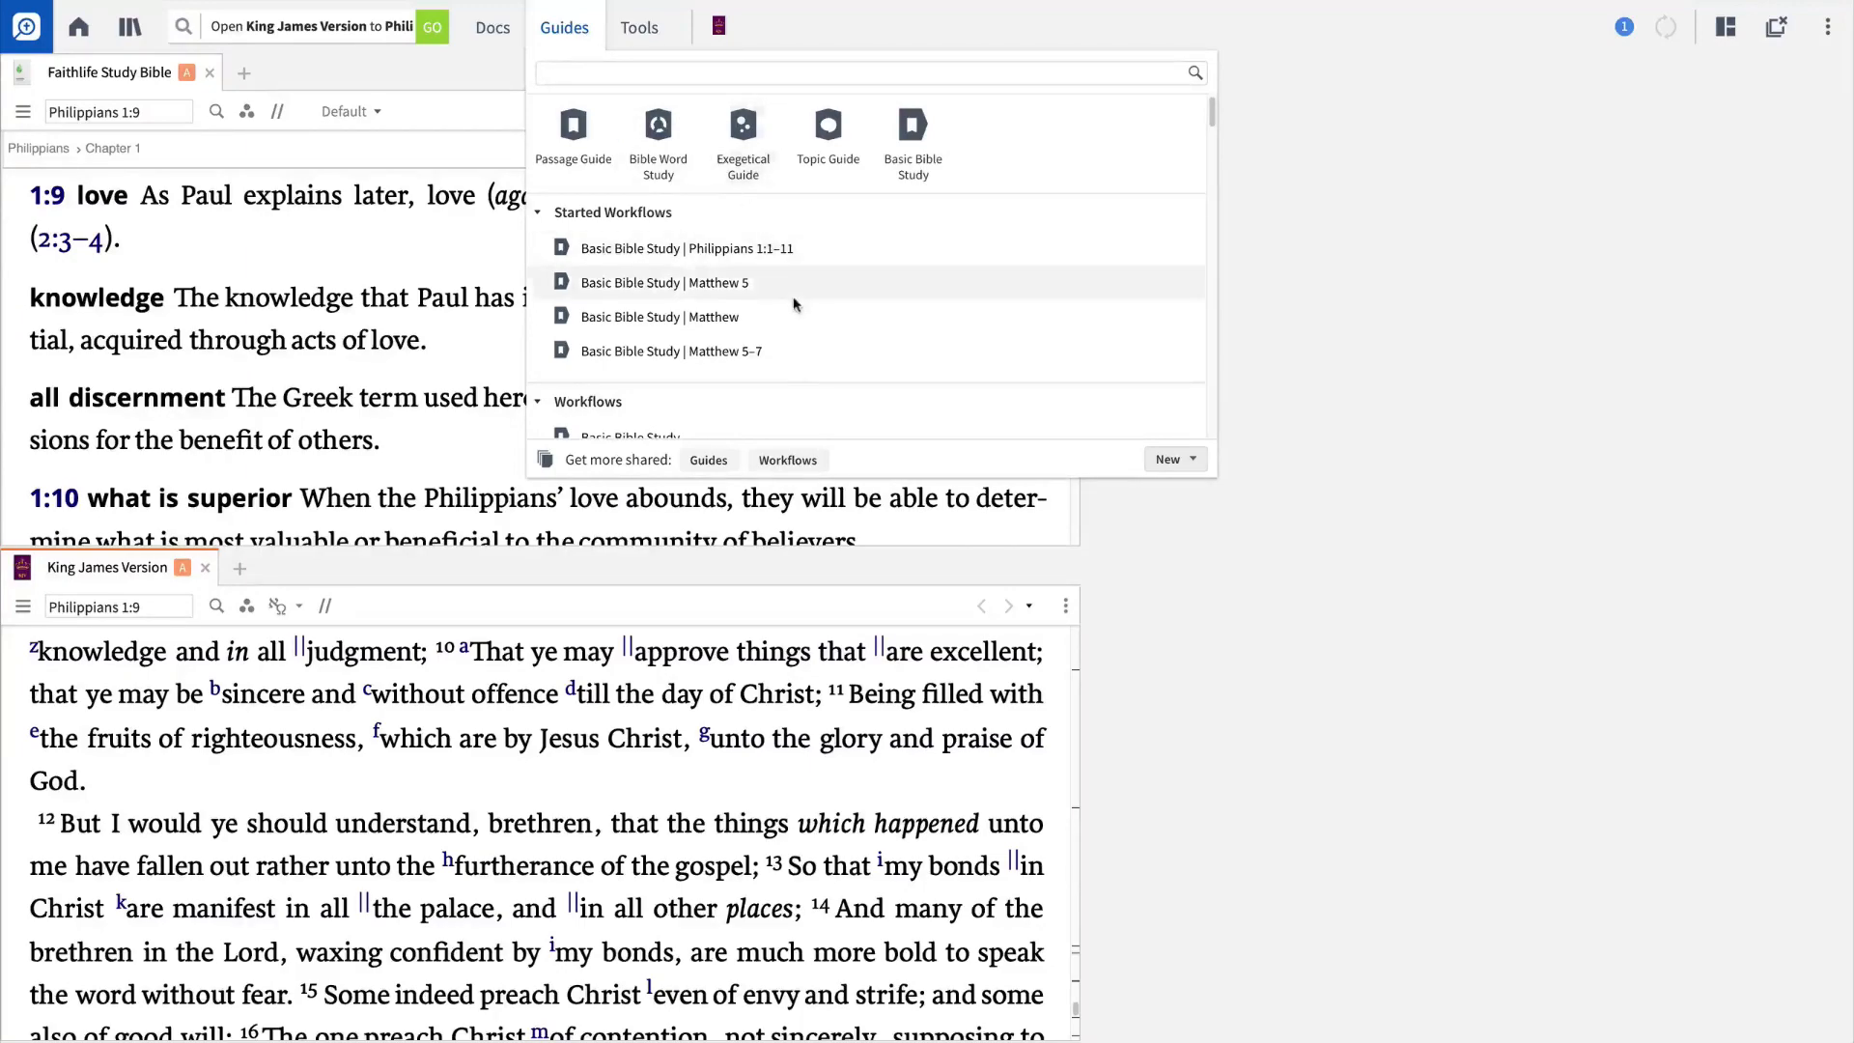
pyautogui.scroll(-3)
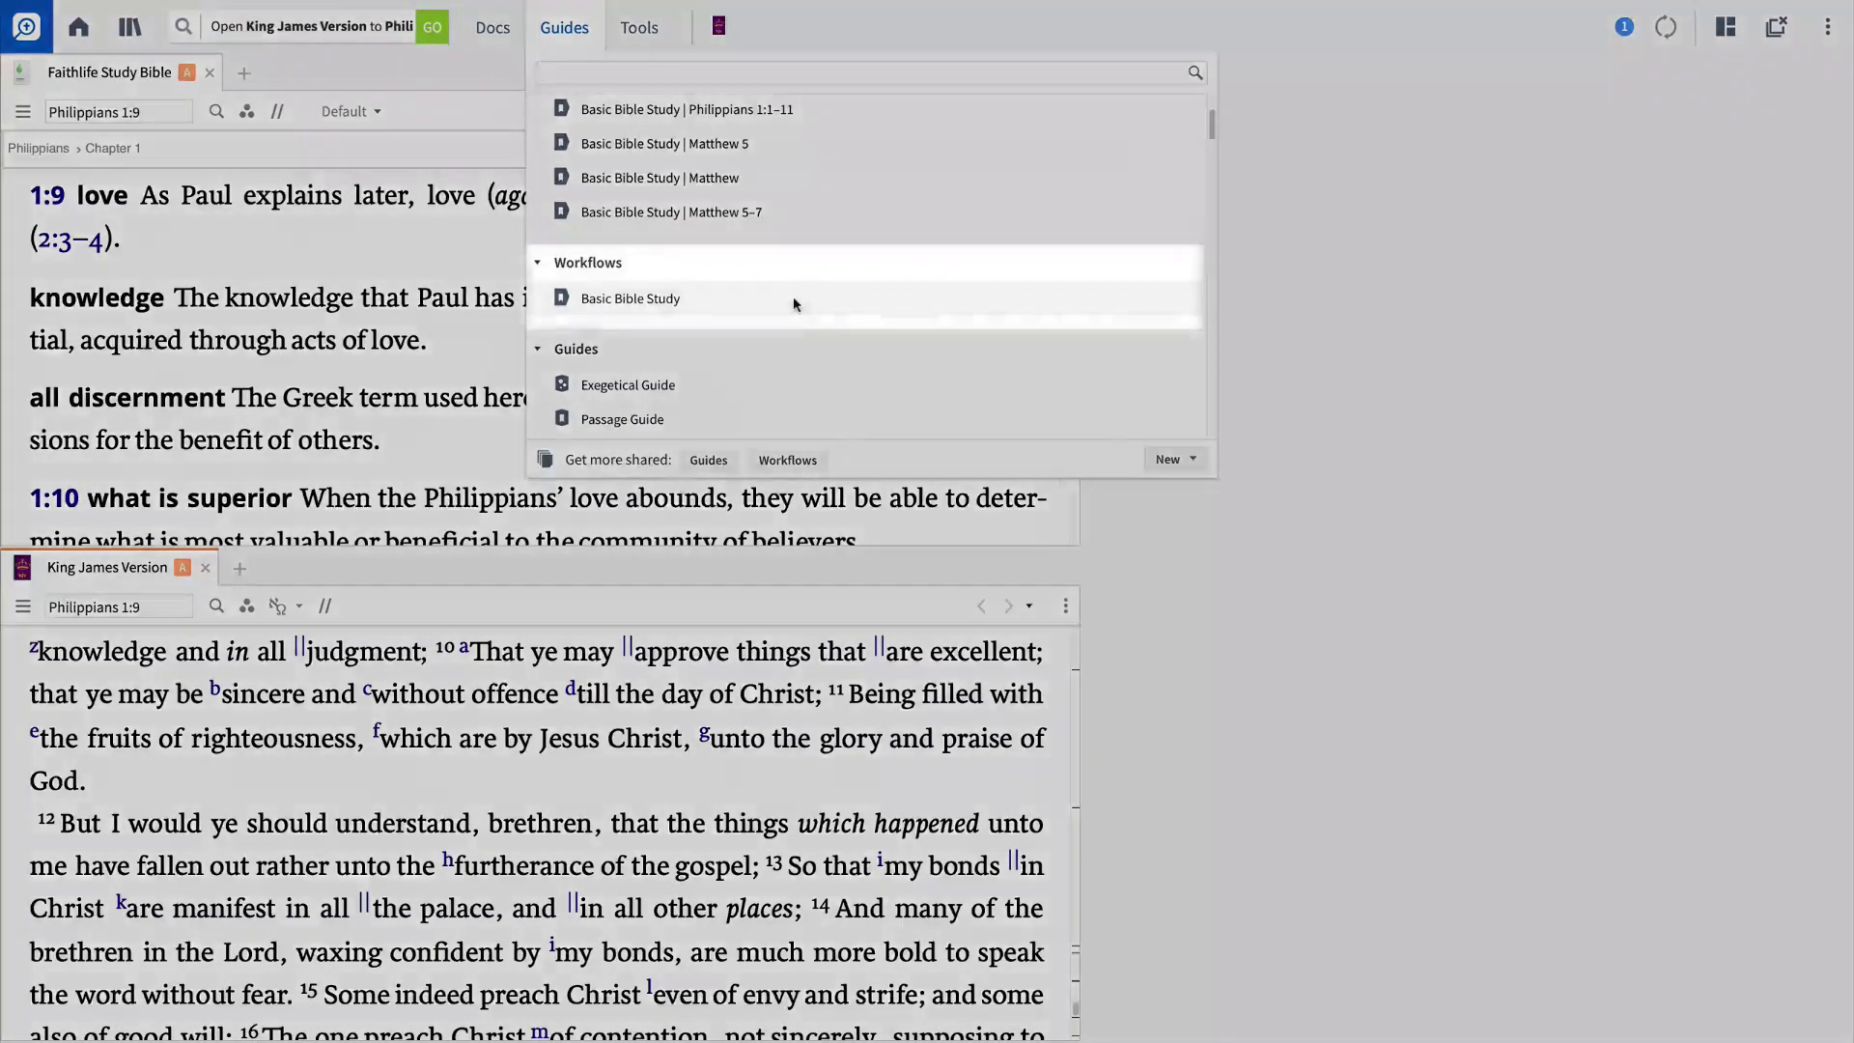
pyautogui.click(630, 298)
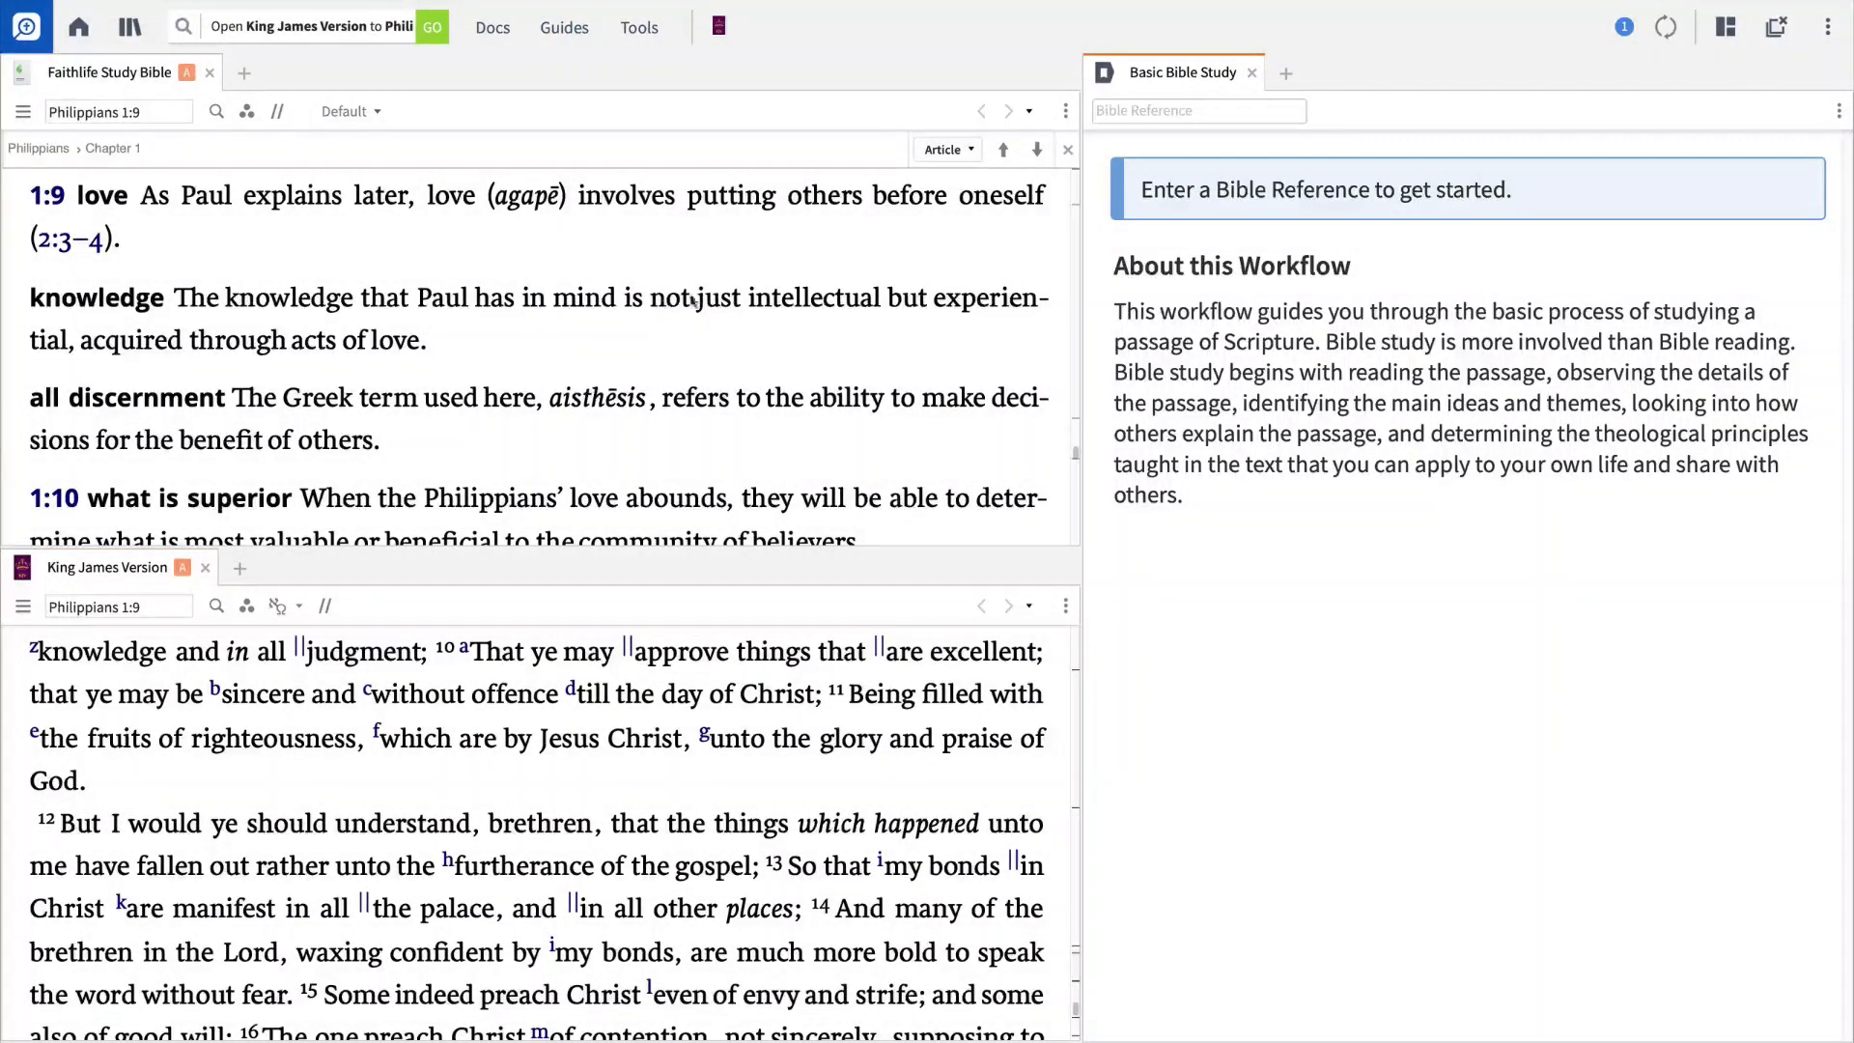
pyautogui.click(1195, 110)
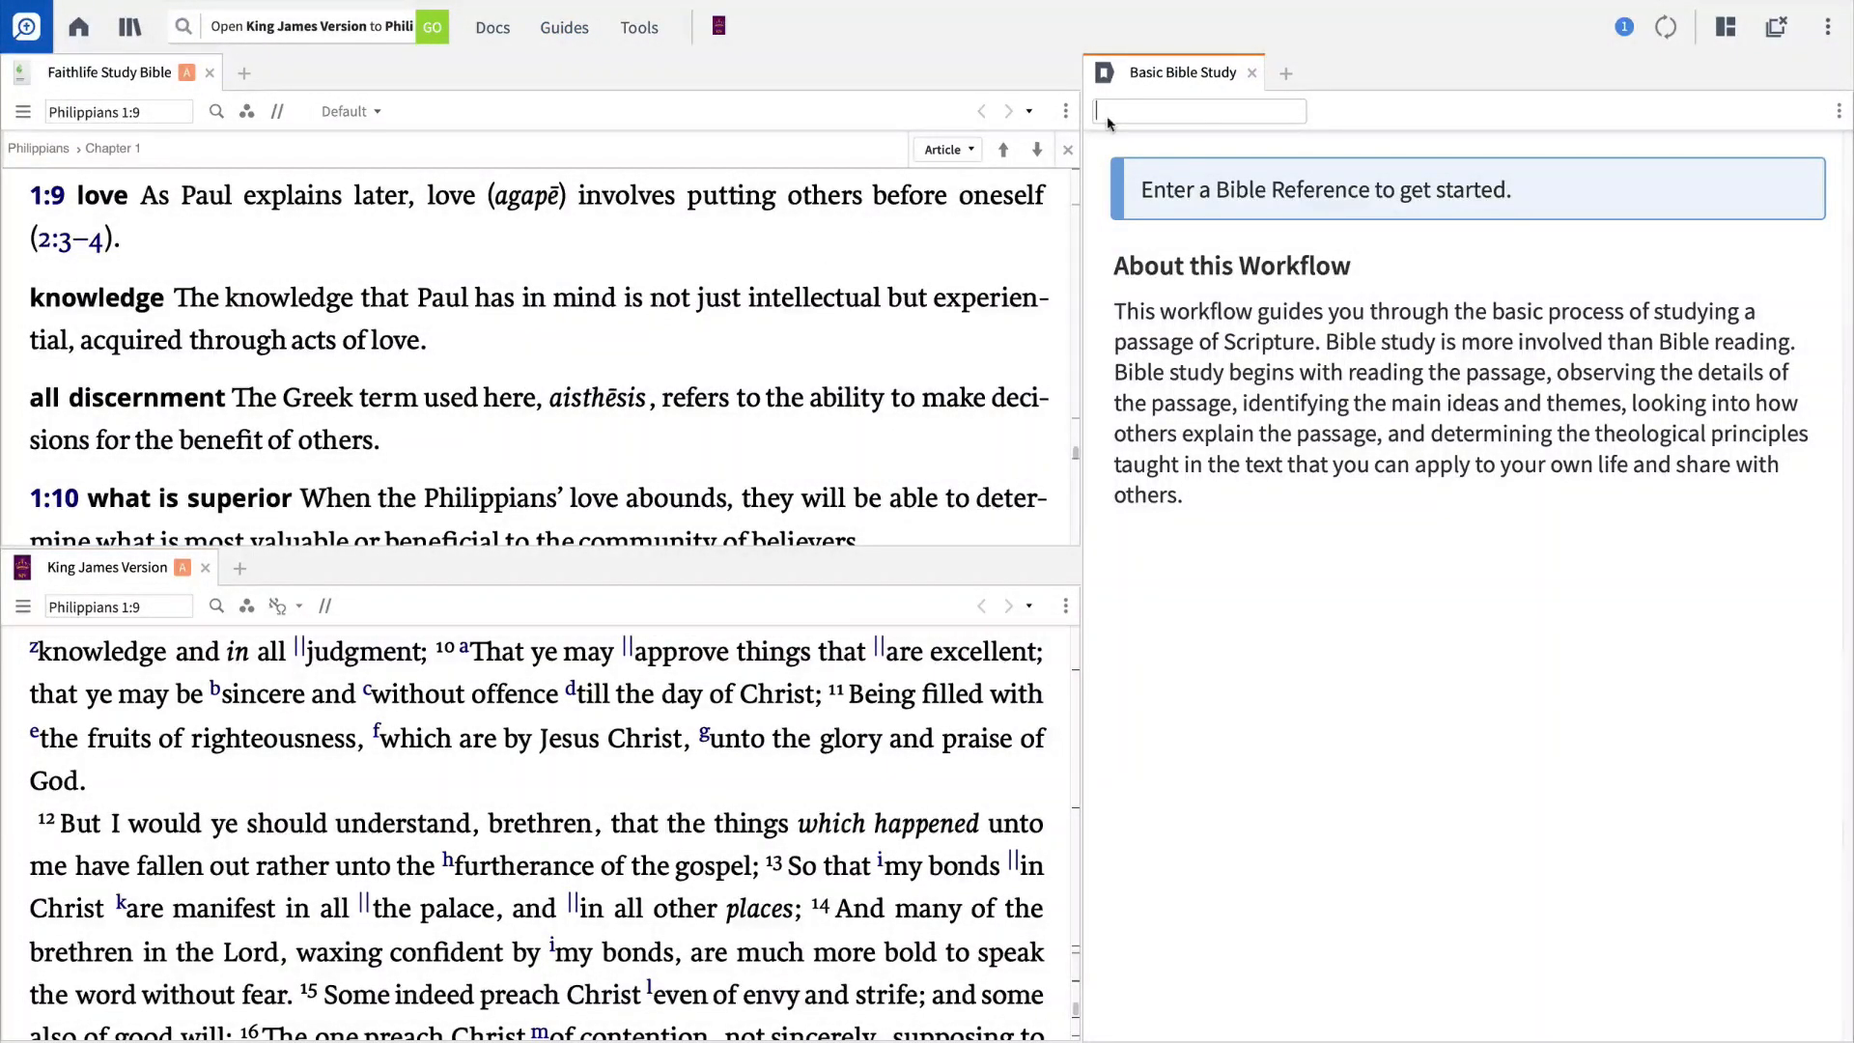
pyautogui.write('Phil 1:1-11')
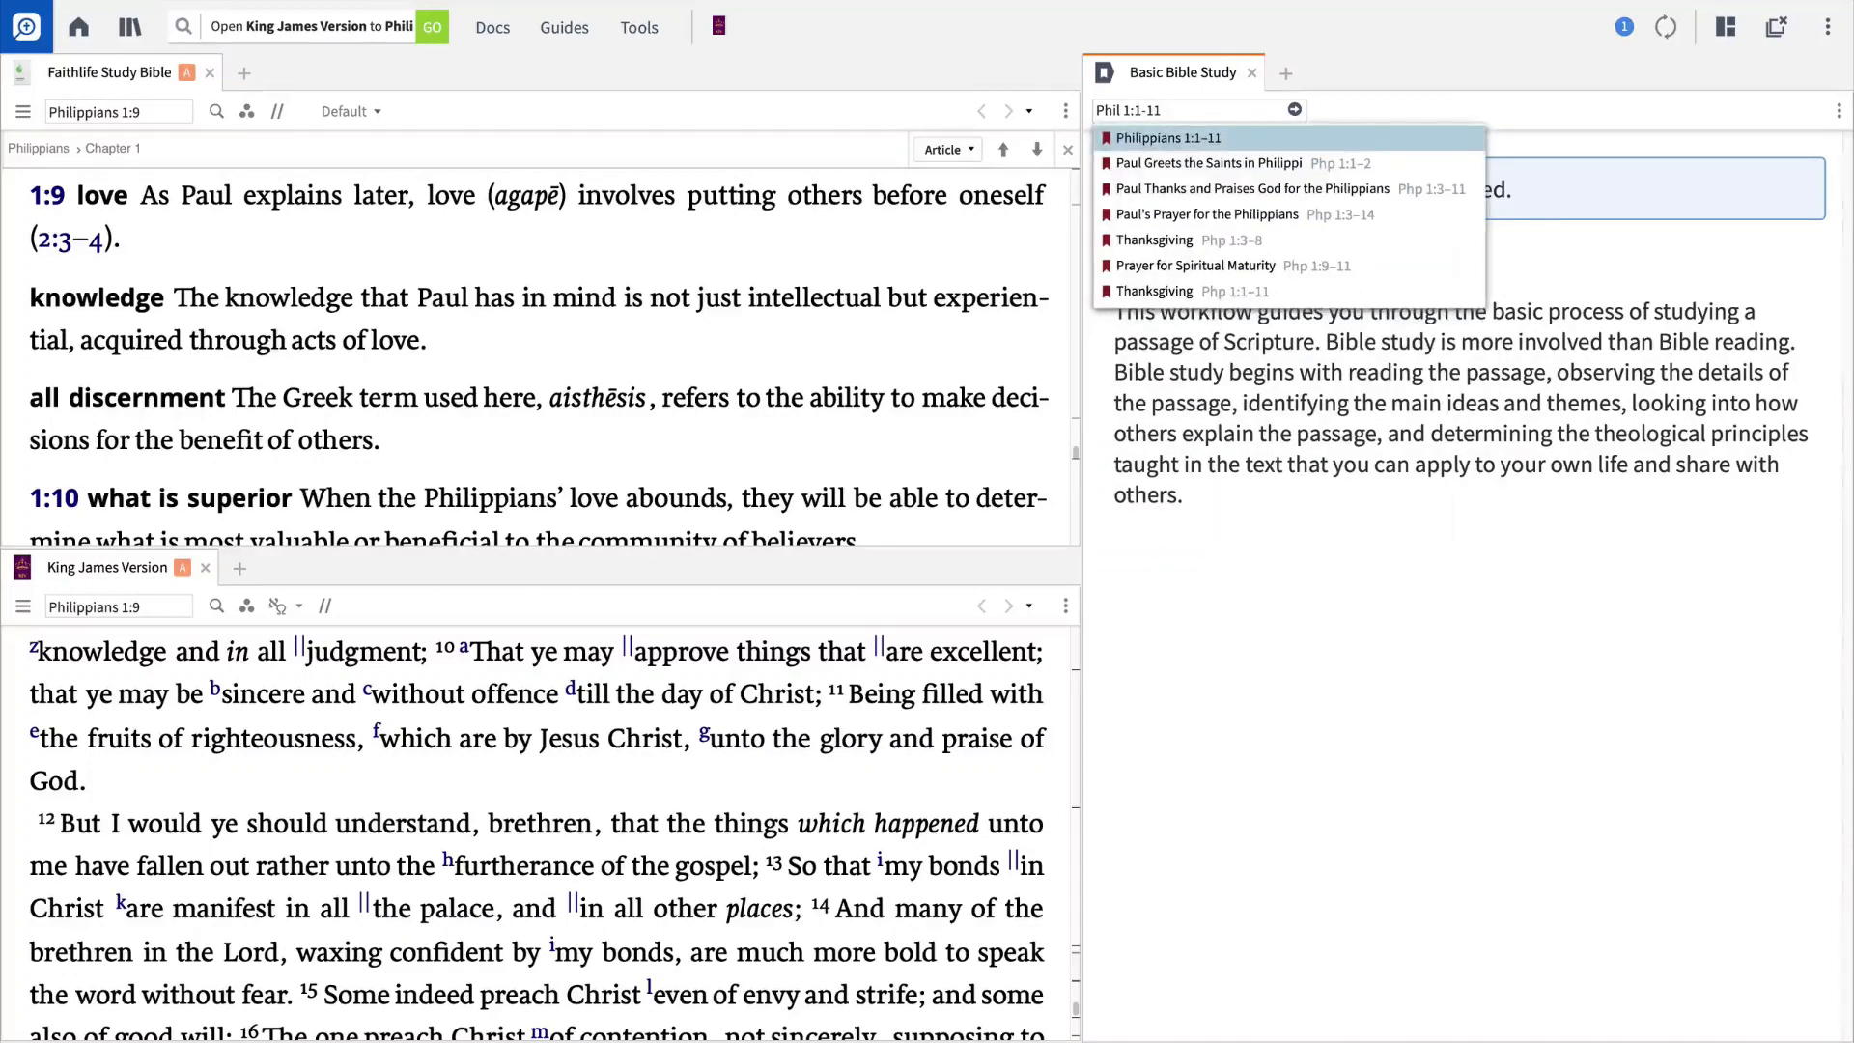
pyautogui.click(1169, 137)
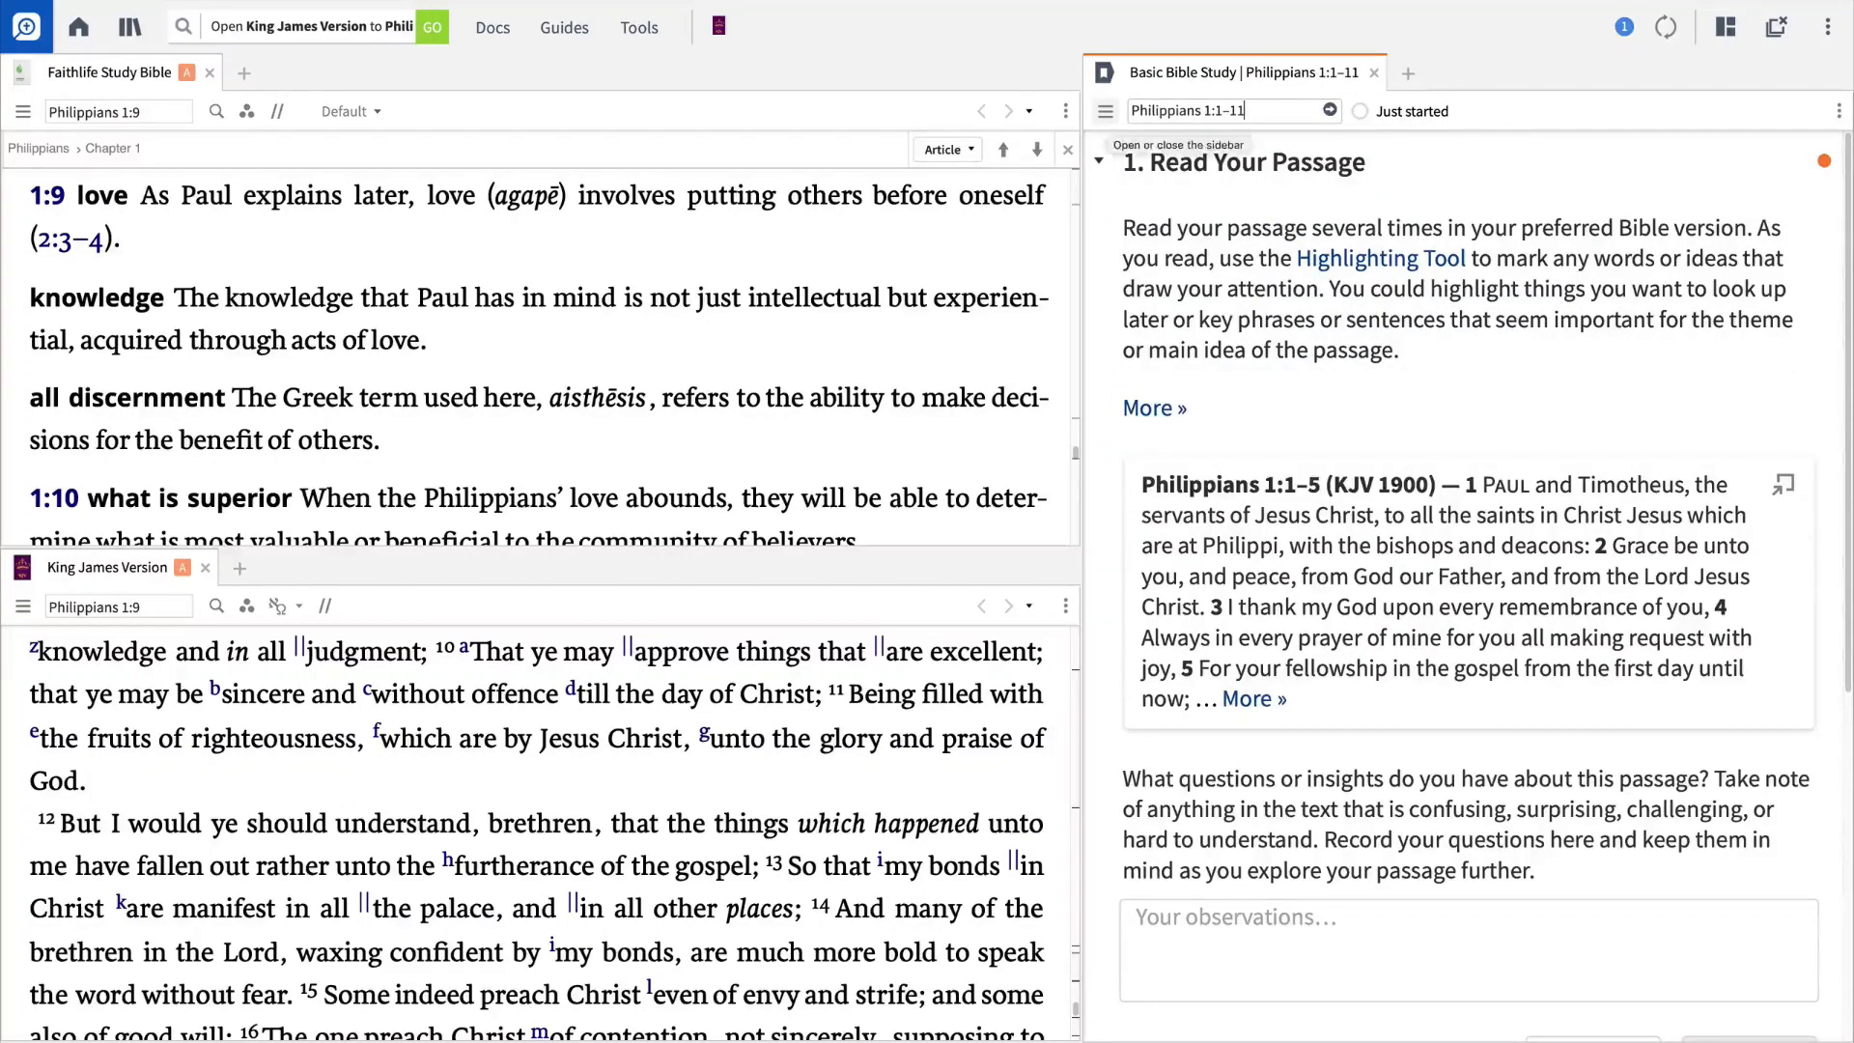
pyautogui.scroll(-3)
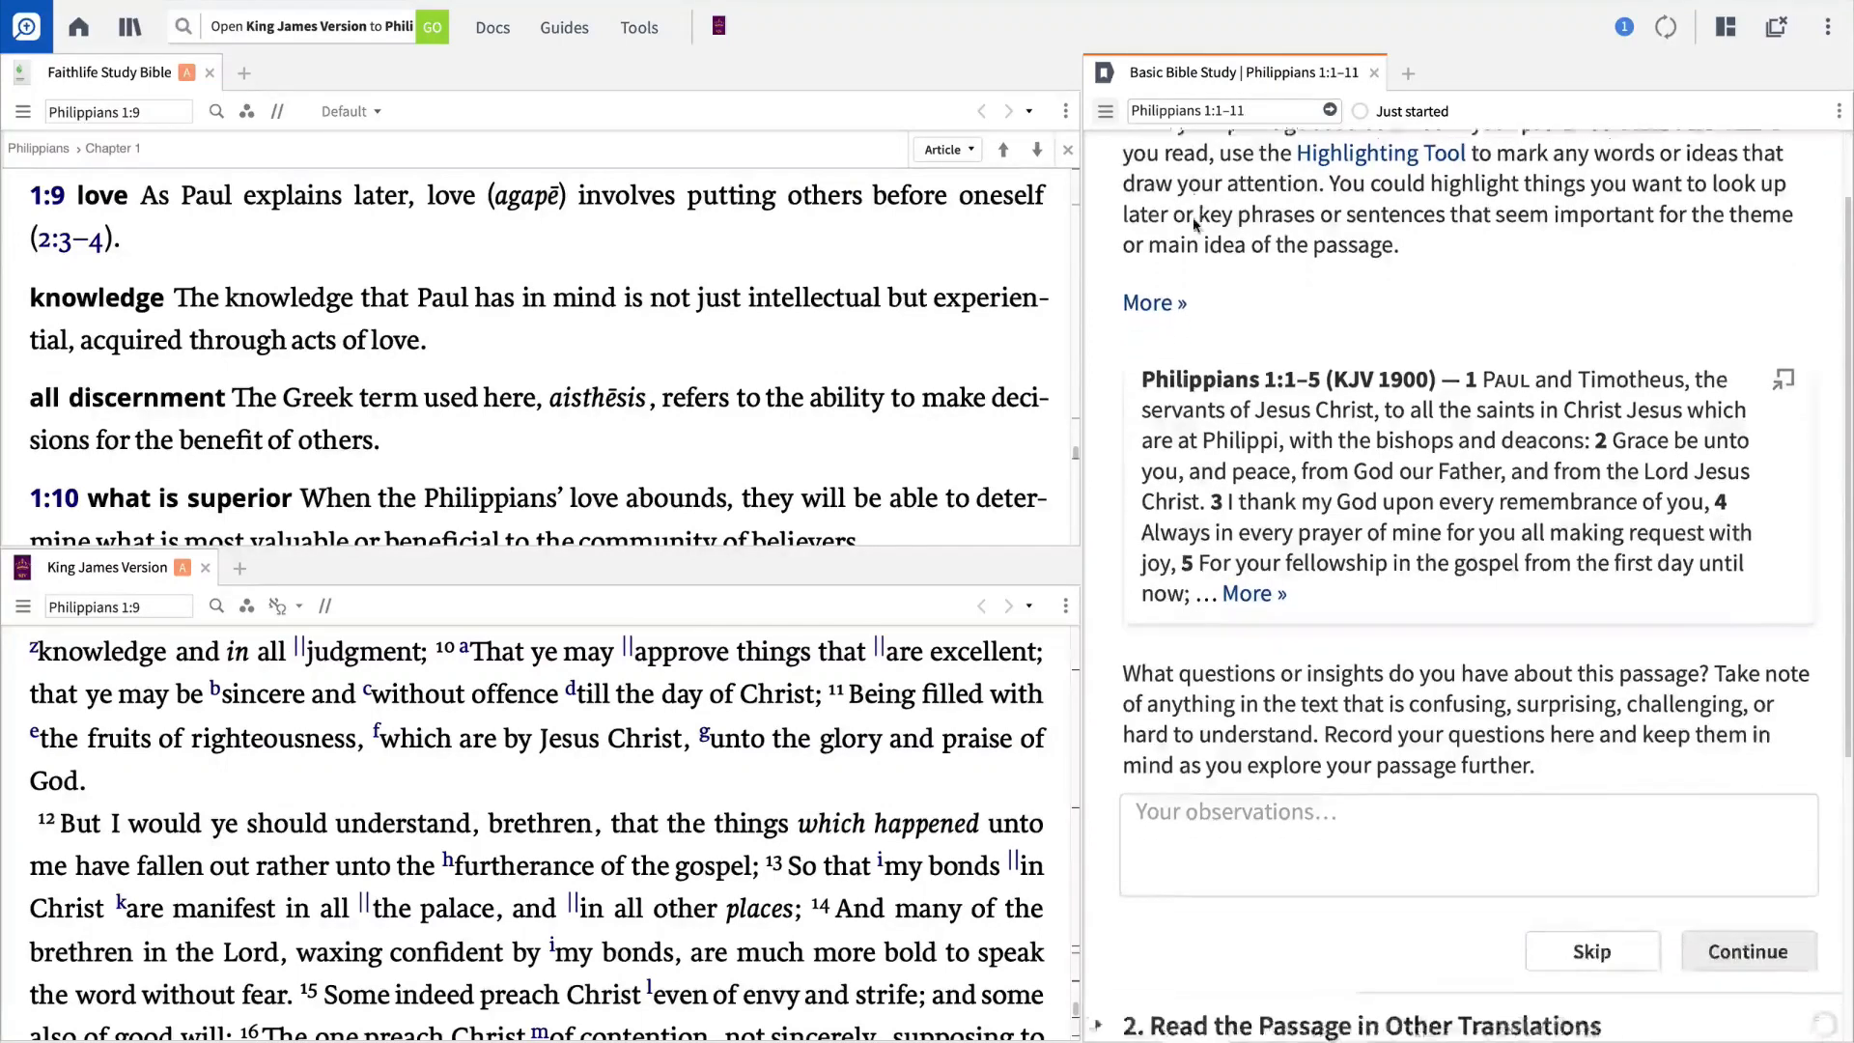
pyautogui.scroll(-3)
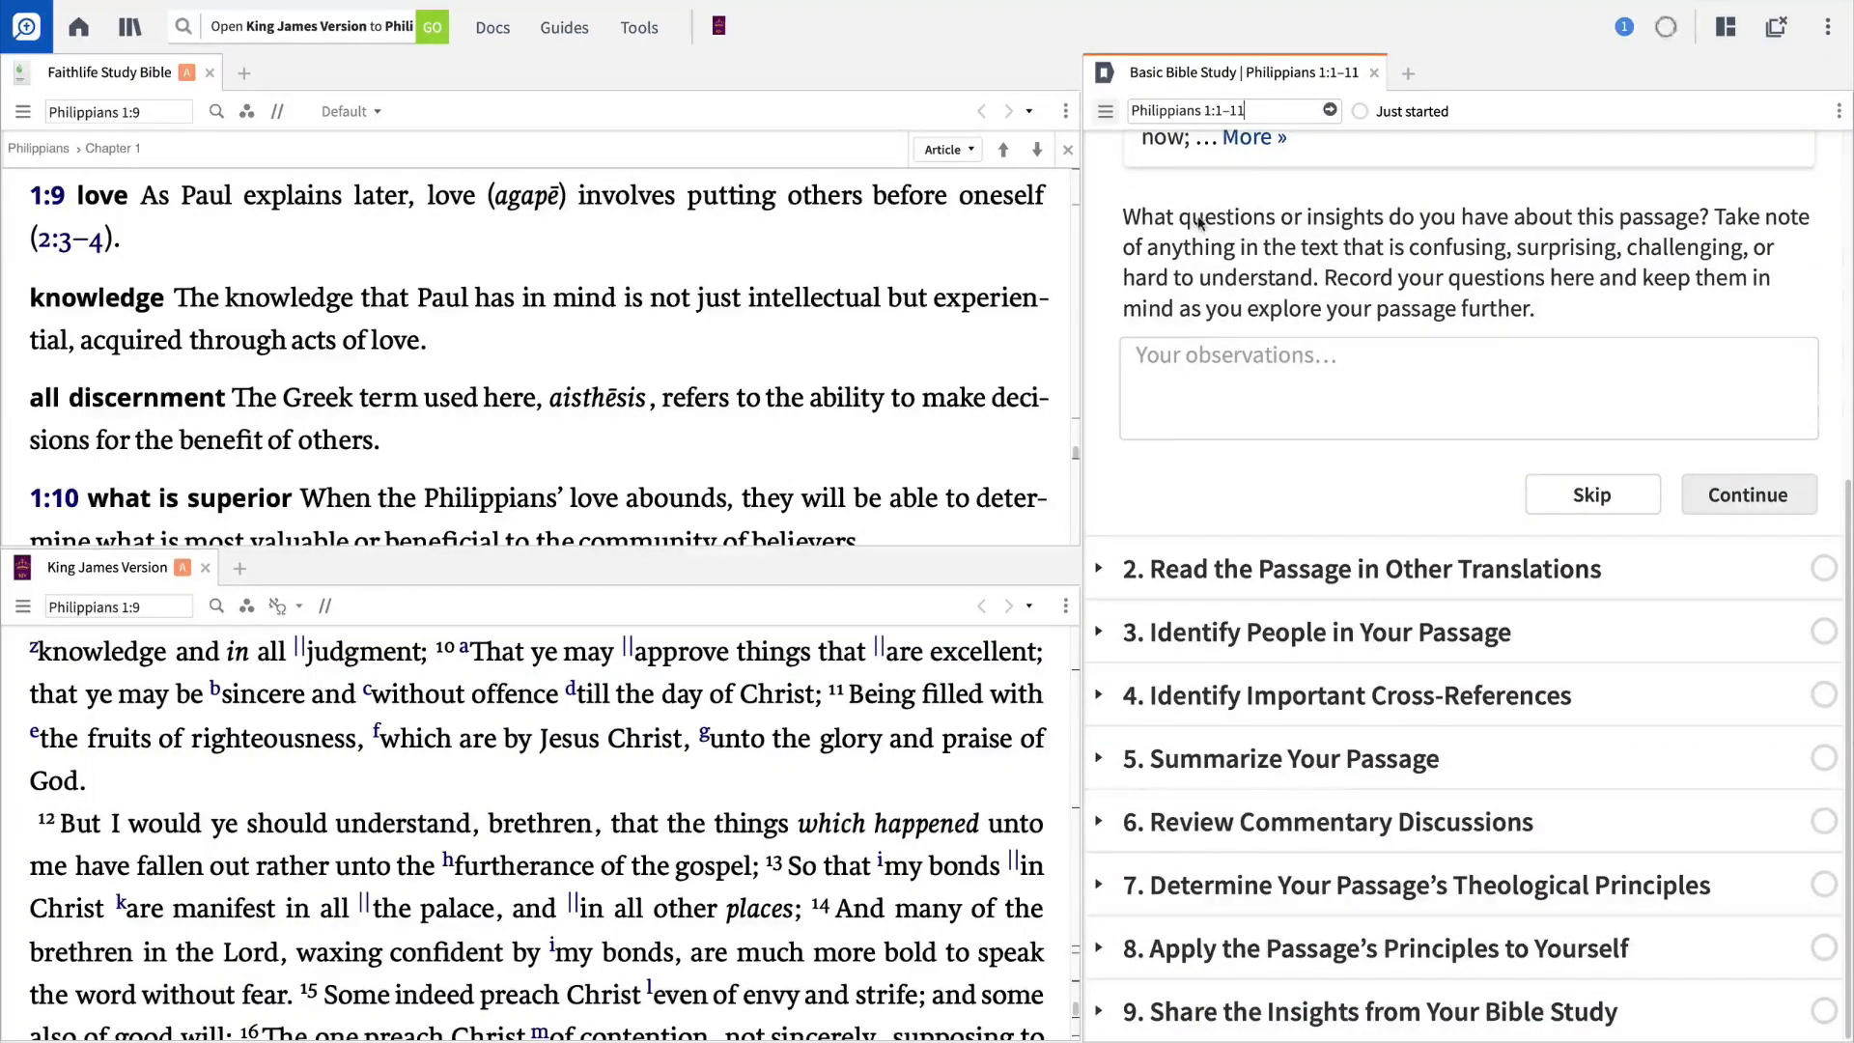
pyautogui.moveTo(1041, 379)
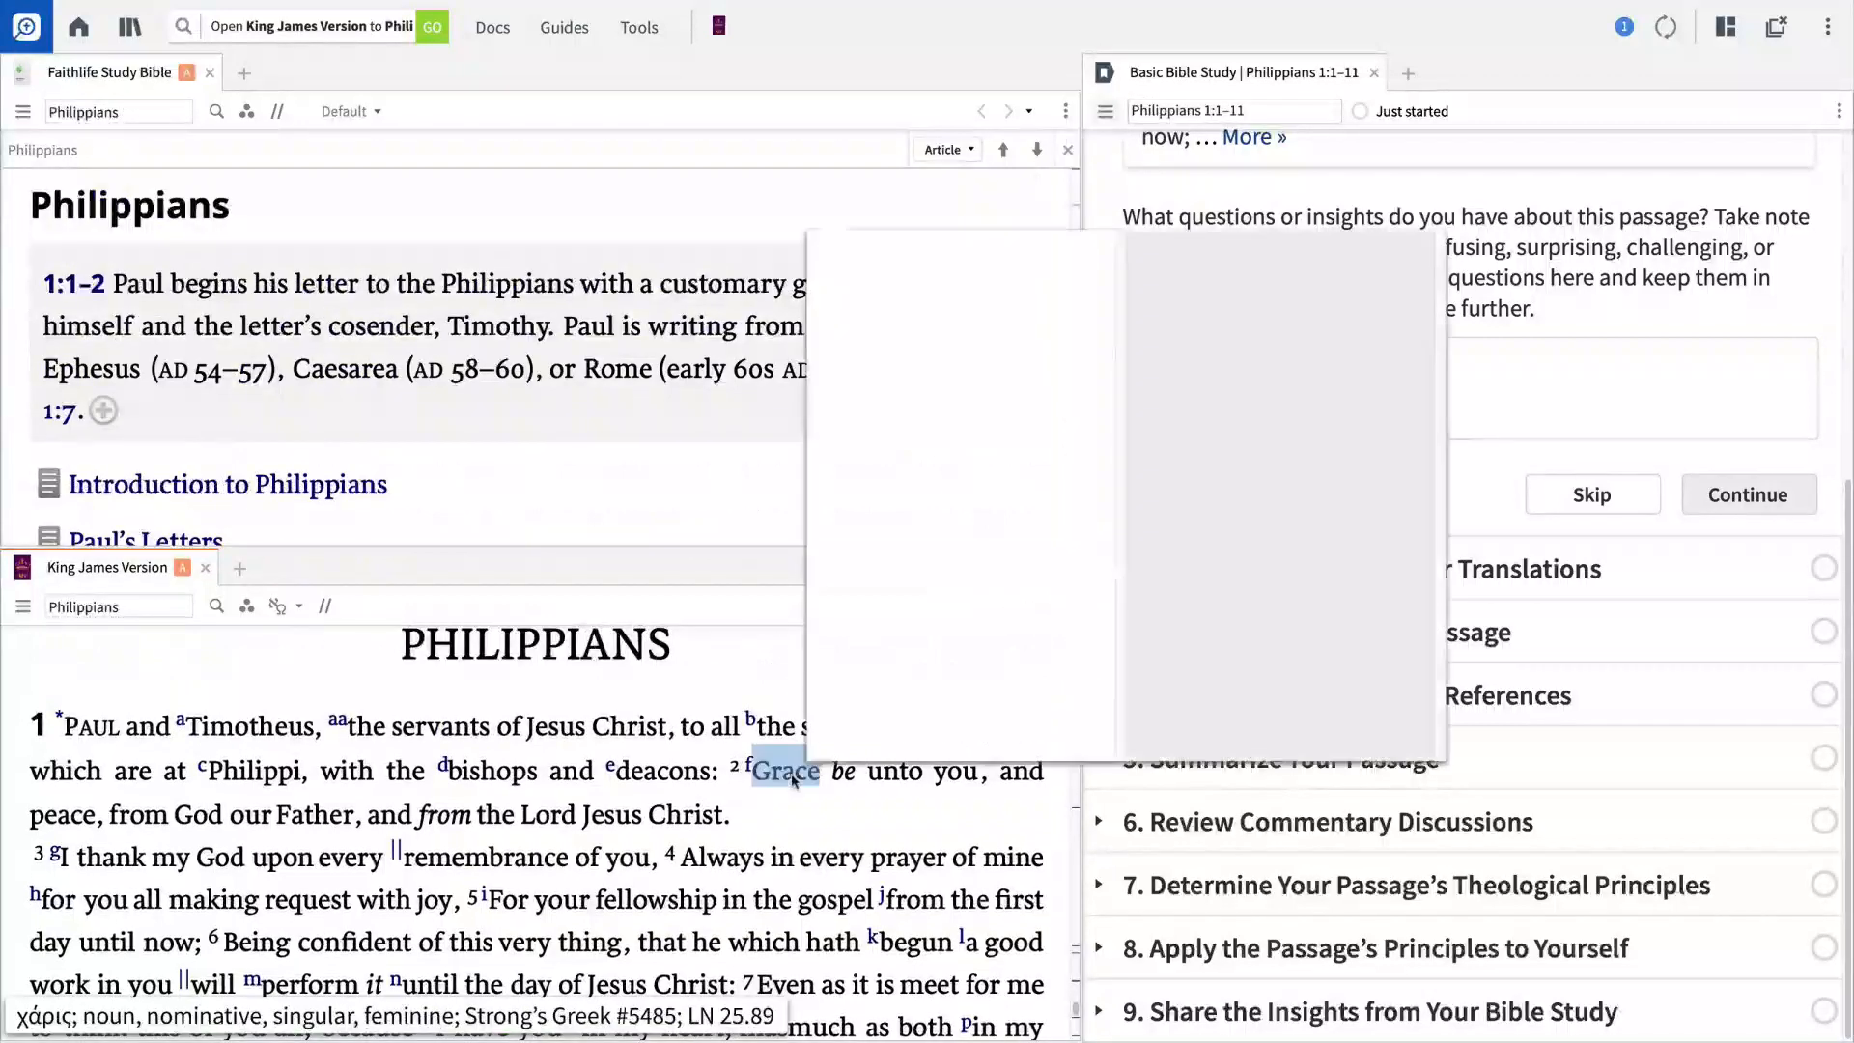
# Run an inline search of this Bible for the word peace from Philippians 1:2
pyautogui.rightClick(783, 770)
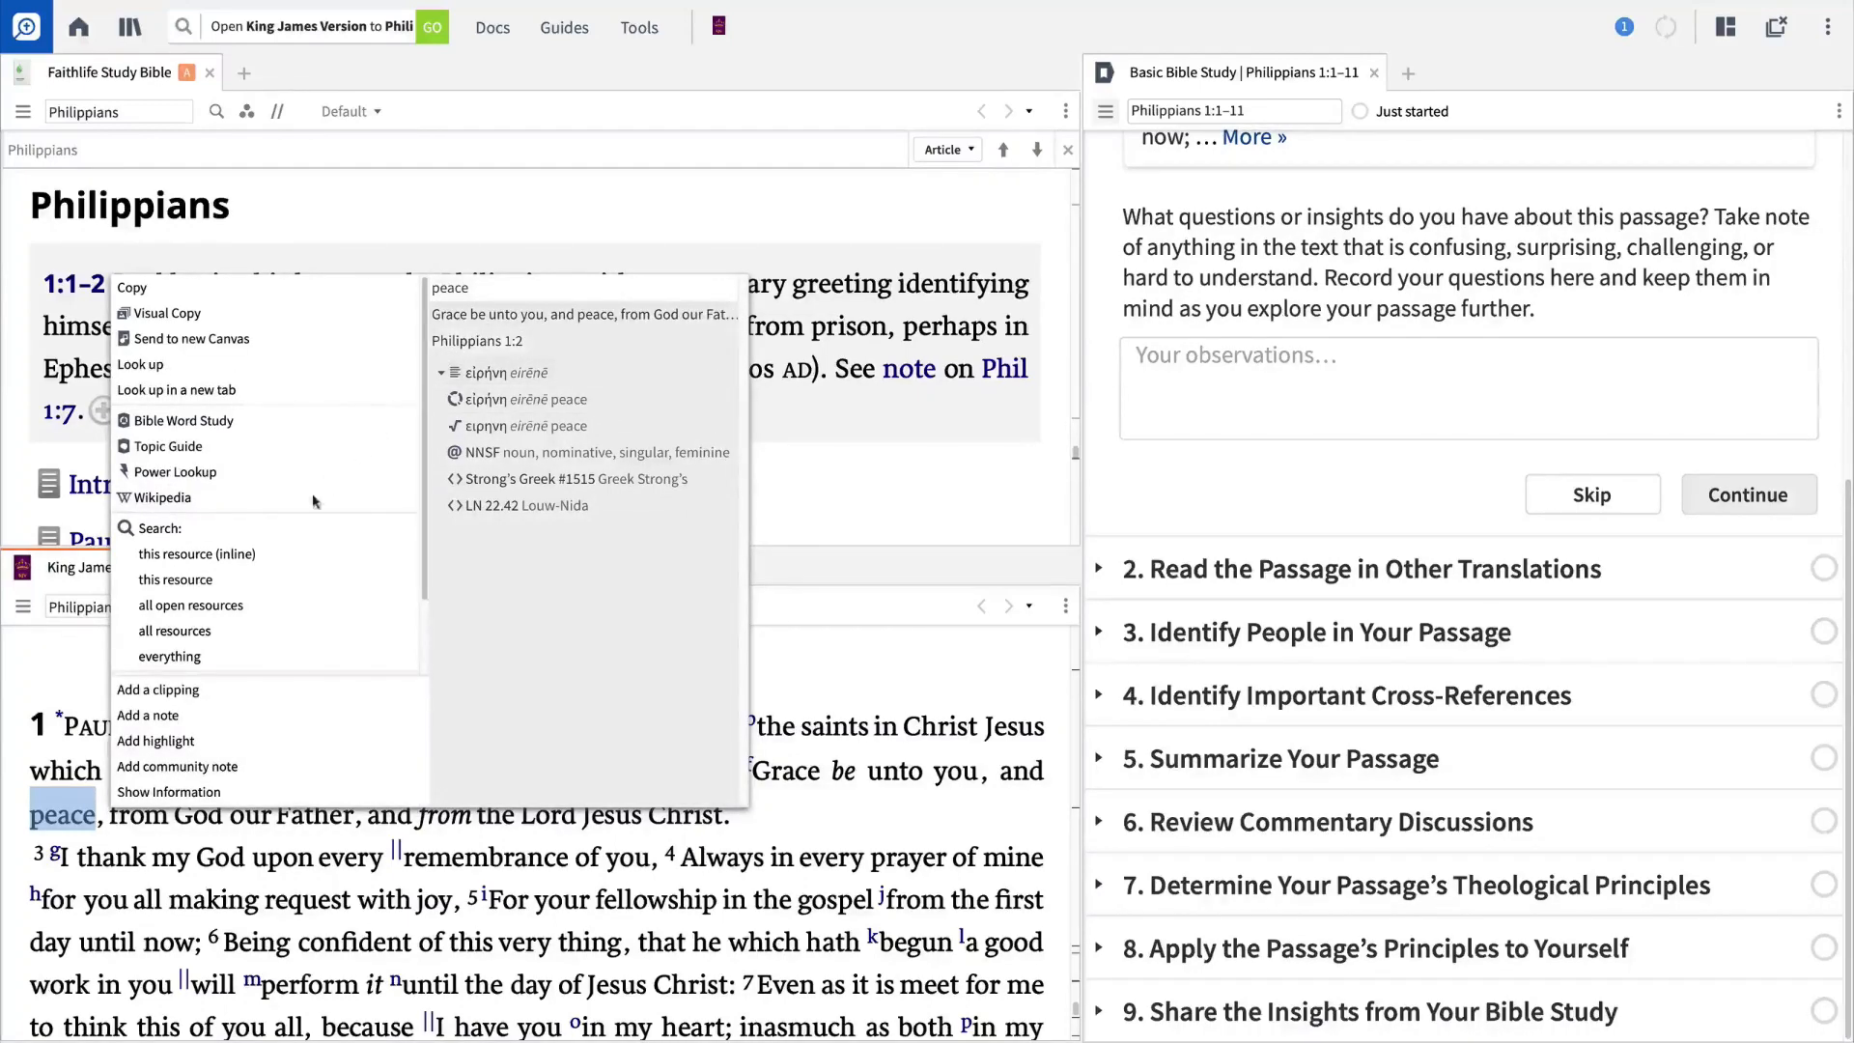
pyautogui.click(176, 579)
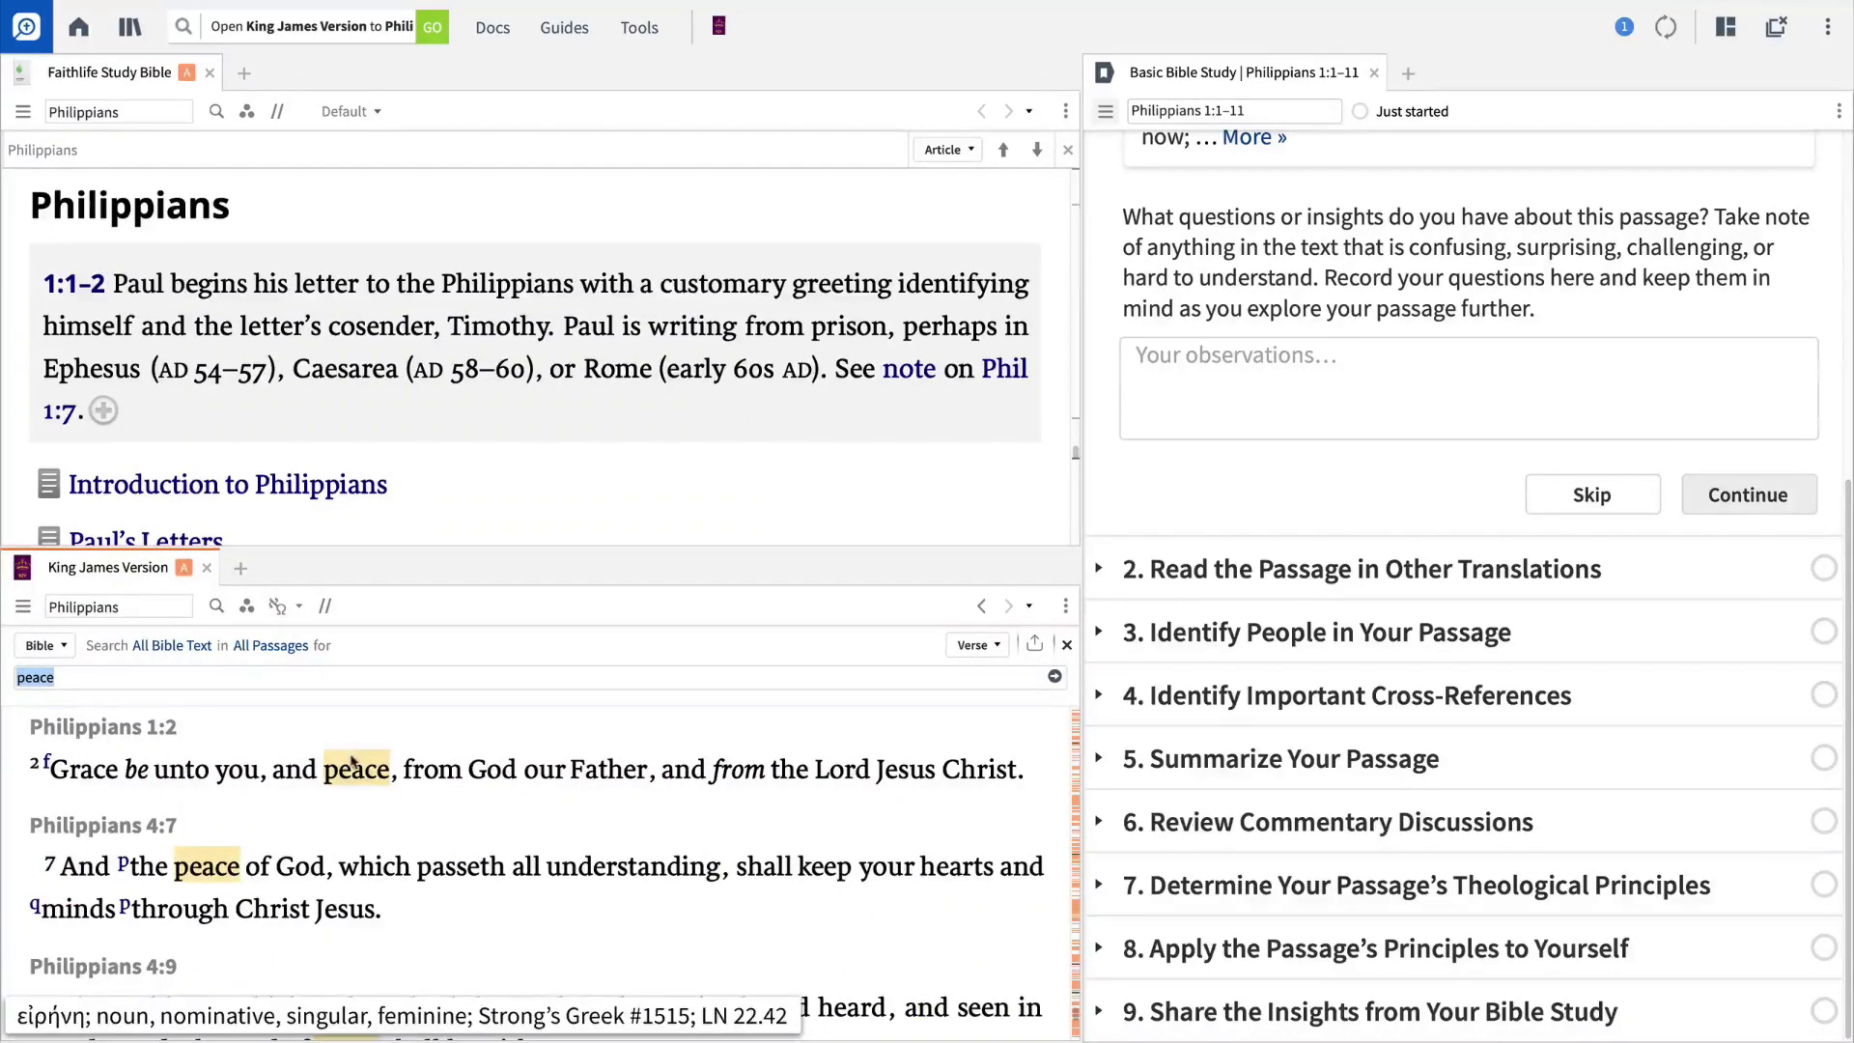
# Launch a Bible Word Study on the lemma εἰρήνη behind peace
pyautogui.rightClick(355, 768)
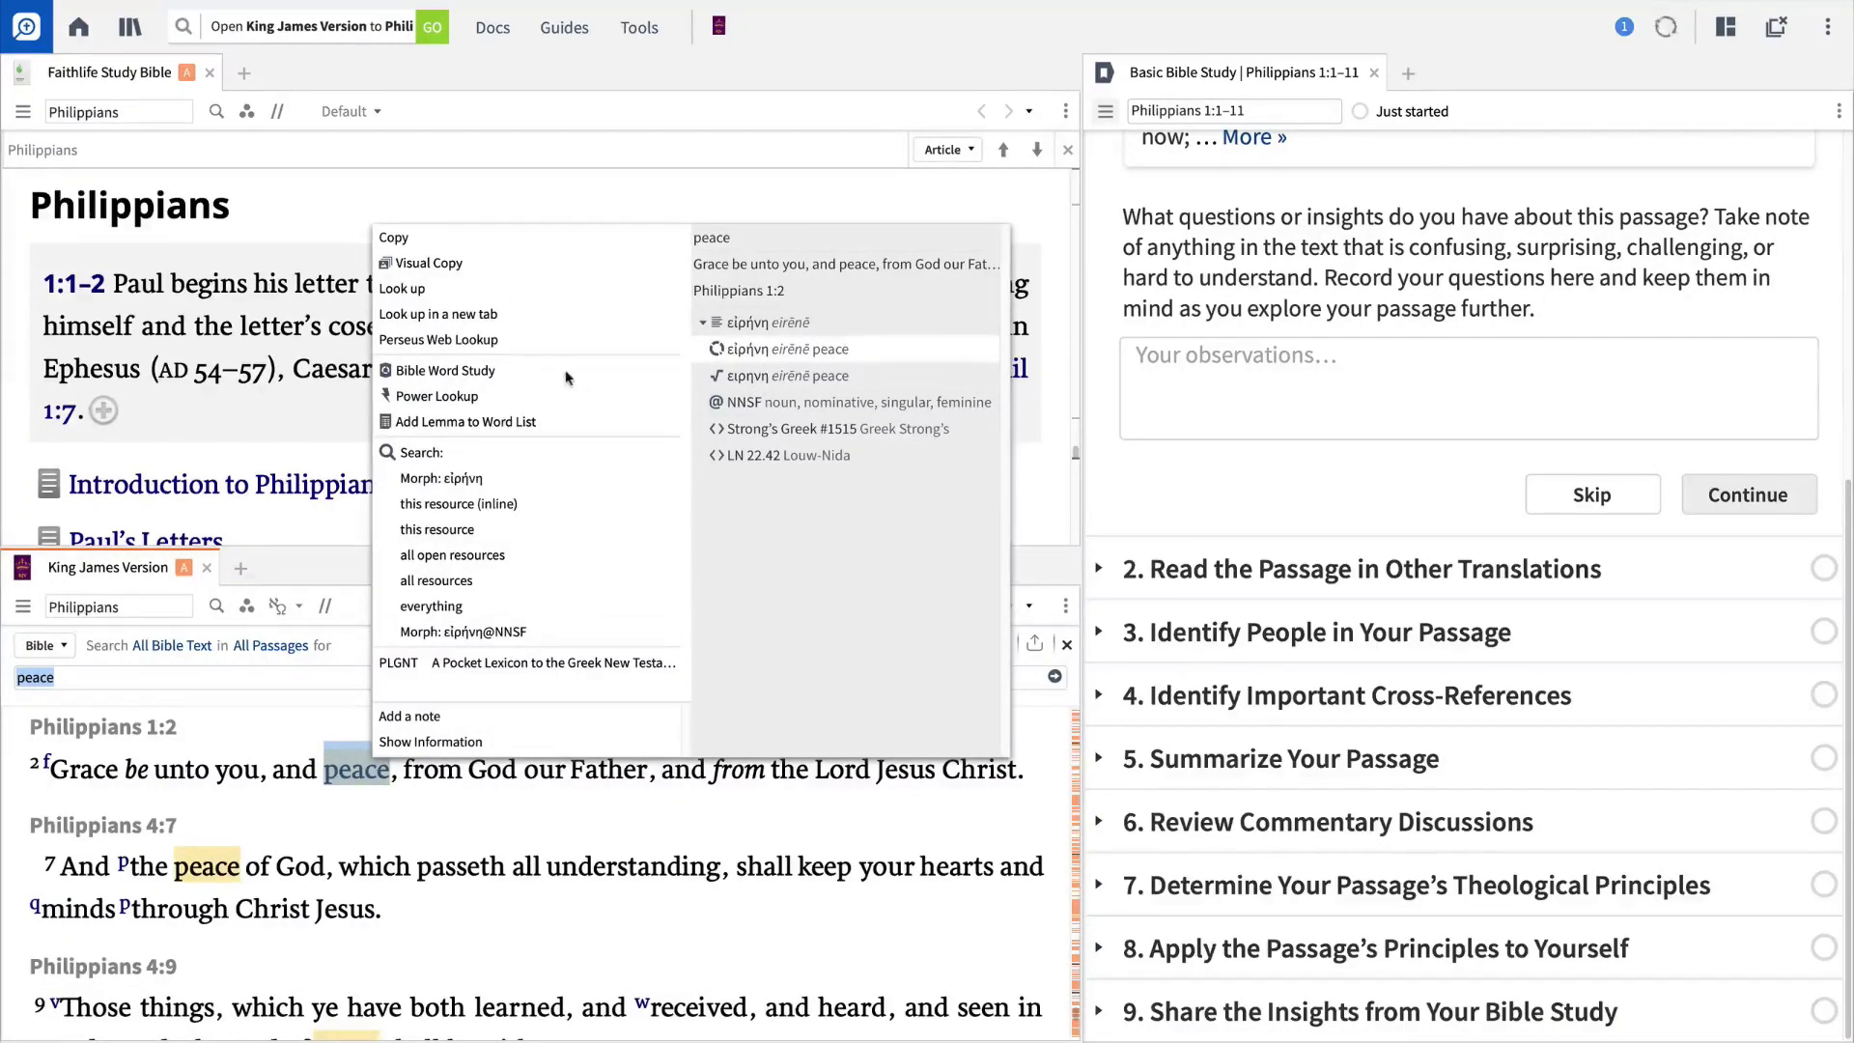
pyautogui.click(414, 371)
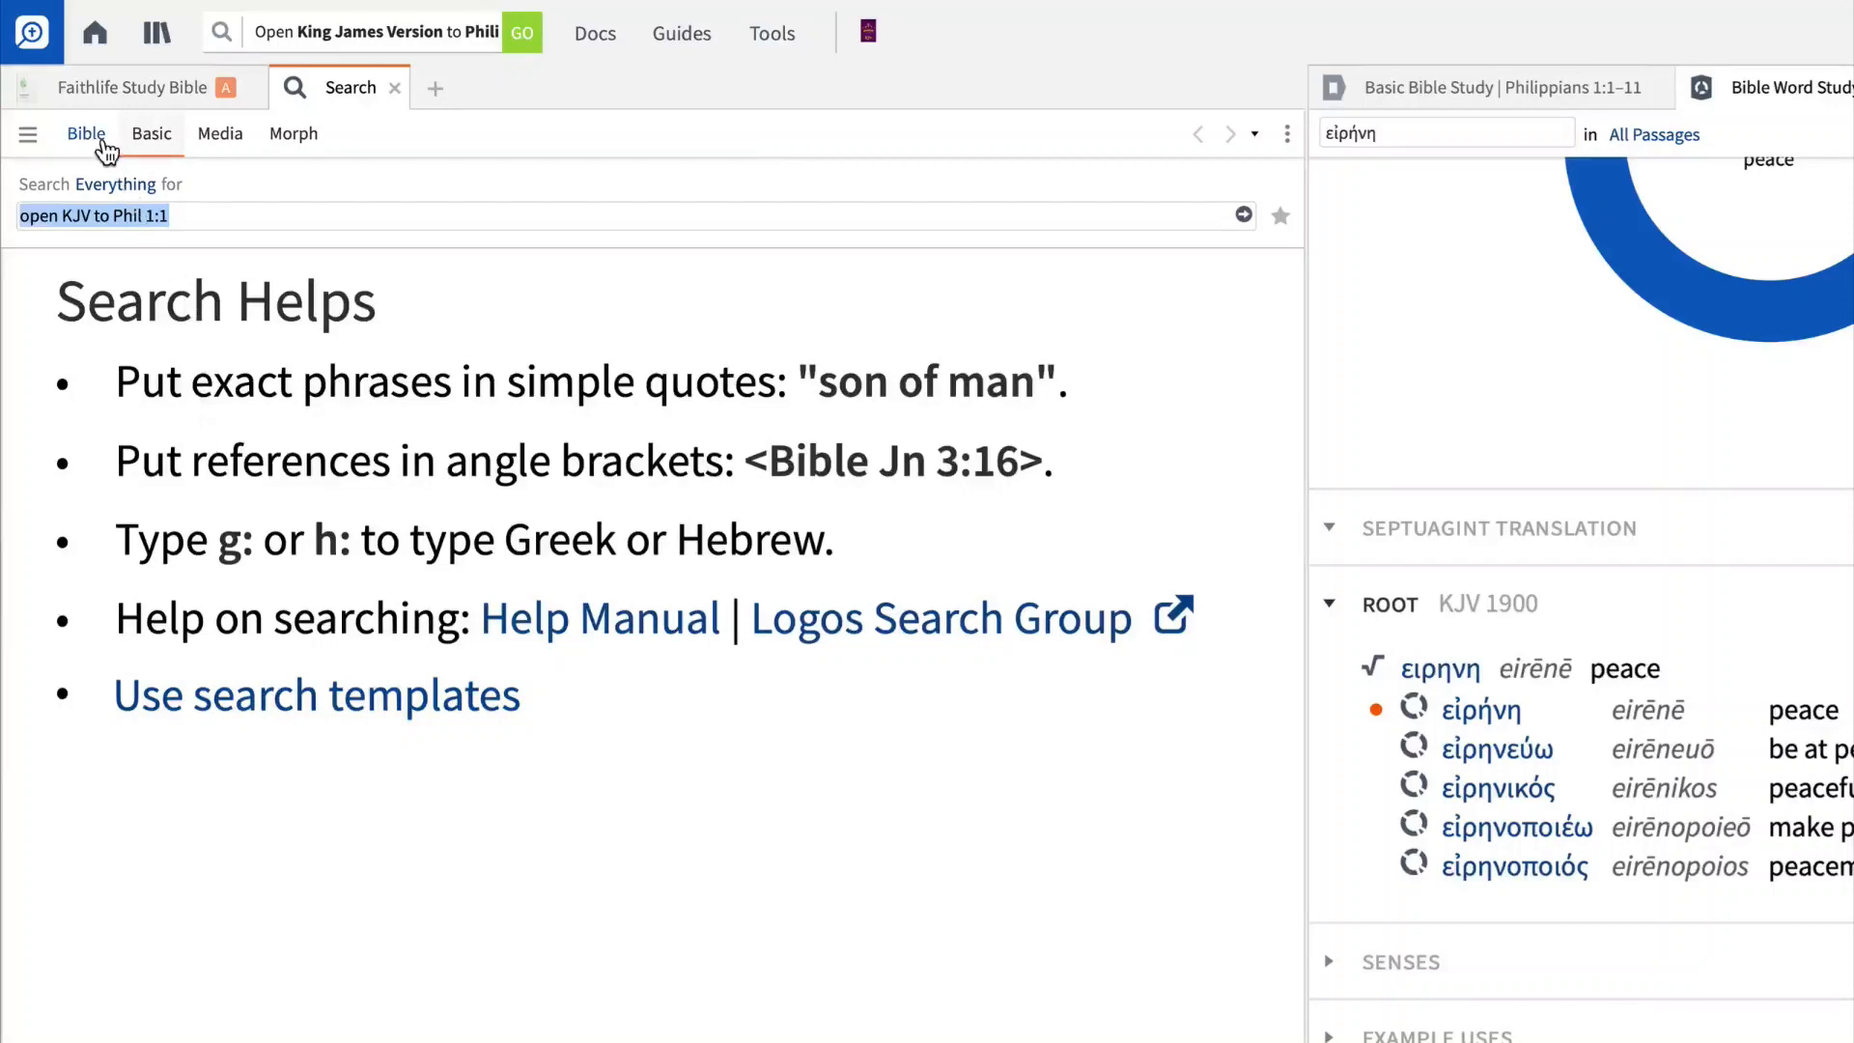
# Run a Bible search from the Either Term template for Jesus OR Christ
pyautogui.click(85, 133)
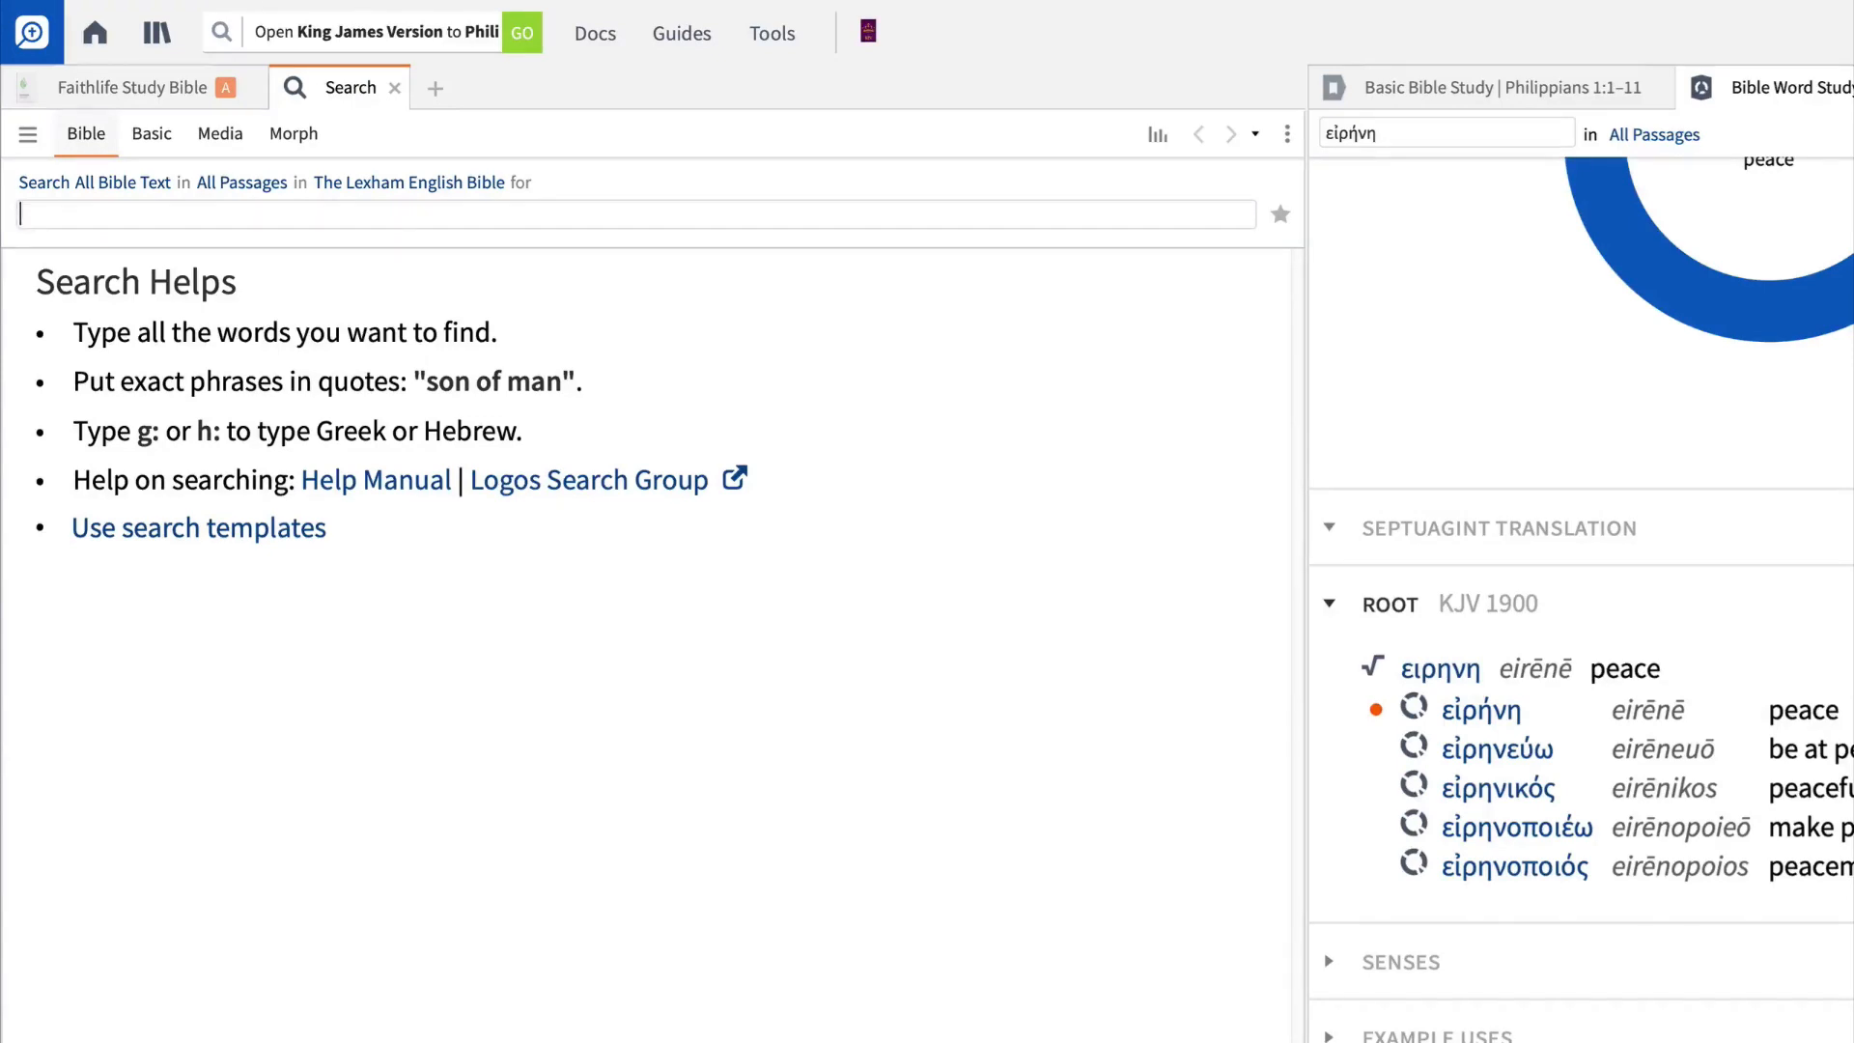
pyautogui.write('peace')
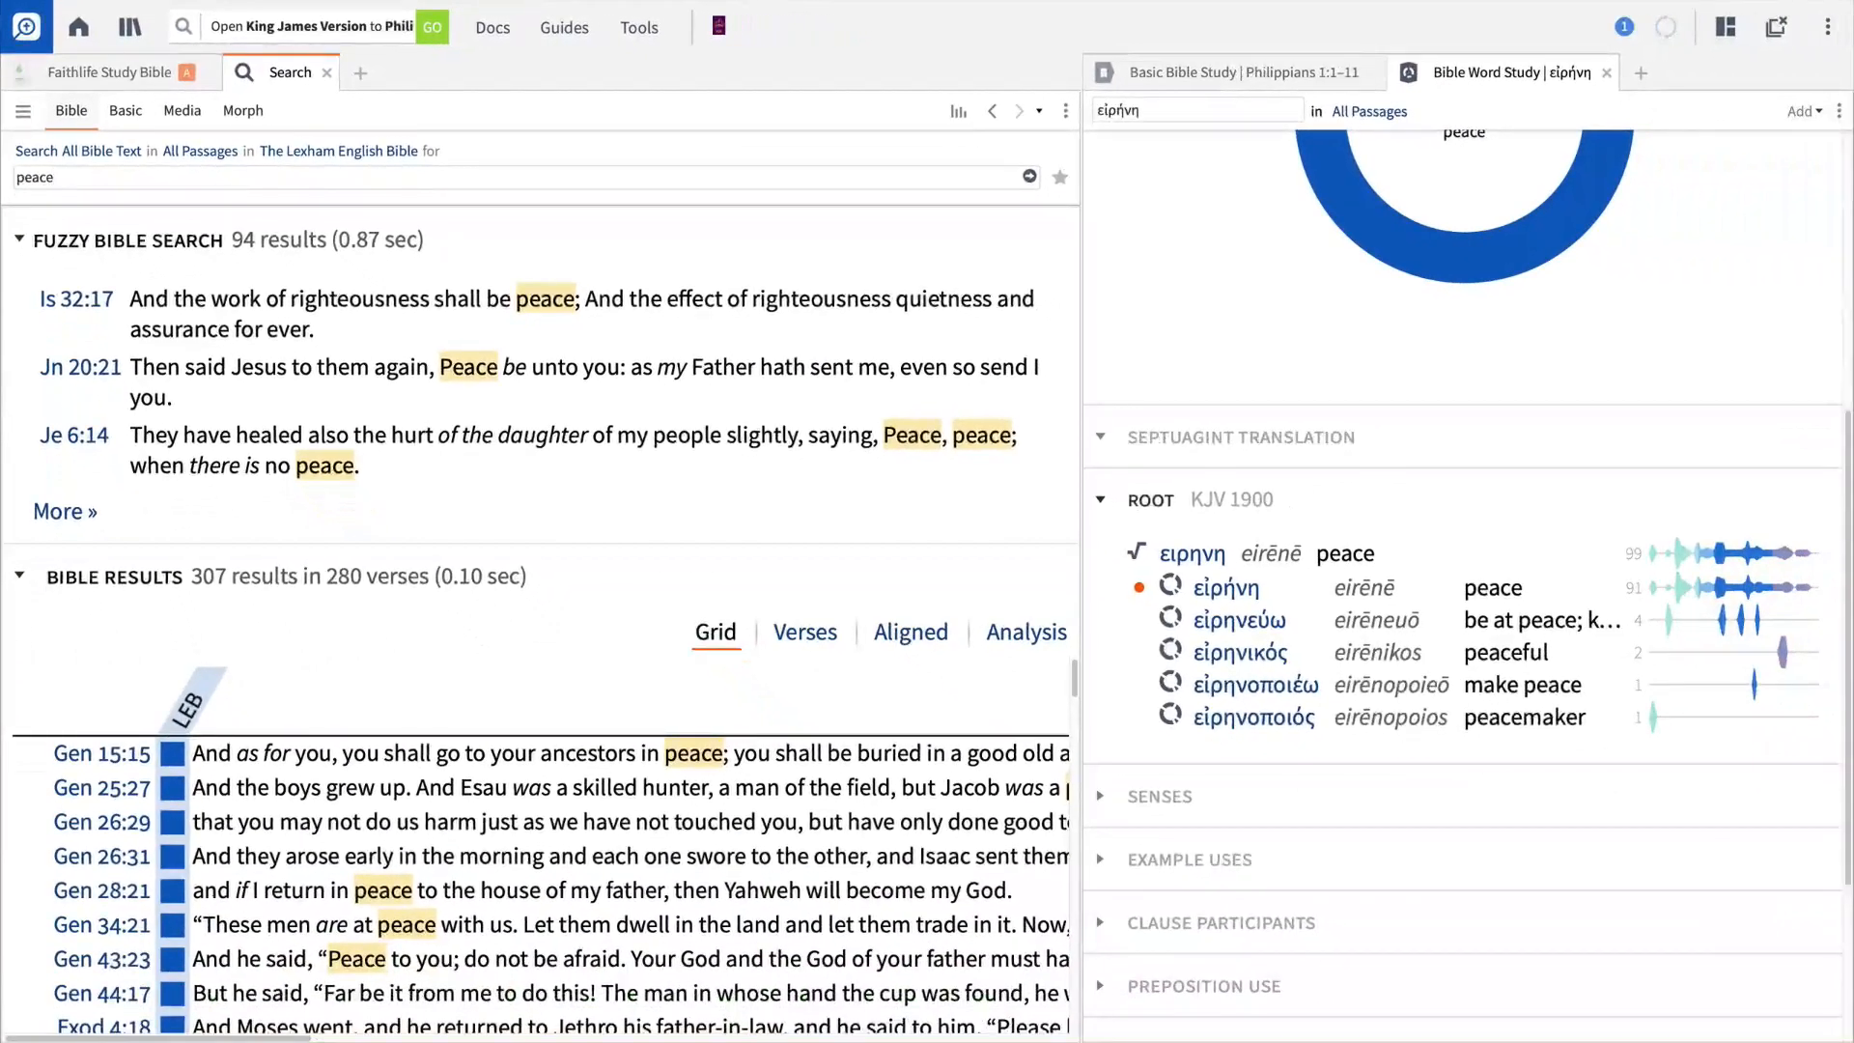
pyautogui.click(23, 111)
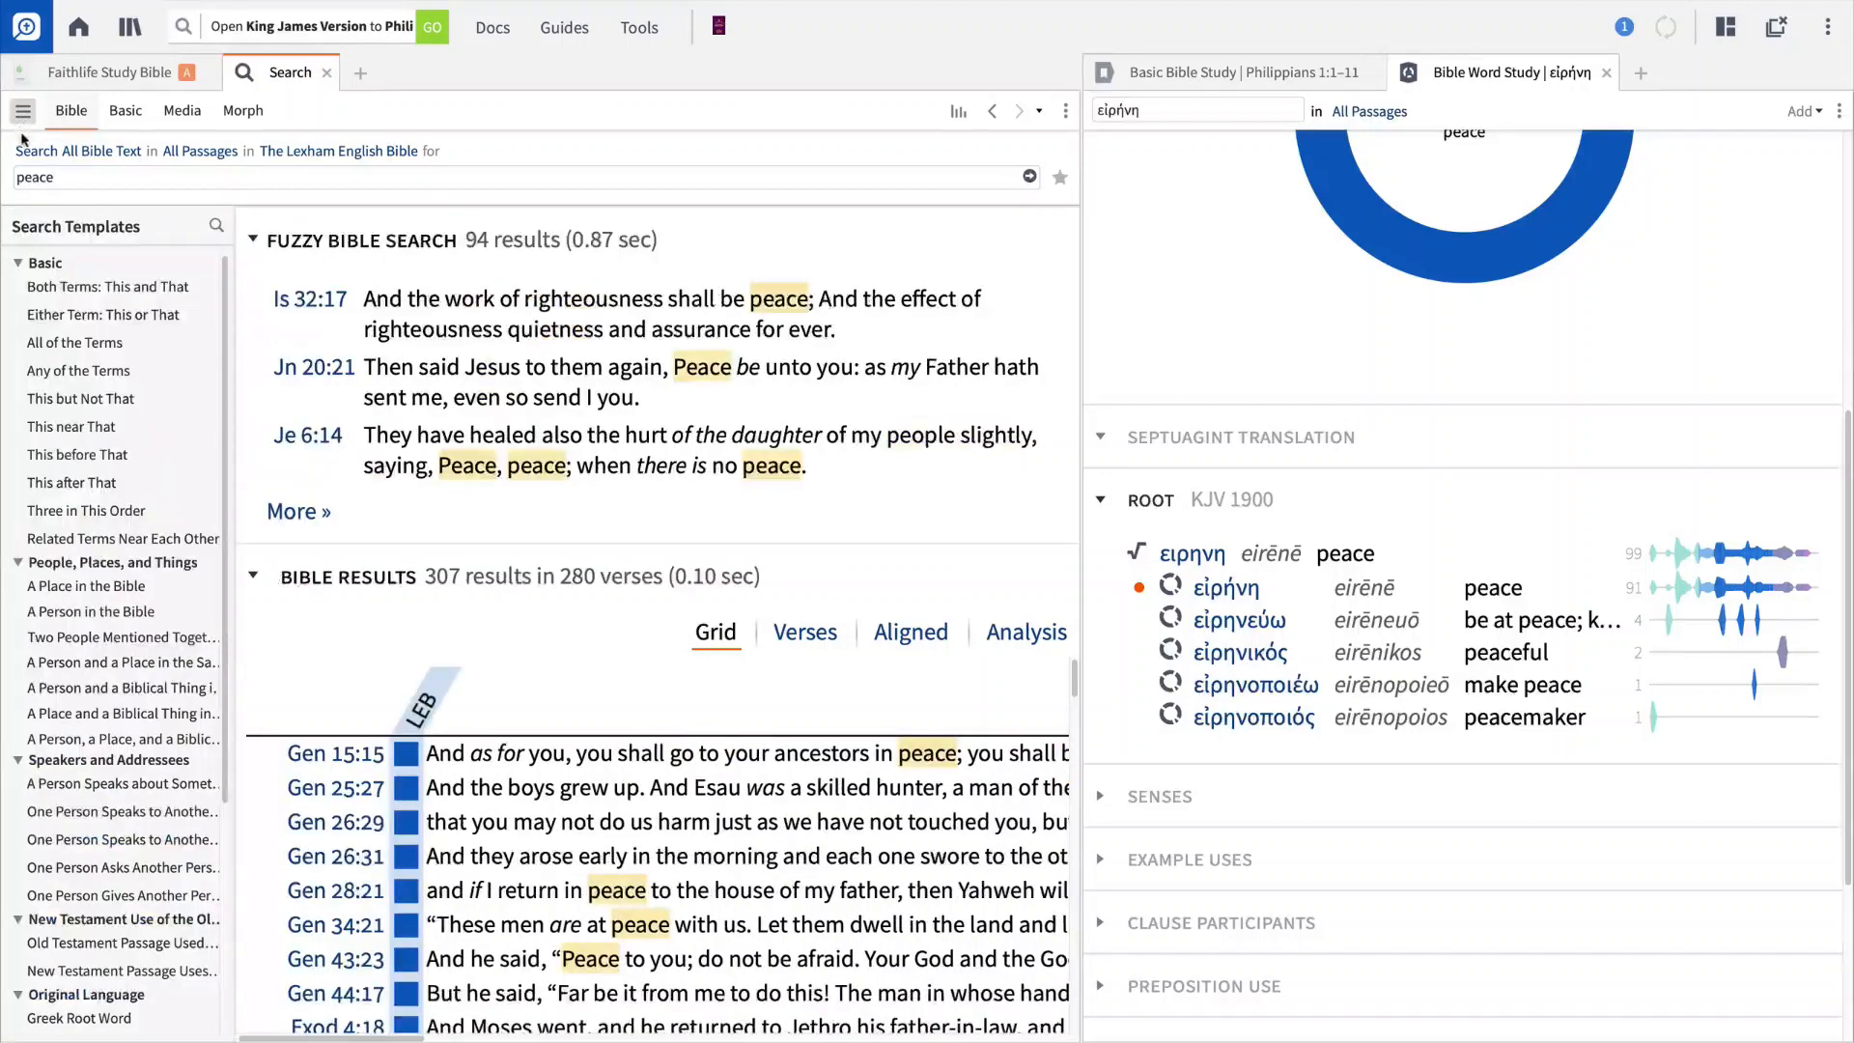
pyautogui.moveTo(118, 322)
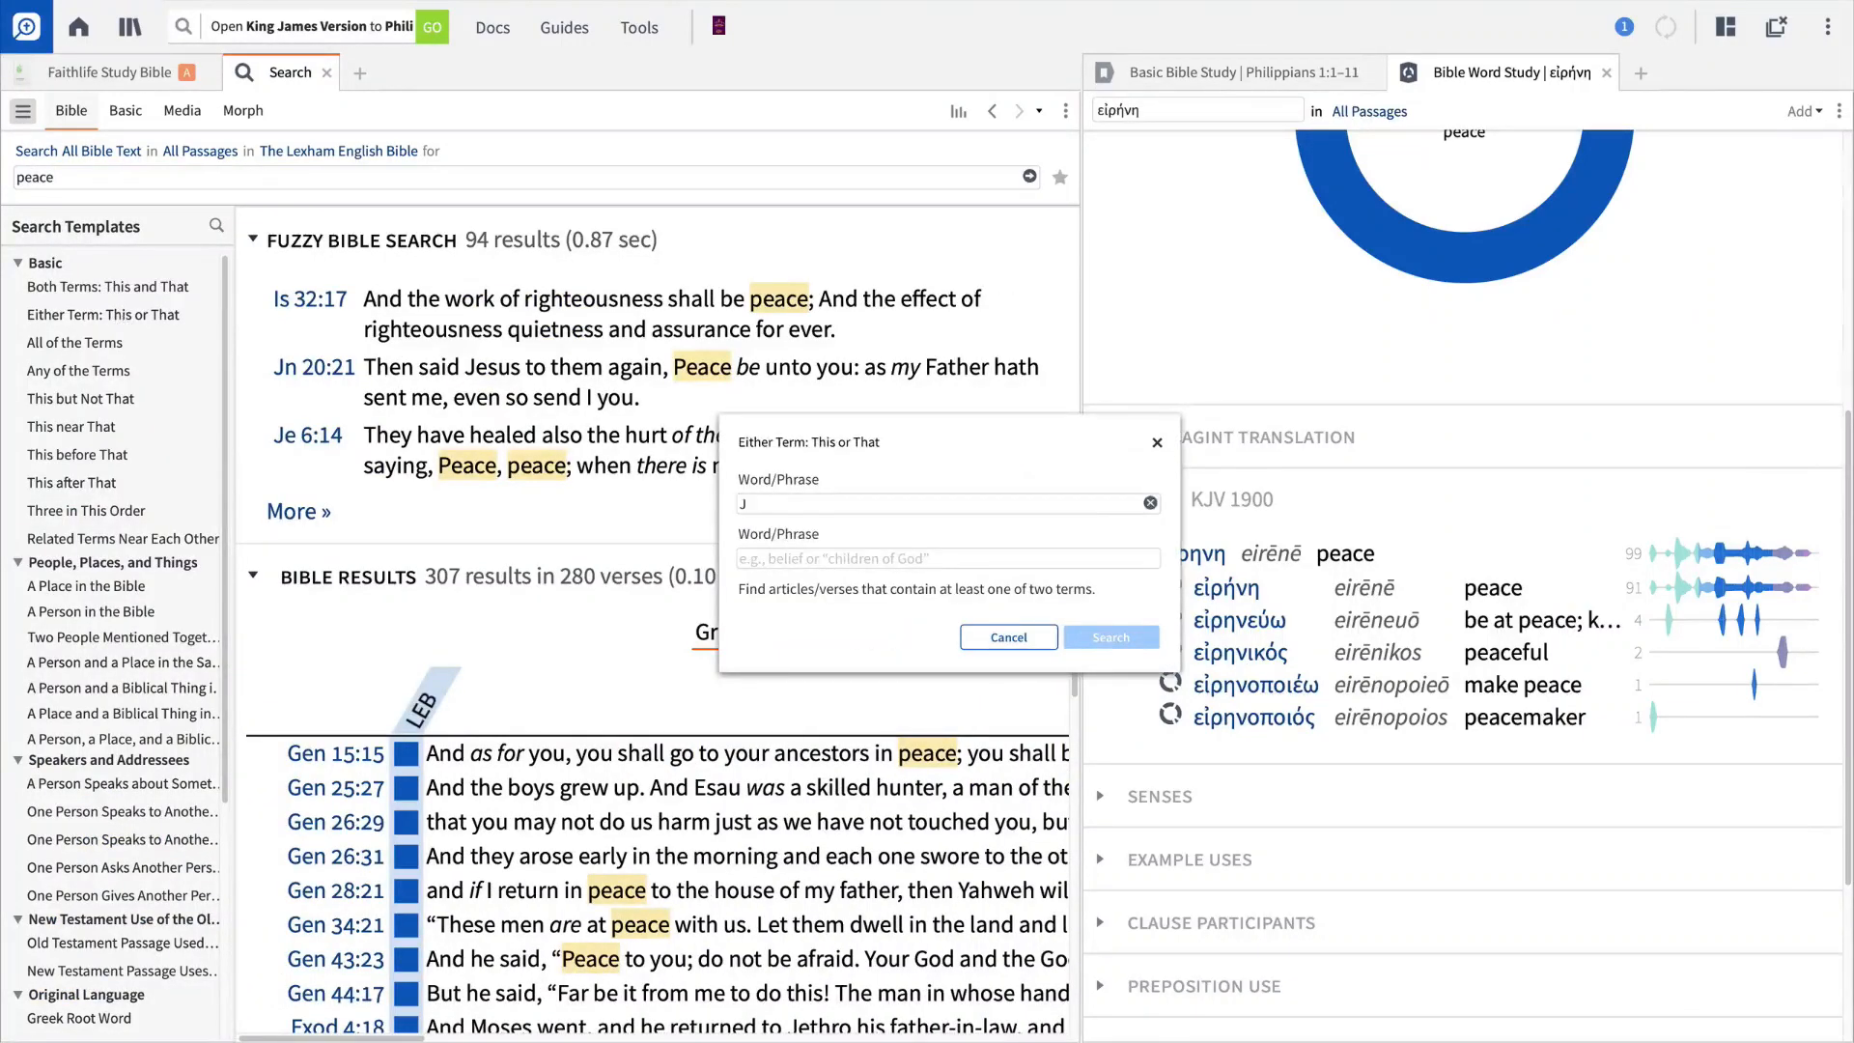
pyautogui.write('Jesus')
pyautogui.click(949, 559)
pyautogui.write('Chris')
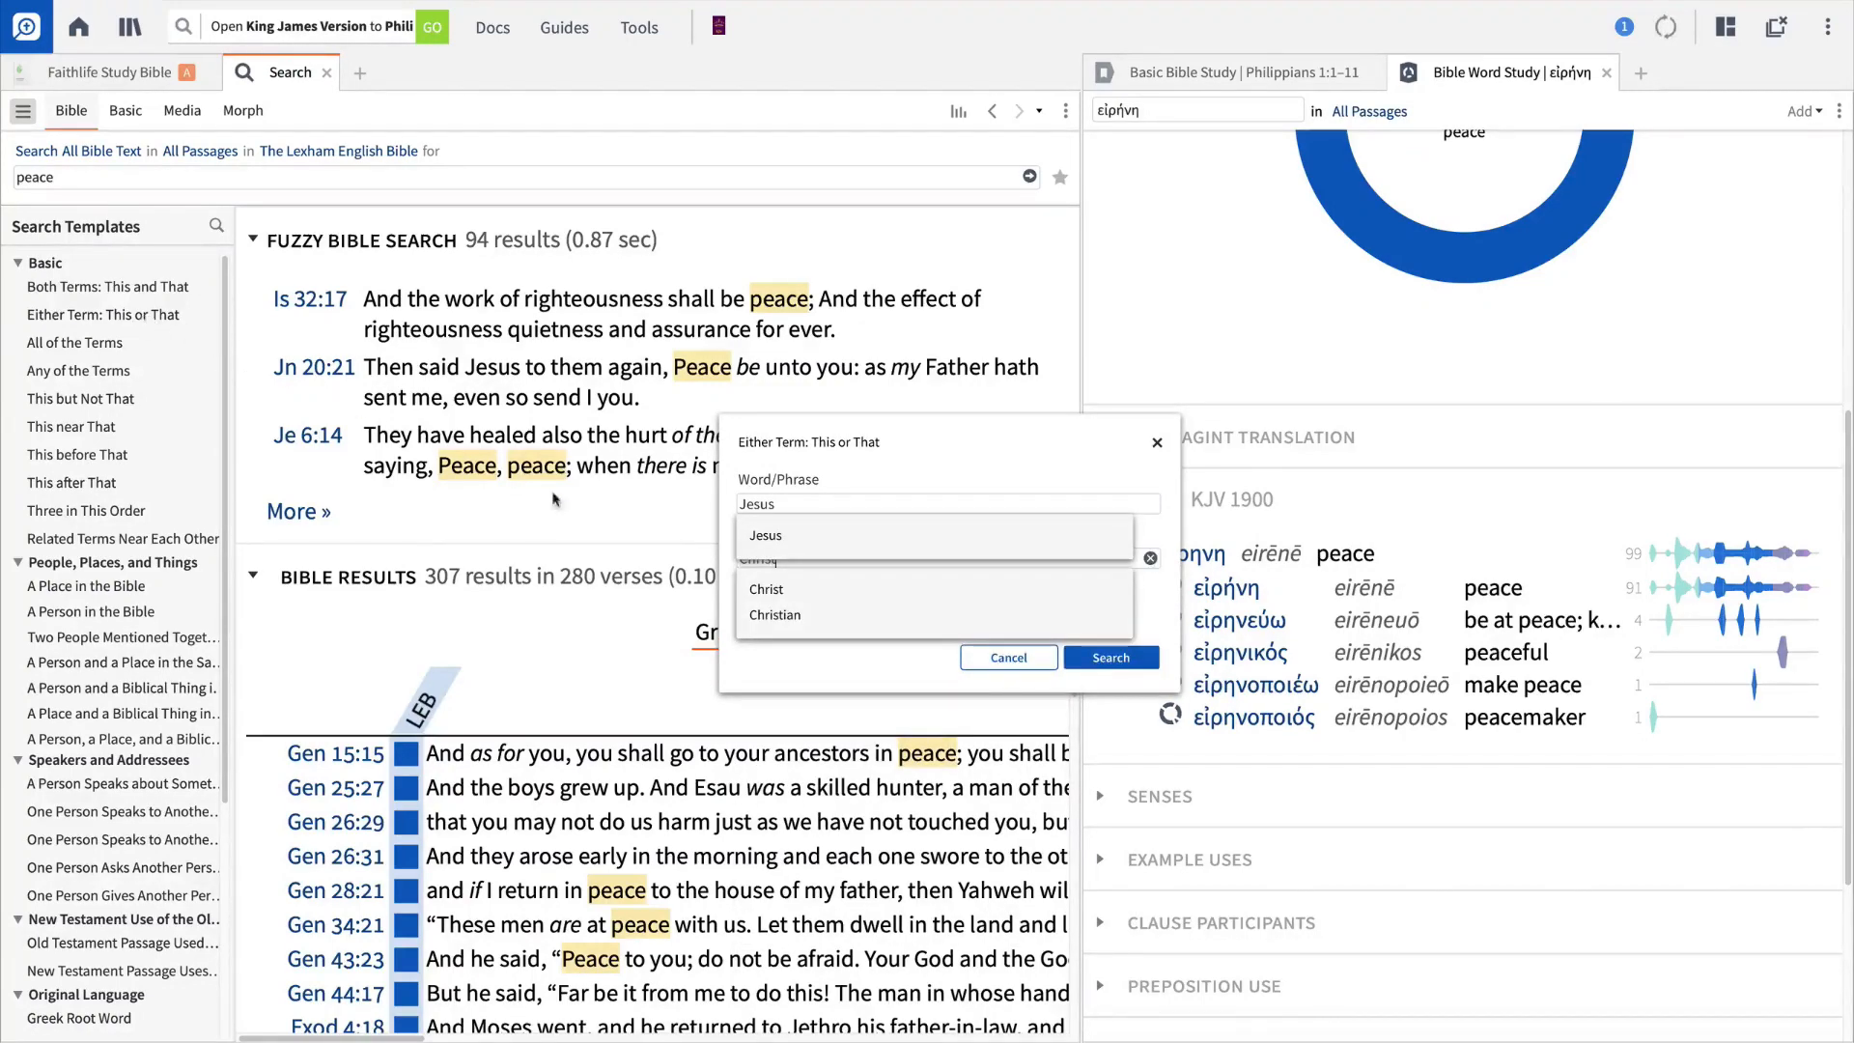
pyautogui.click(765, 589)
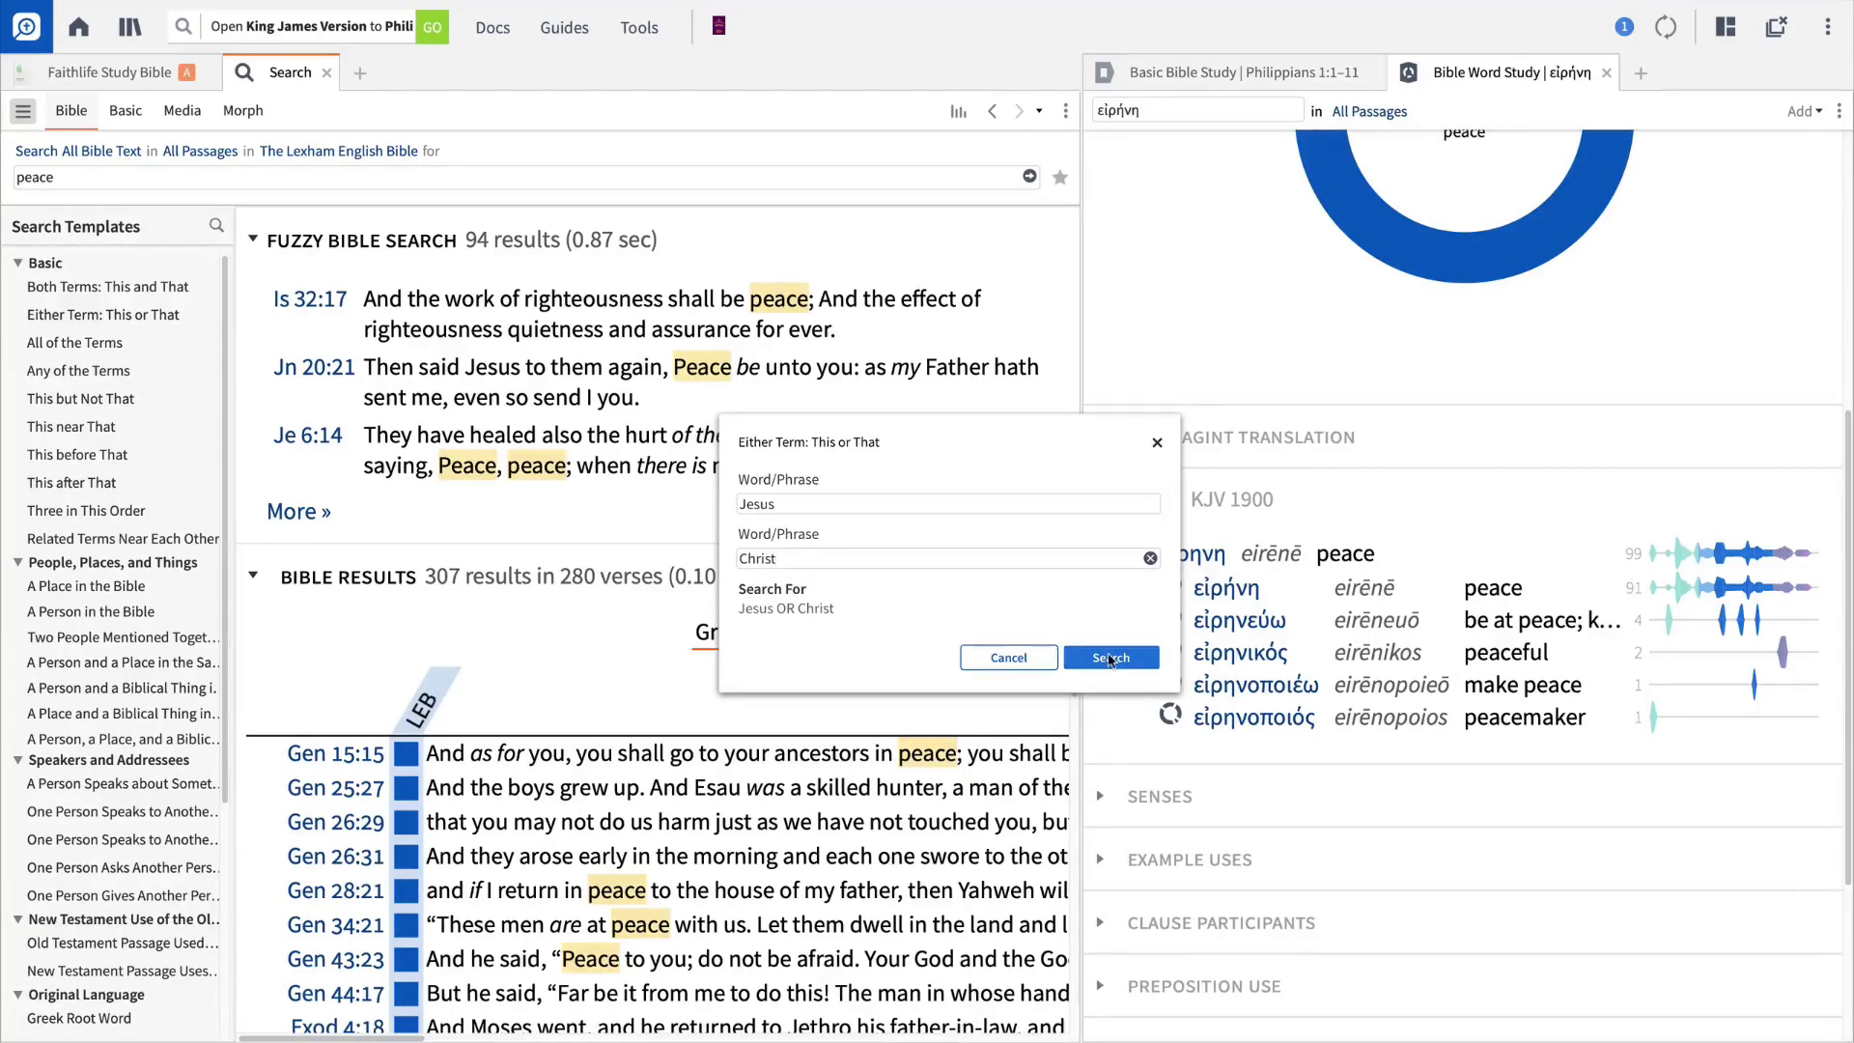
pyautogui.click(1109, 656)
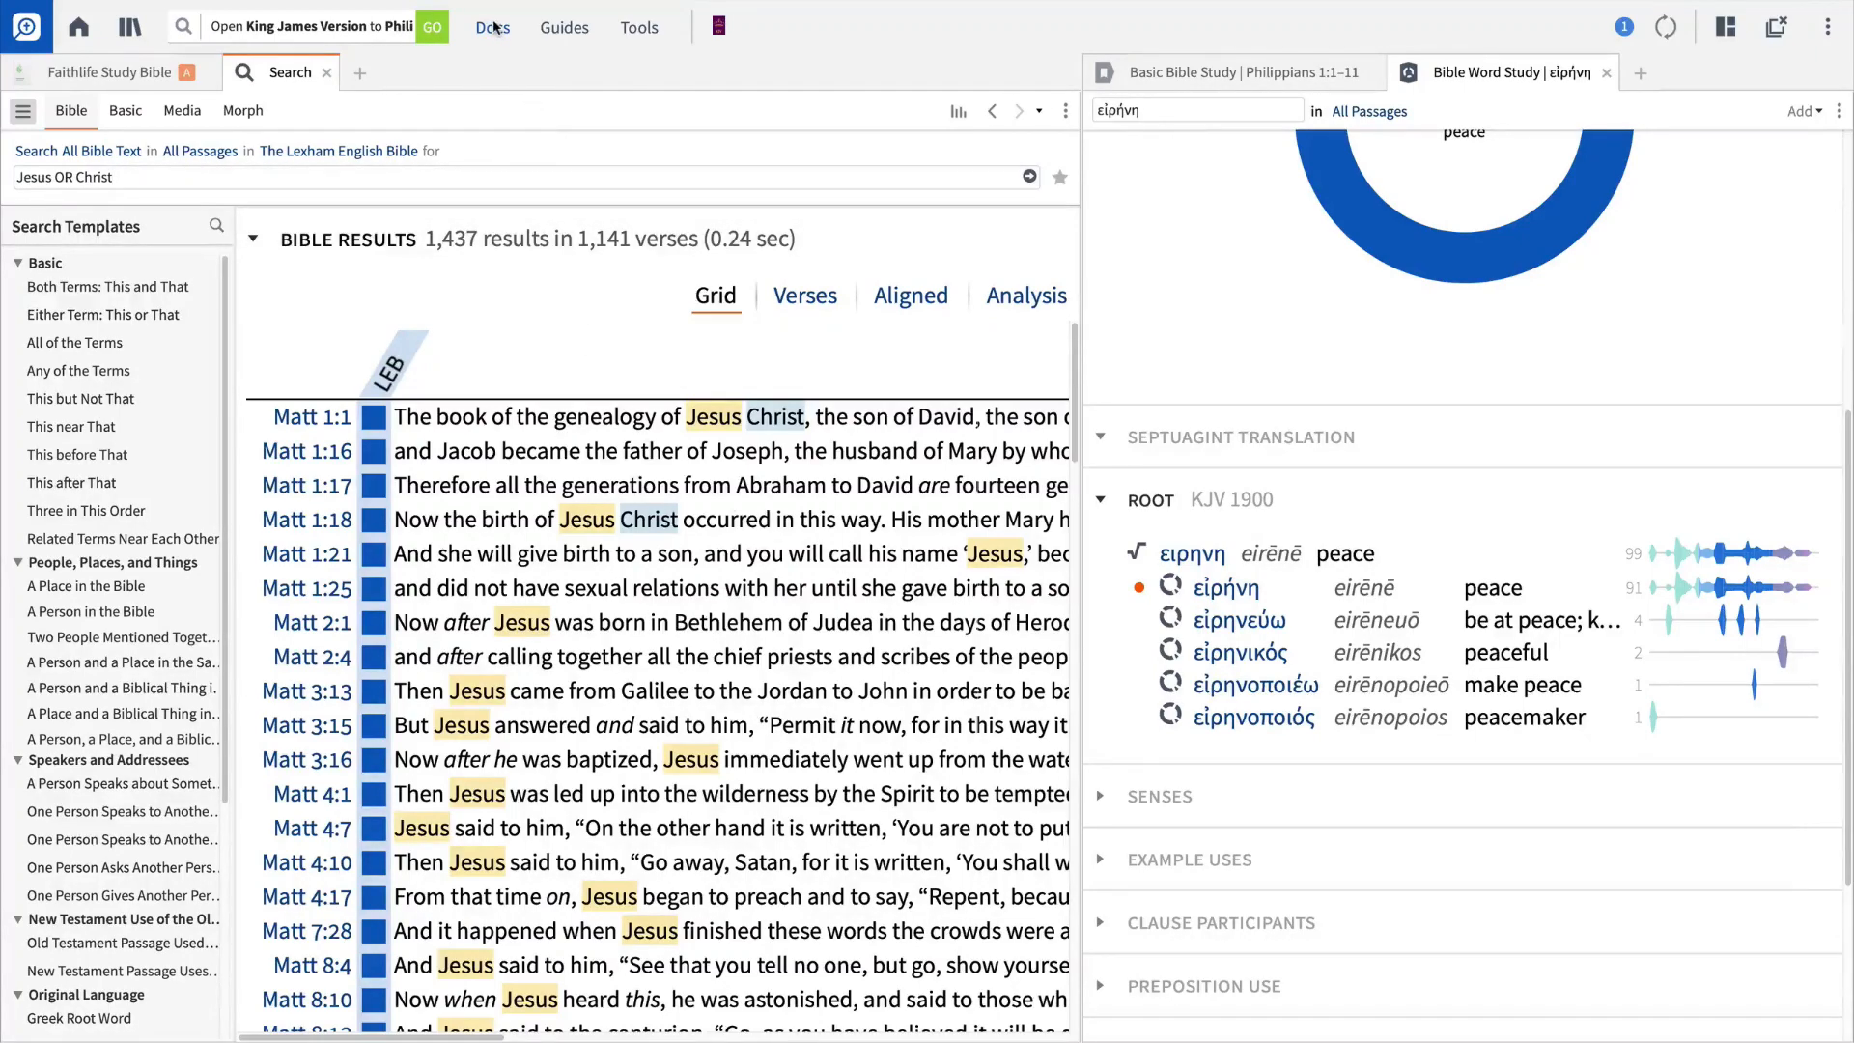
# Review saved documents and the New document types, then return to Guides
pyautogui.click(493, 27)
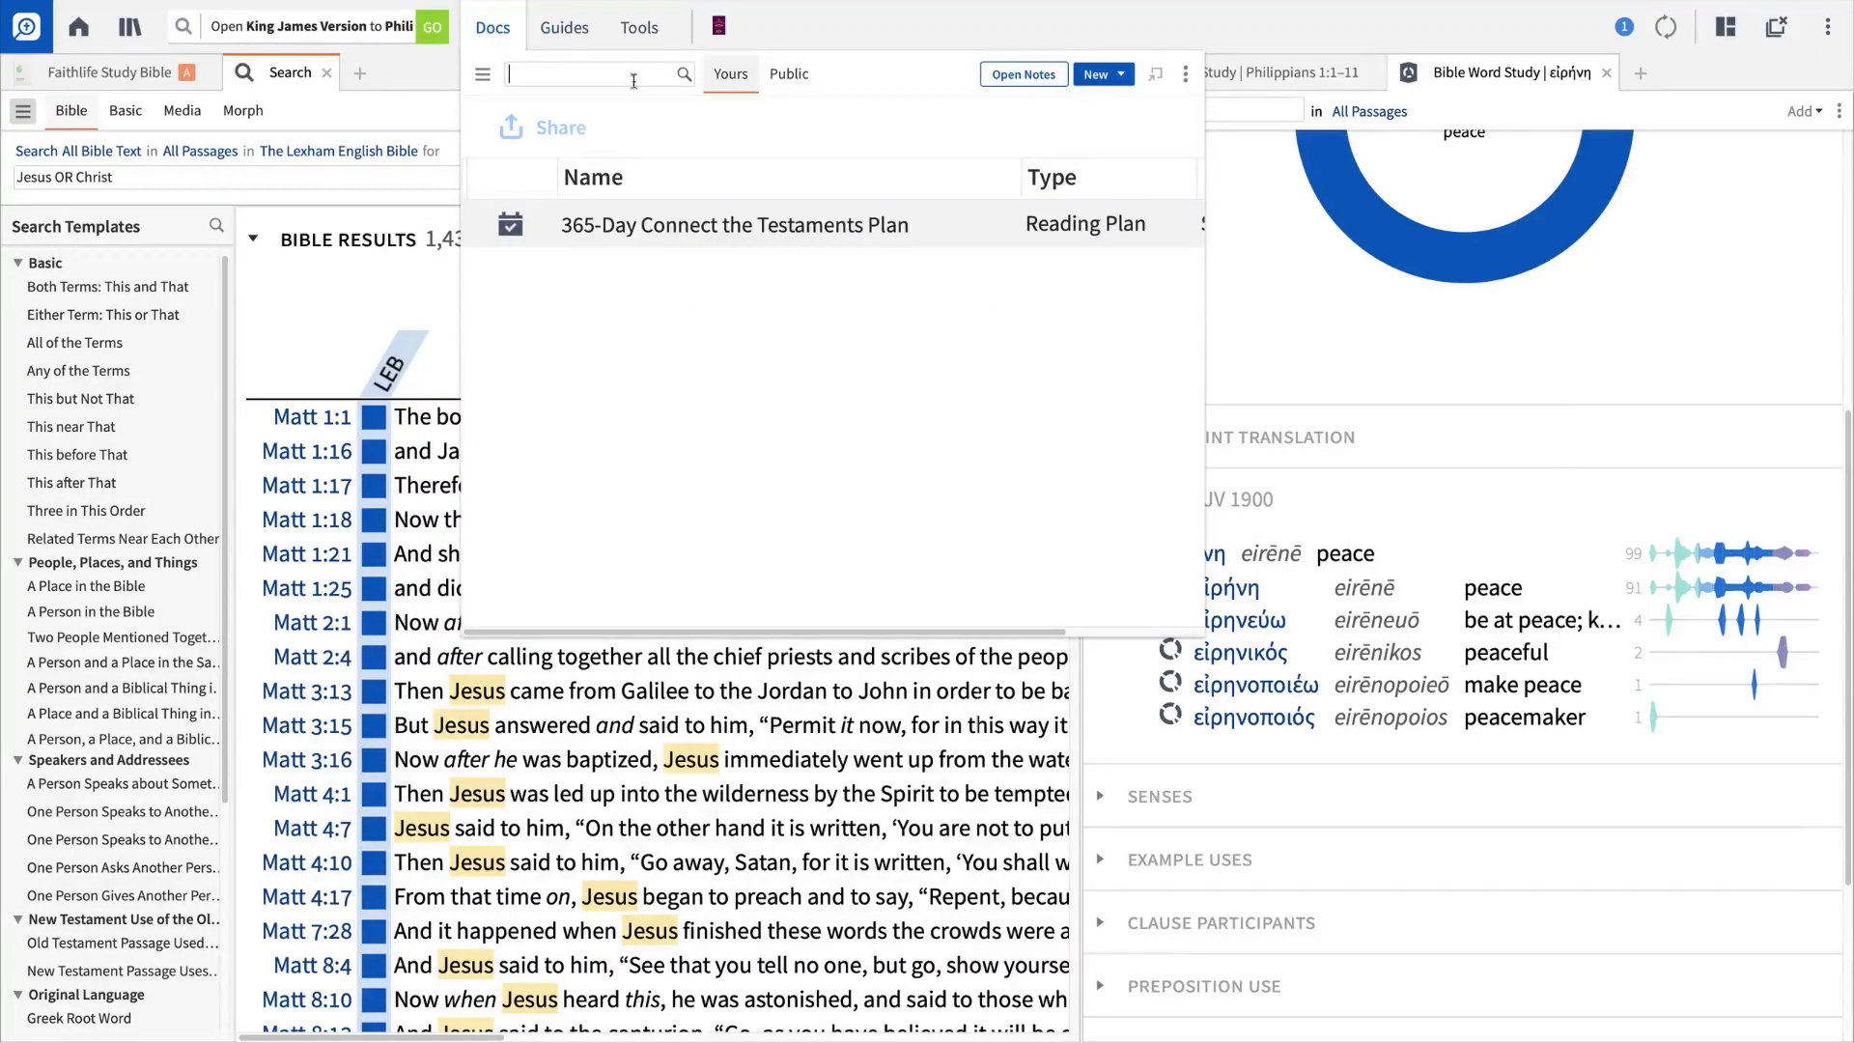
pyautogui.click(1097, 73)
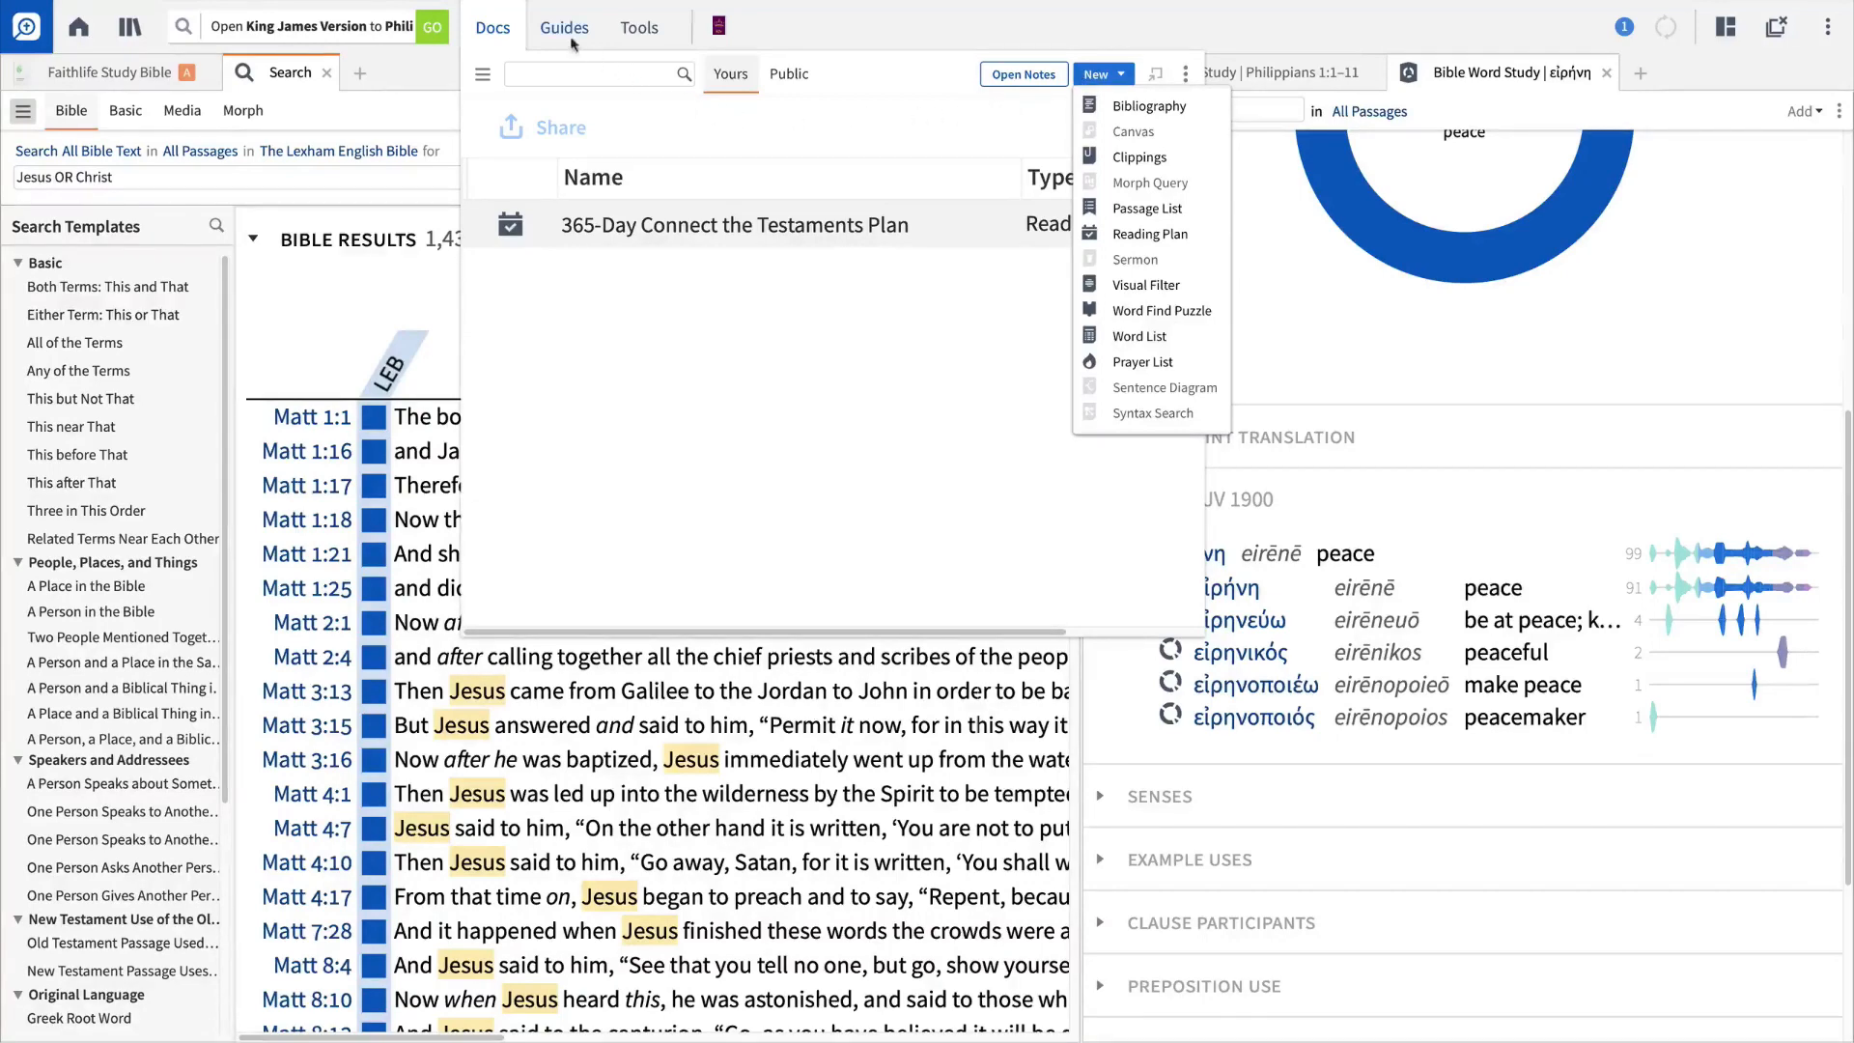
pyautogui.click(564, 27)
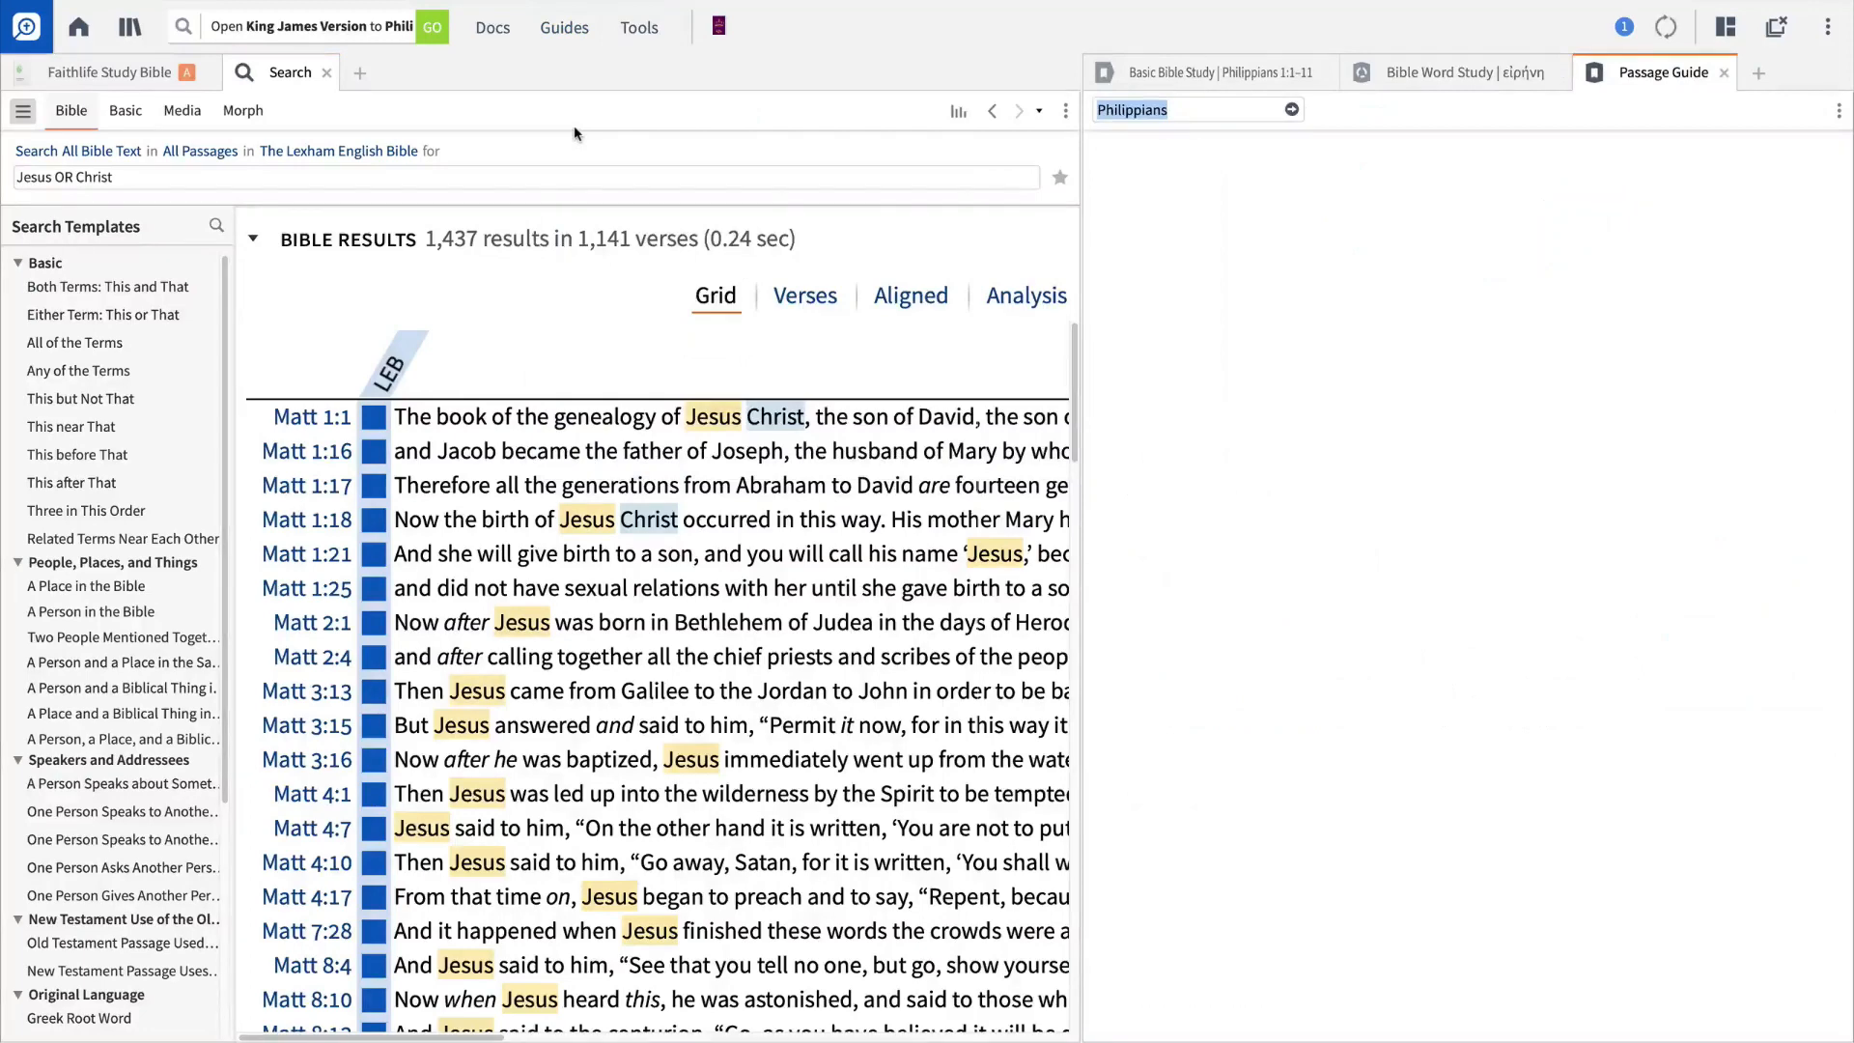
# Set the Passage Guide reference to Philippians 1:1-11
pyautogui.click(1182, 108)
pyautogui.write(' 1:1-11')
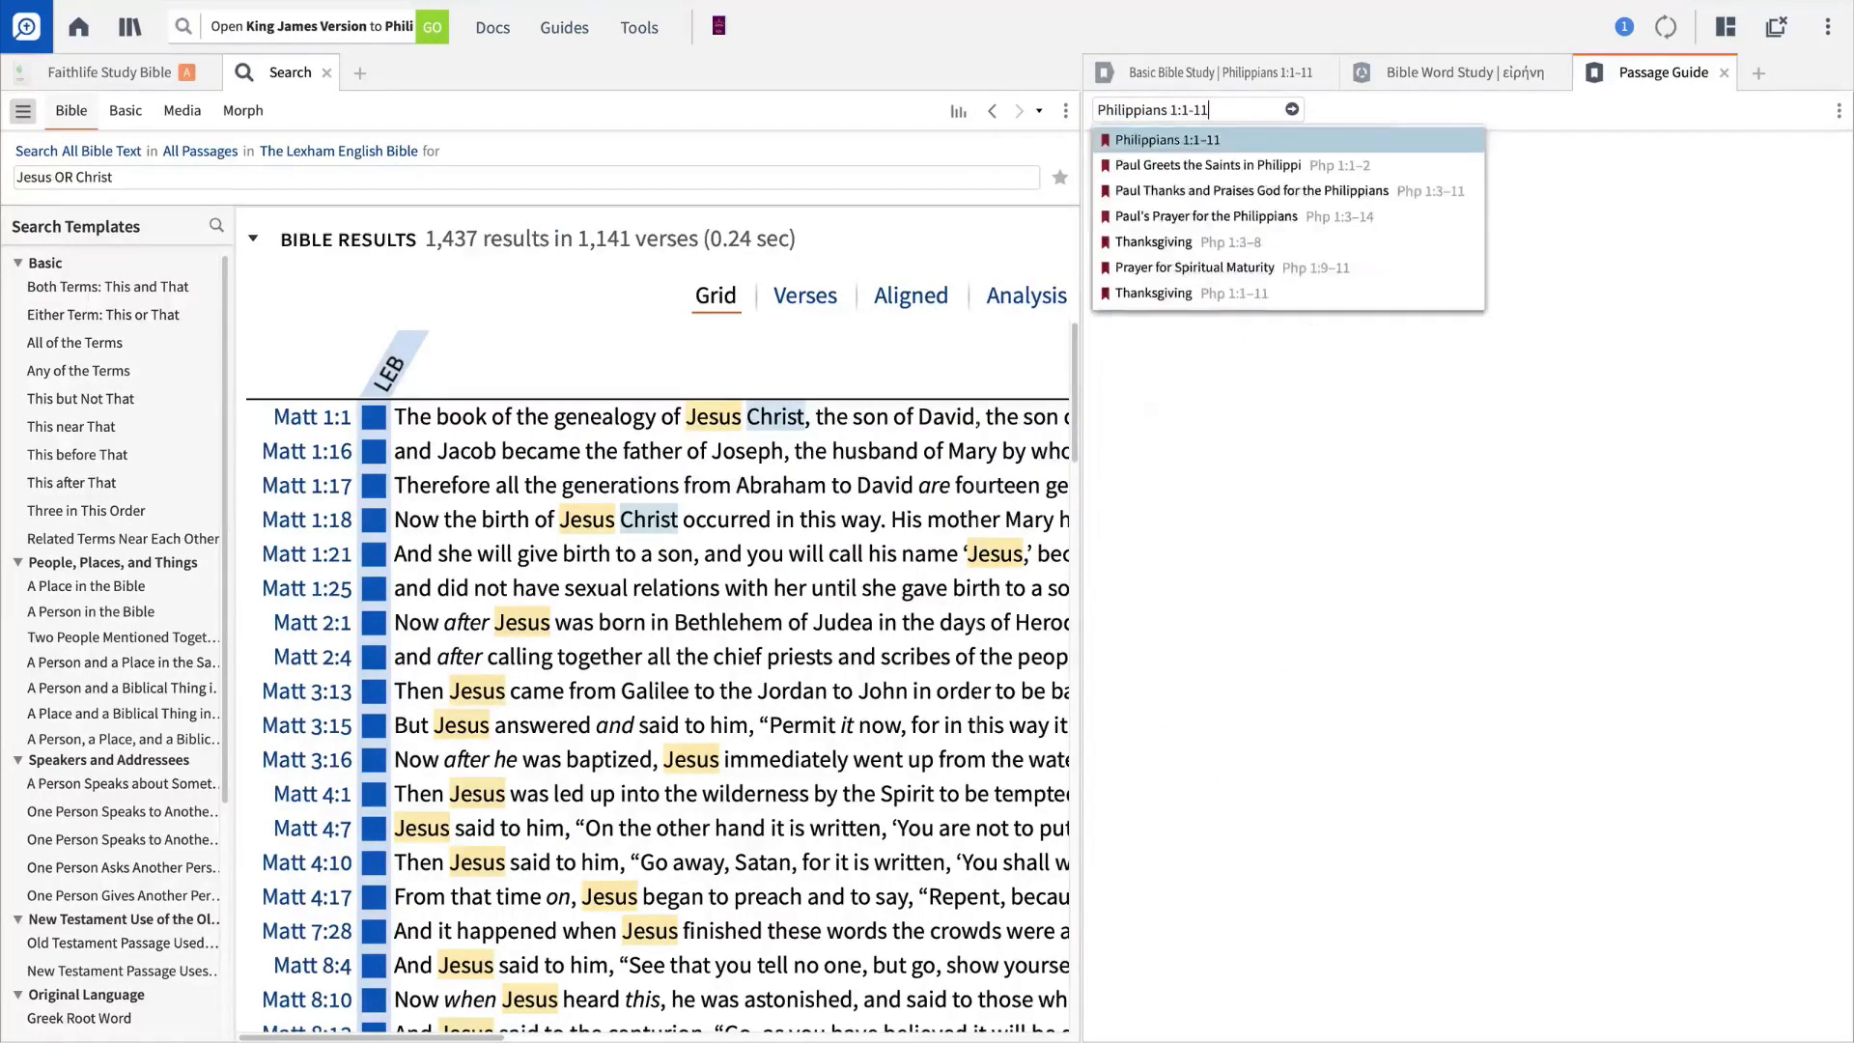
pyautogui.click(1169, 139)
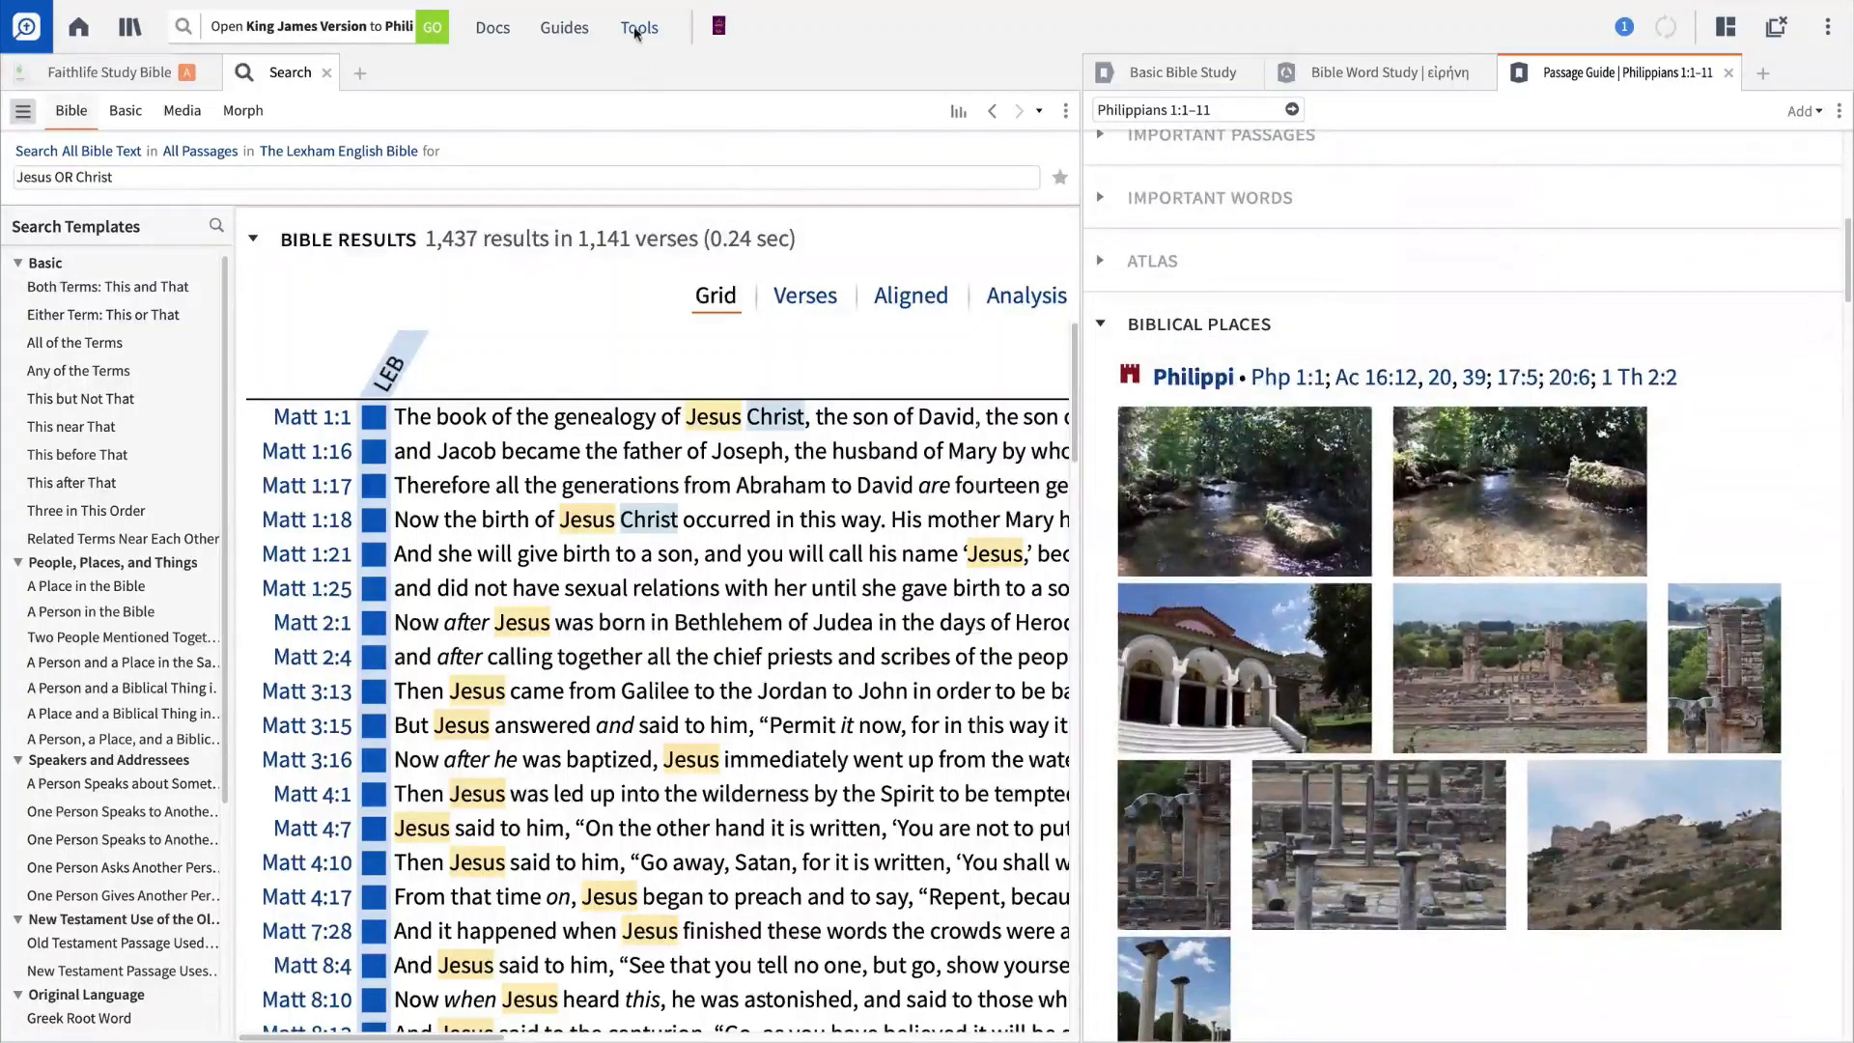
pyautogui.click(640, 27)
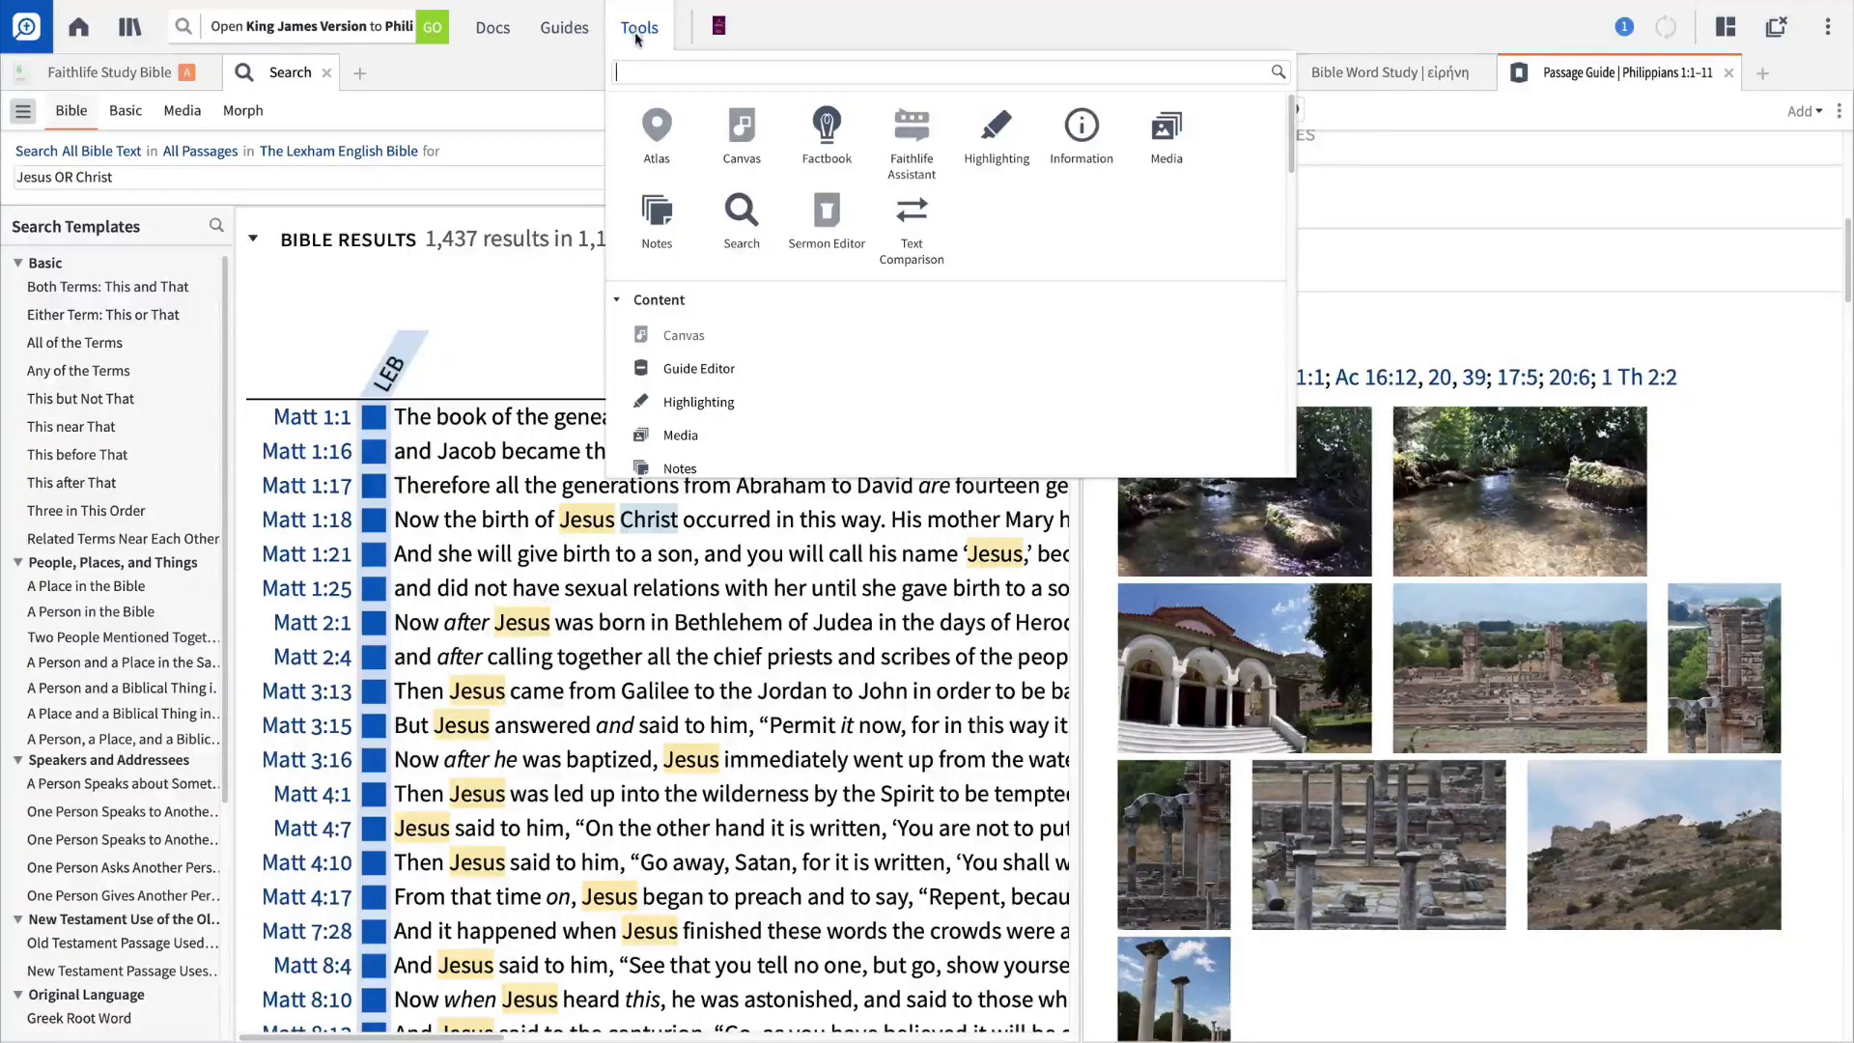
pyautogui.moveTo(825, 128)
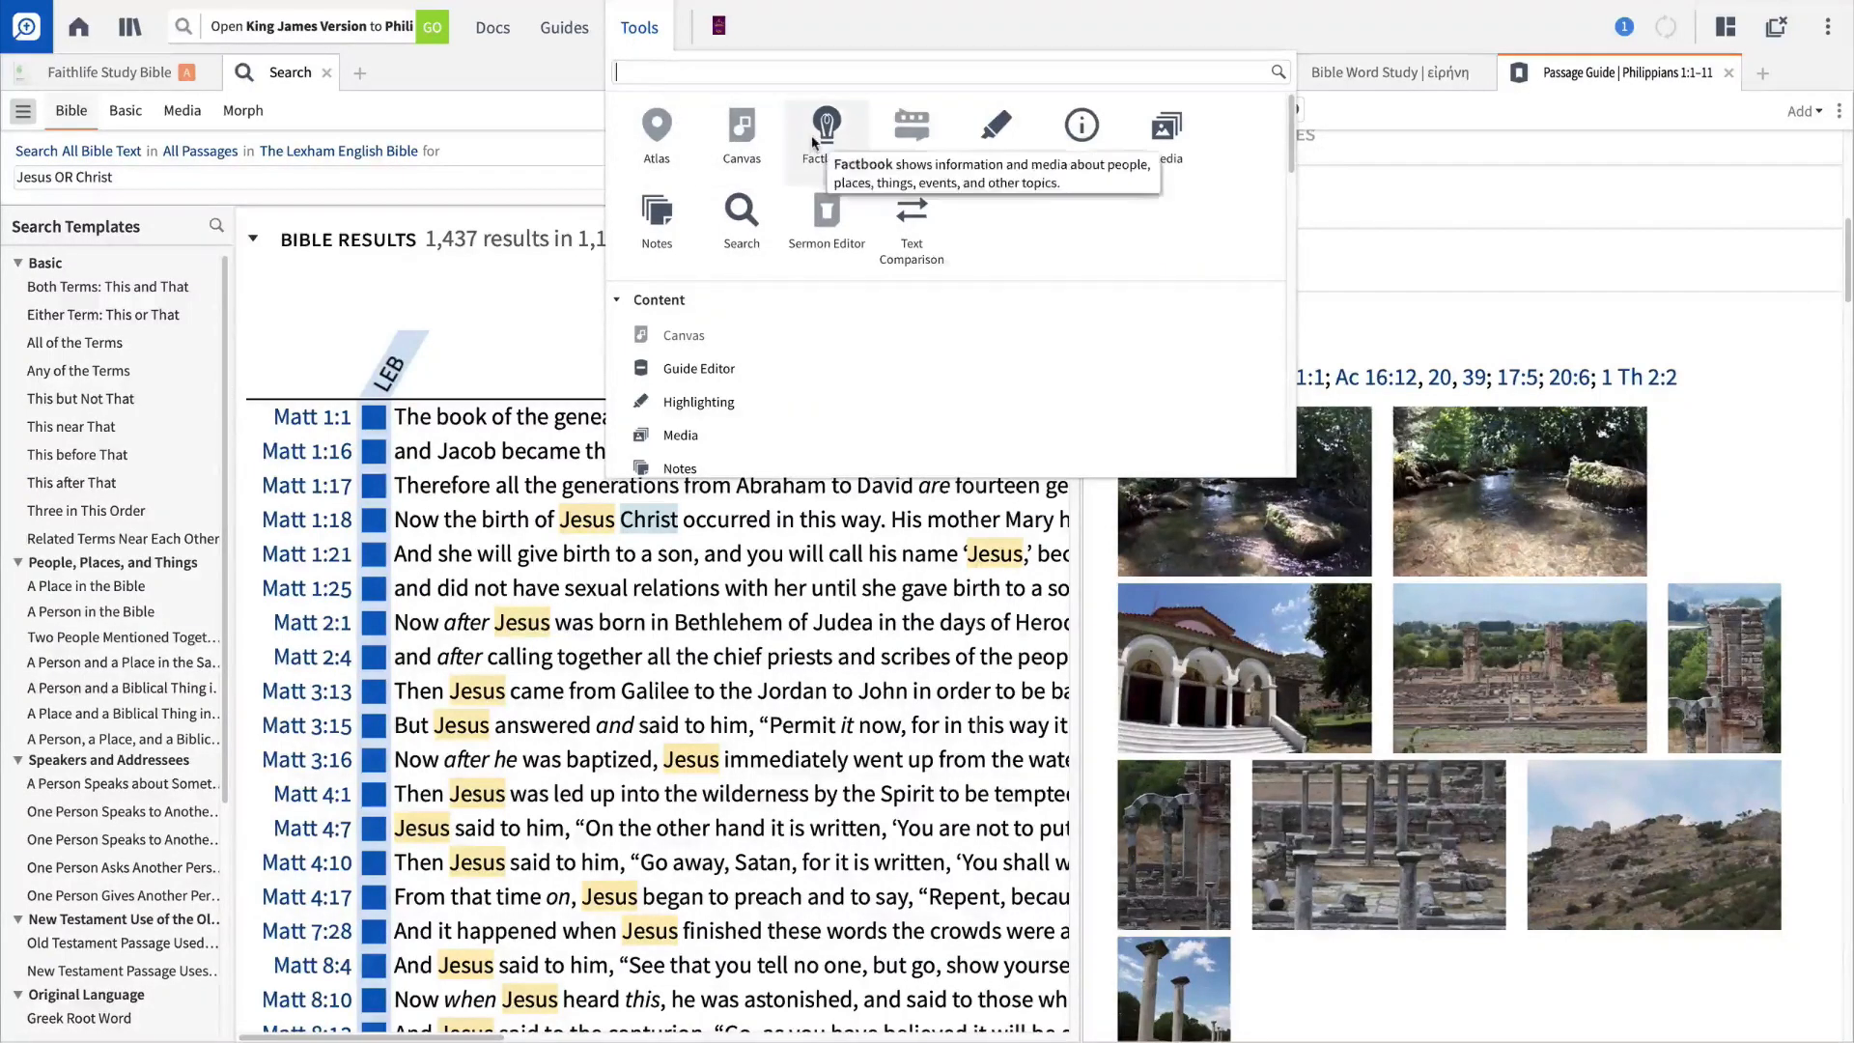
# Look up Herod in the Factbook and select the Herod the Great entry
pyautogui.click(826, 123)
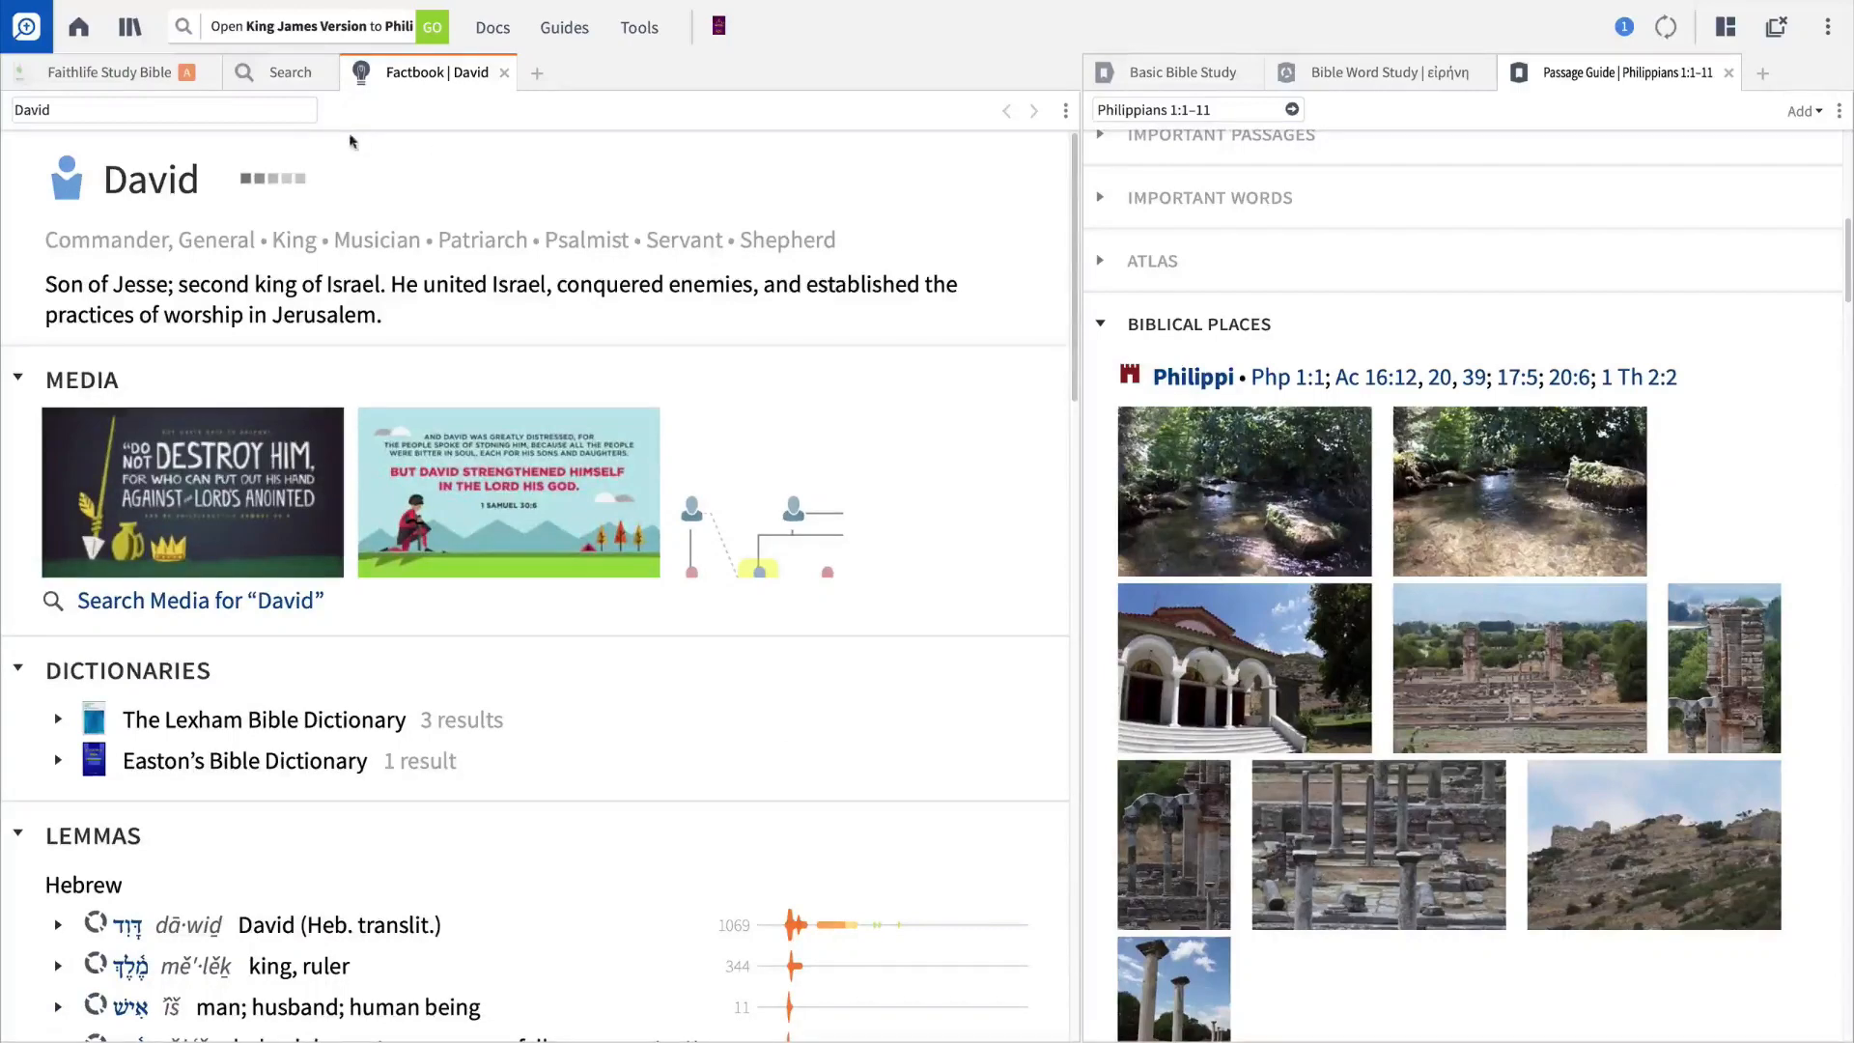
pyautogui.click(163, 110)
pyautogui.write('H')
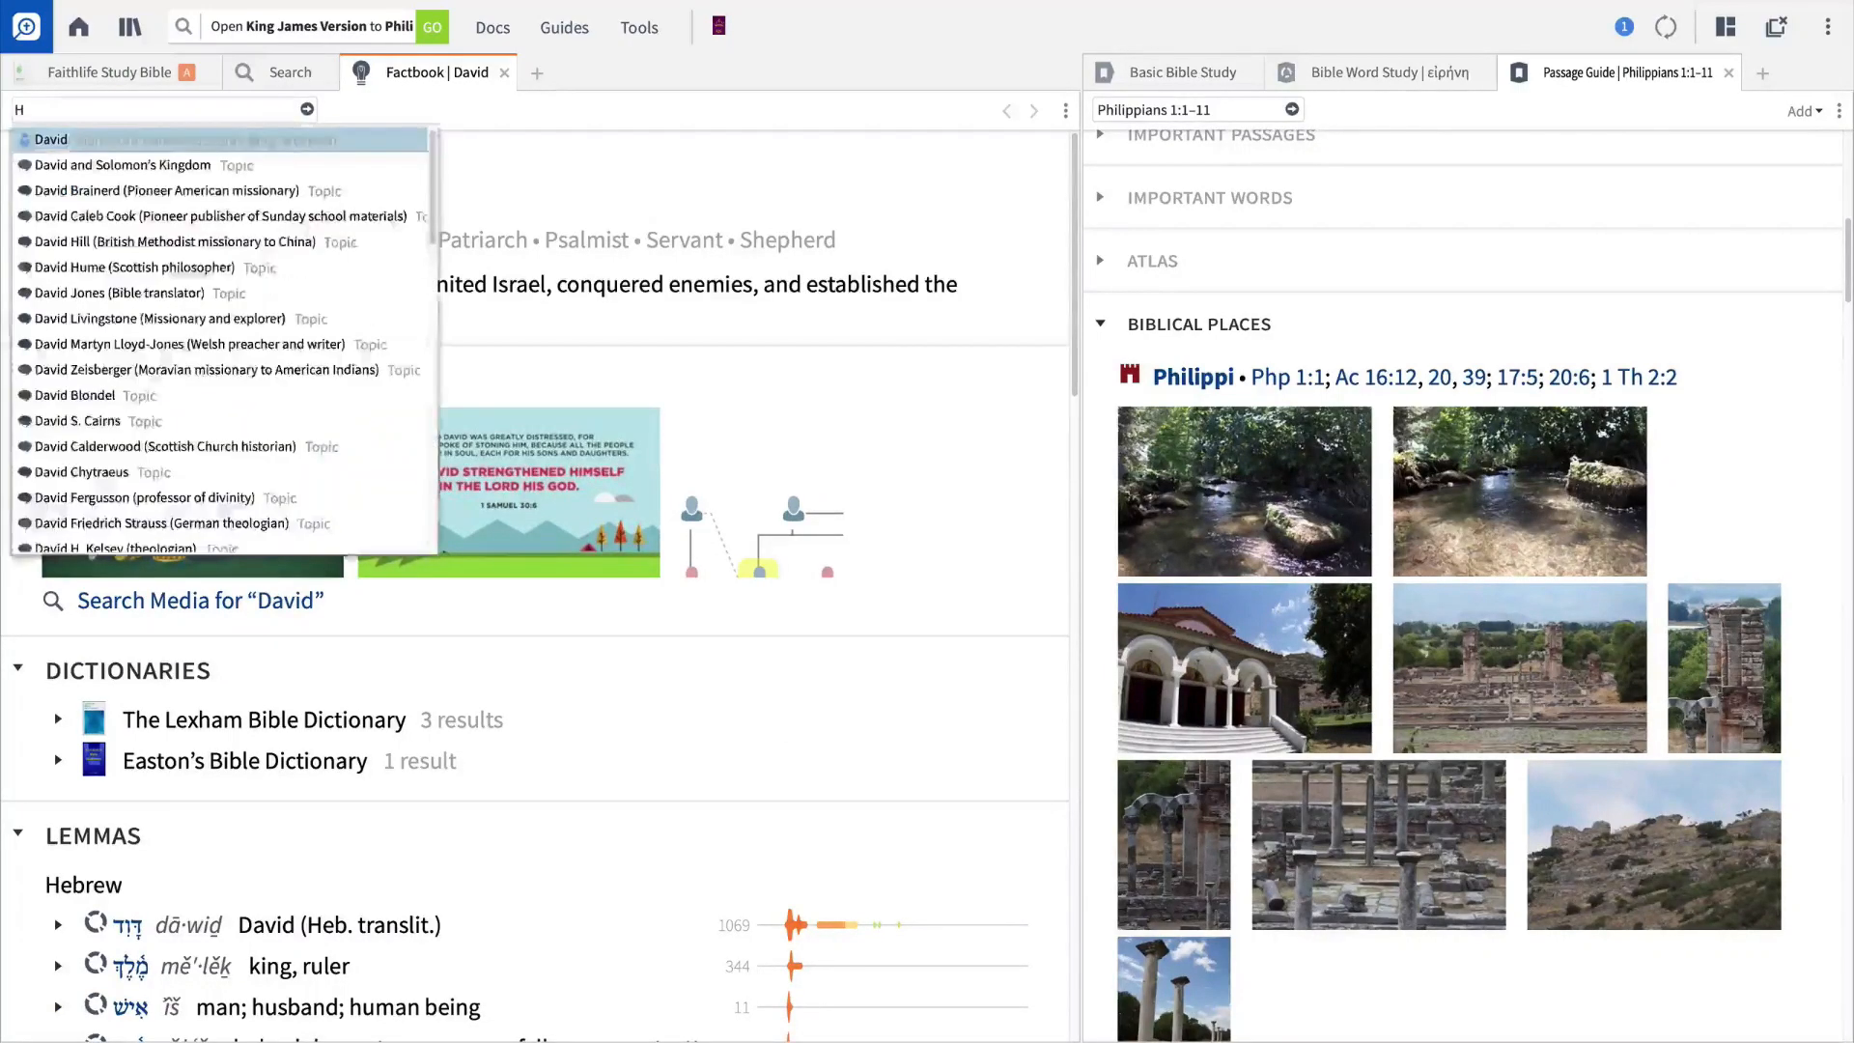
pyautogui.write('erod')
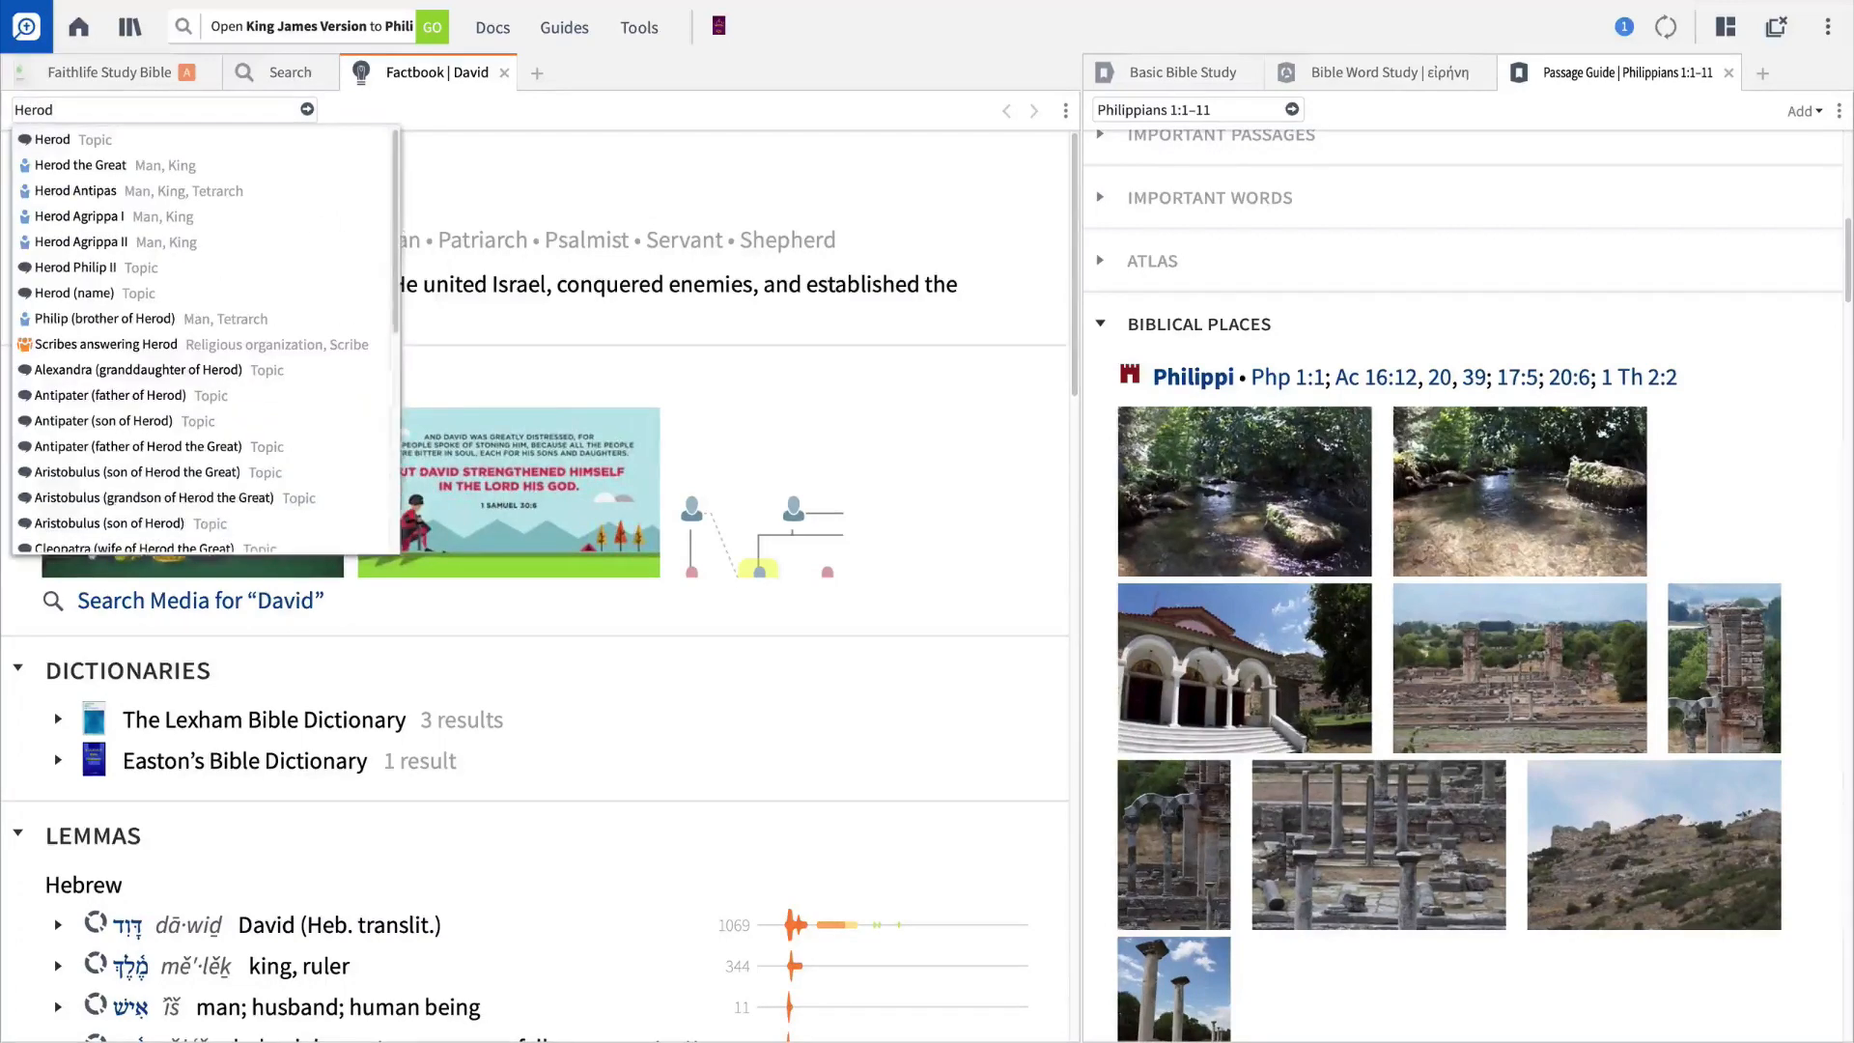
pyautogui.moveTo(154, 139)
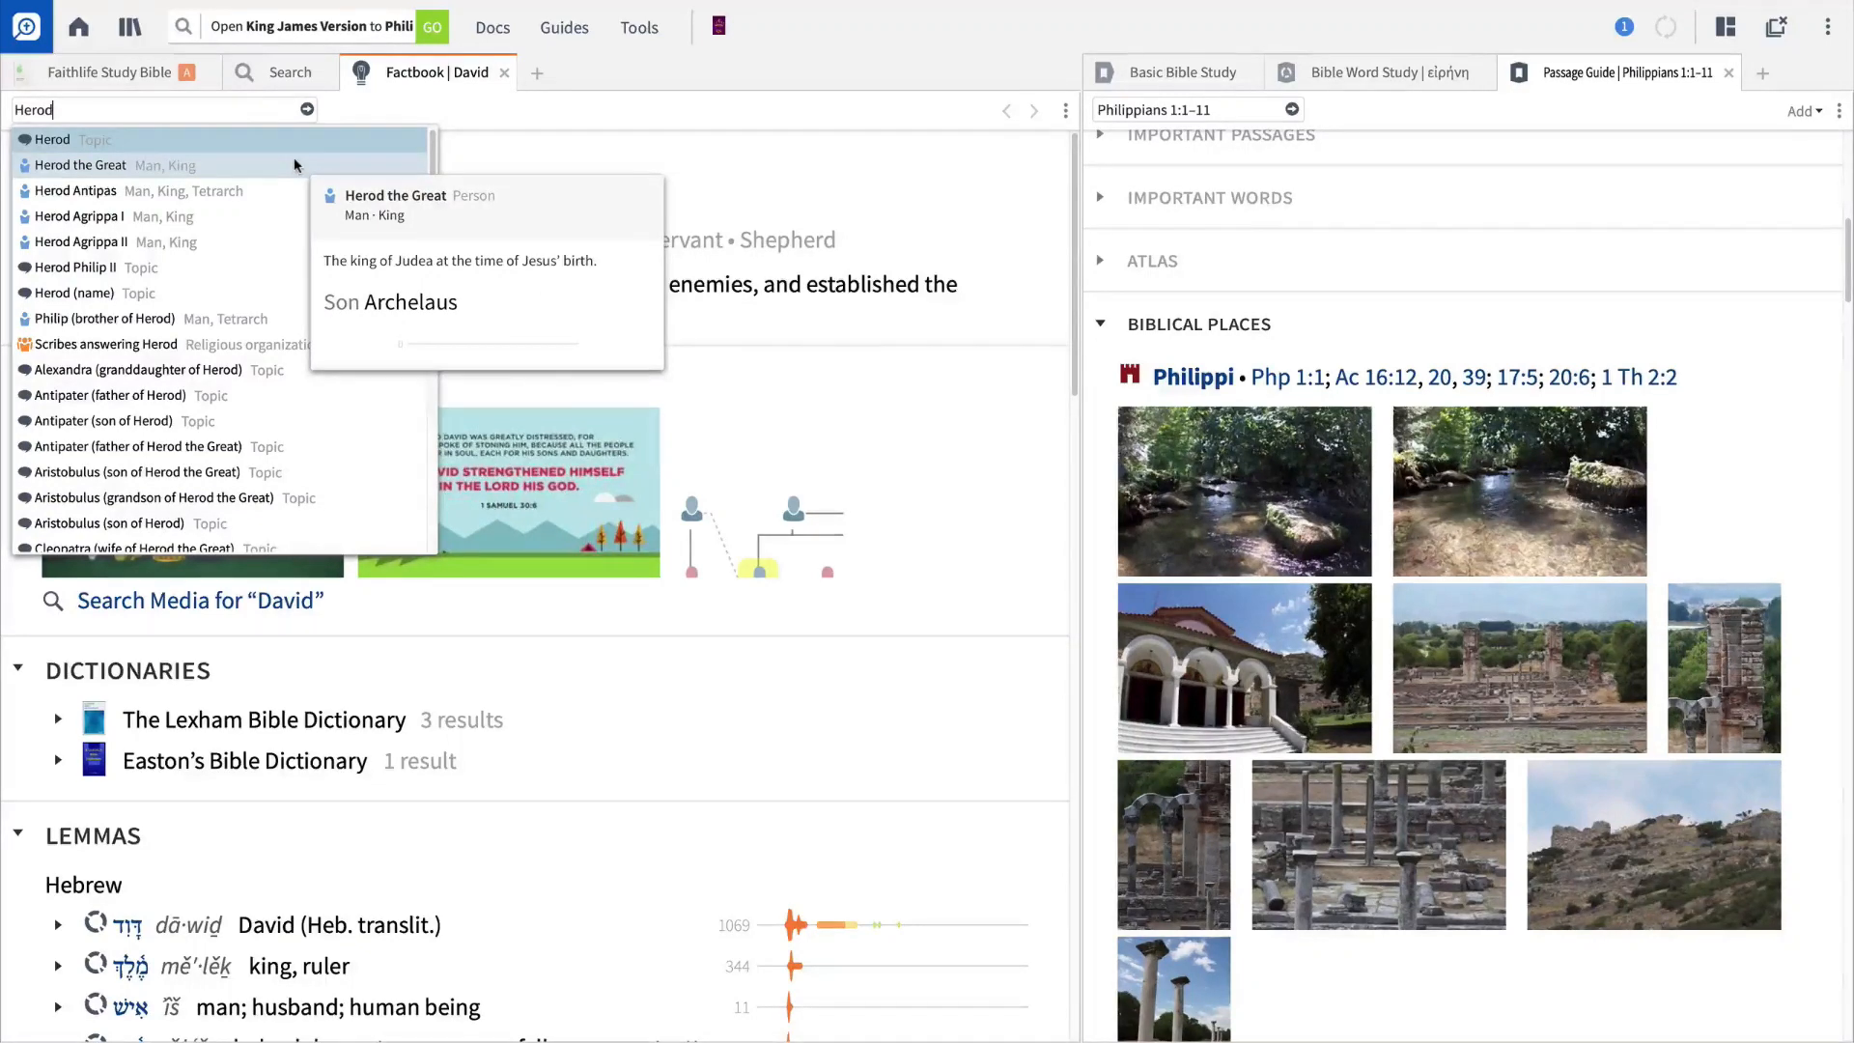
pyautogui.click(81, 164)
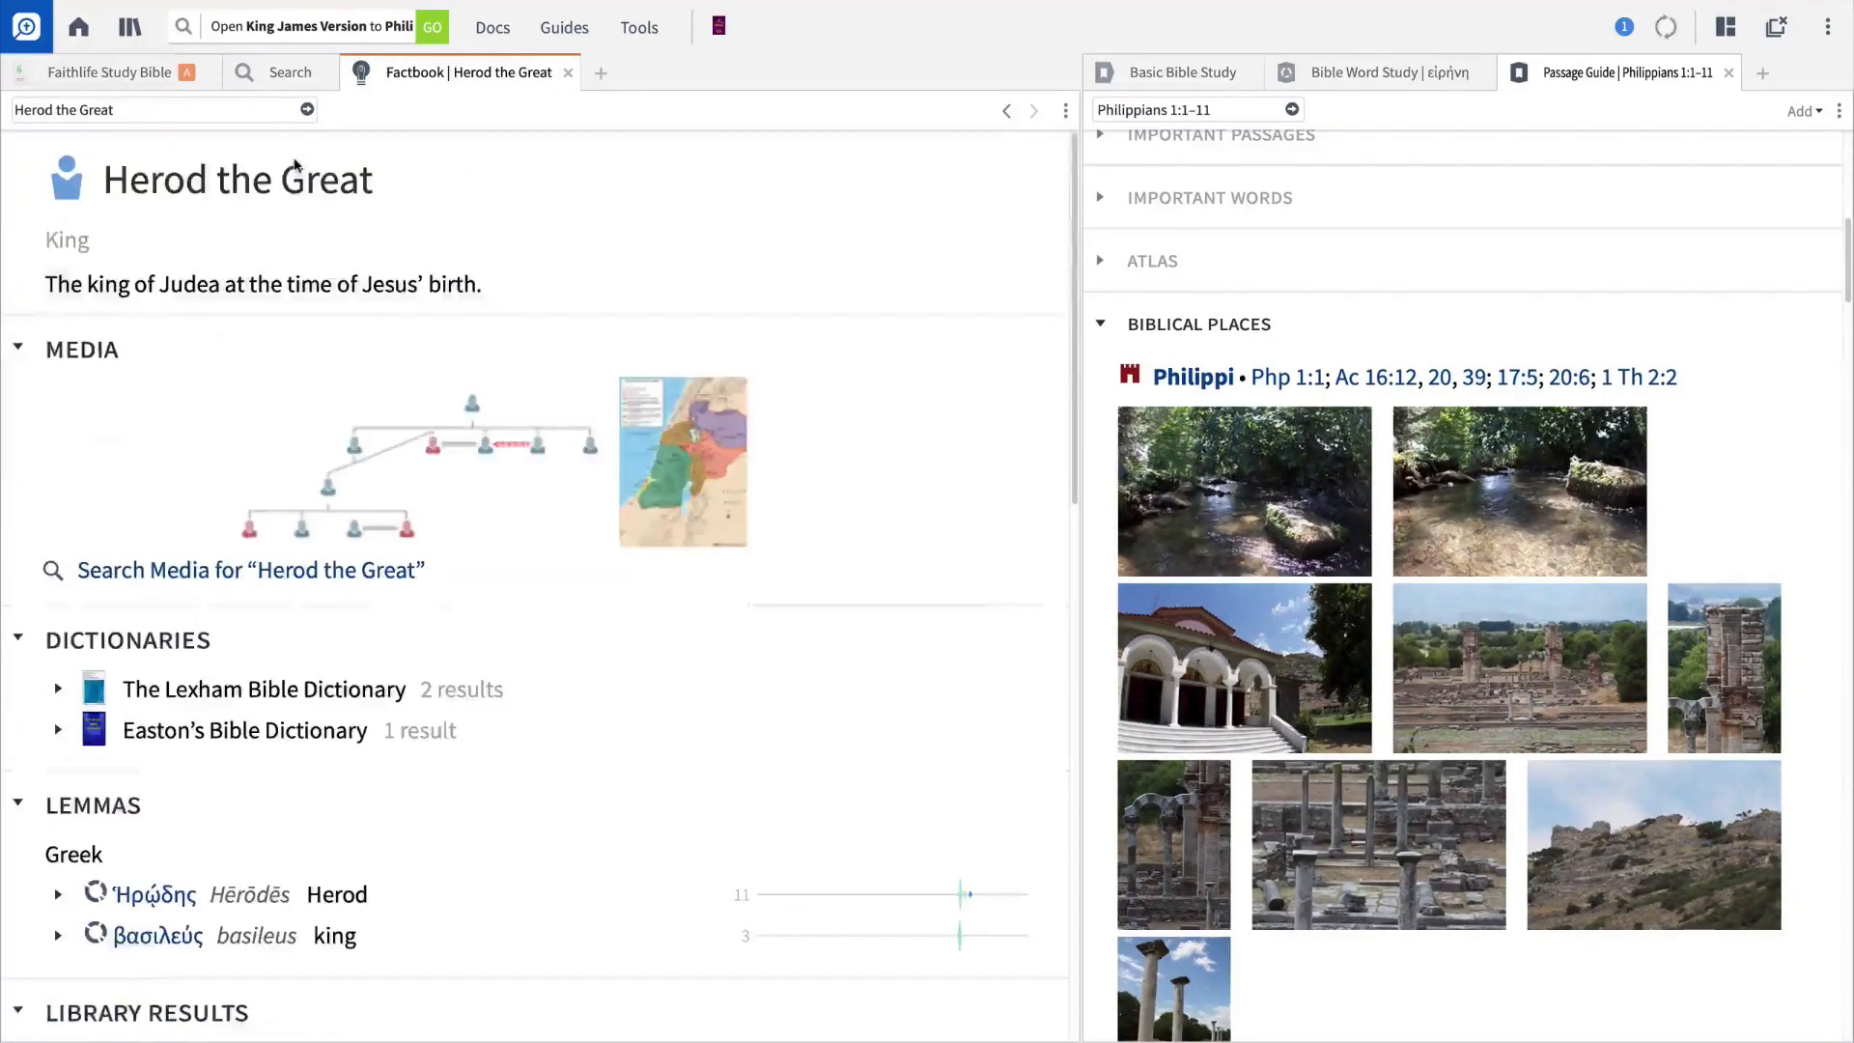
# Scroll through the Herod the Great article's dictionaries, lemmas, library results and relatives
pyautogui.scroll(-3)
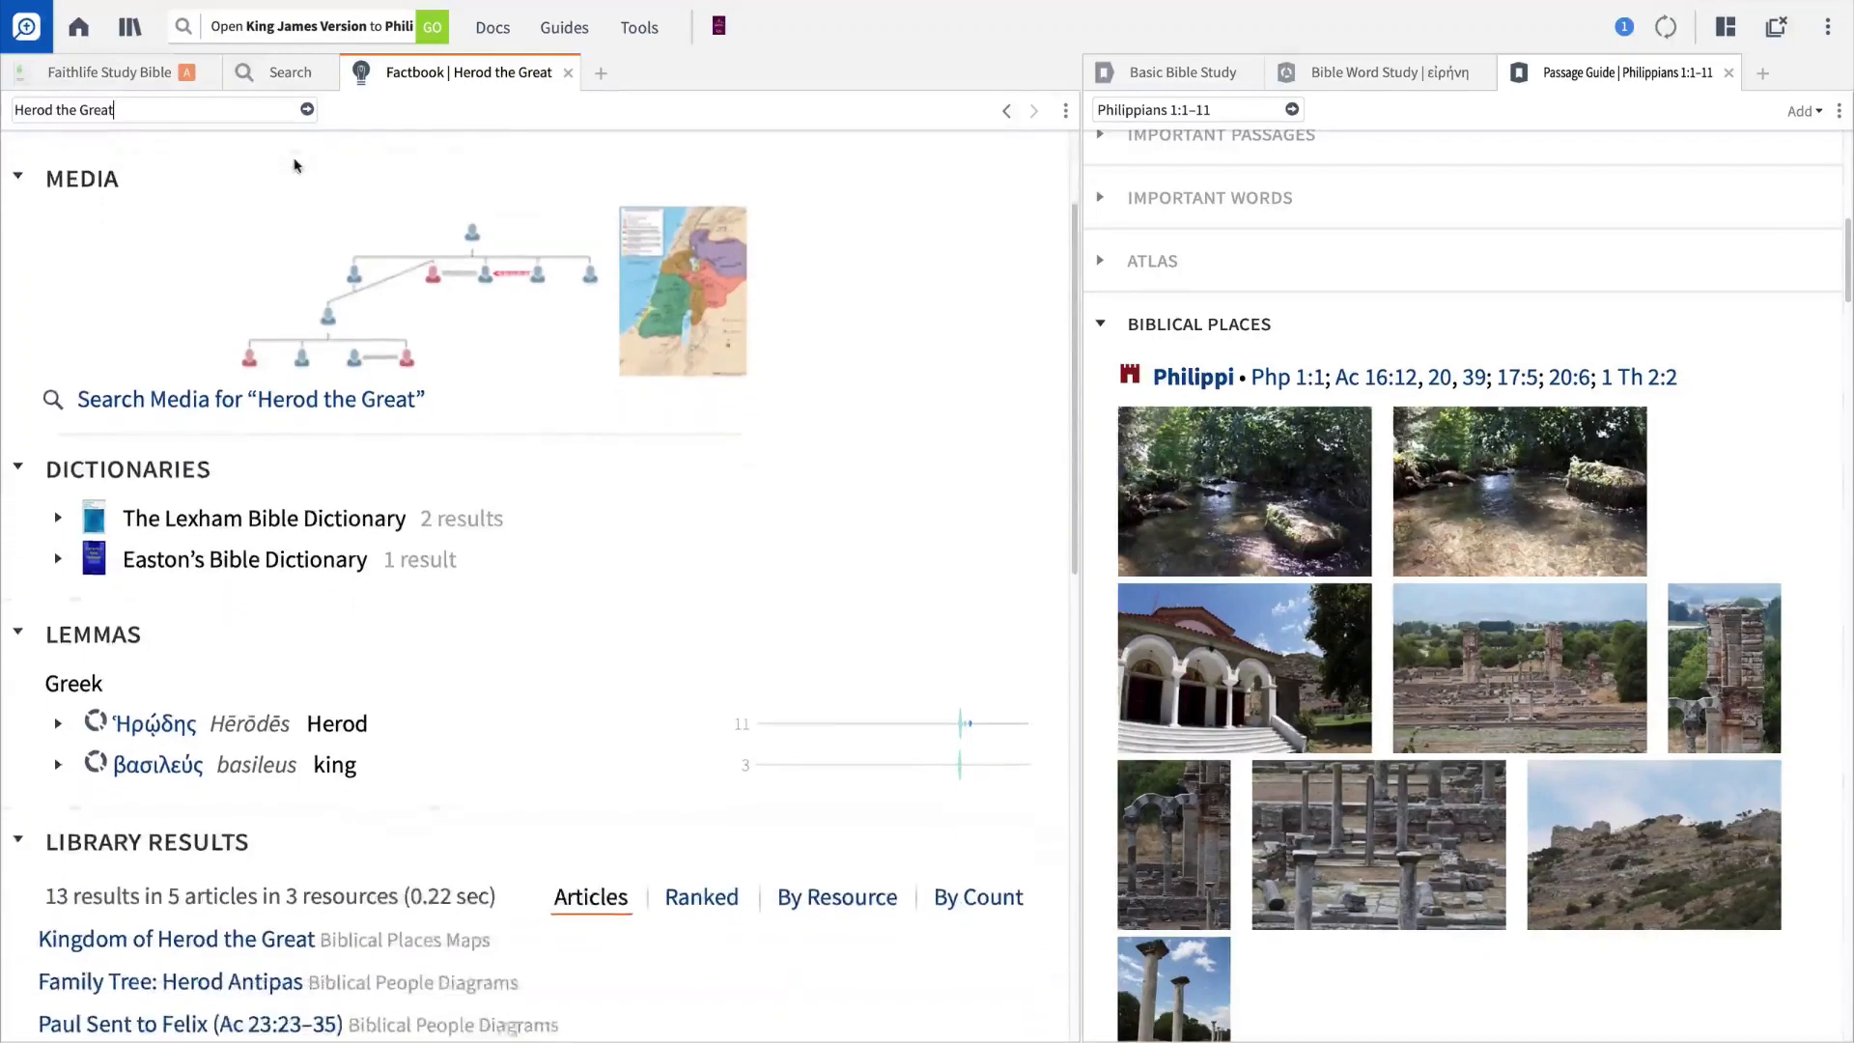
pyautogui.scroll(-3)
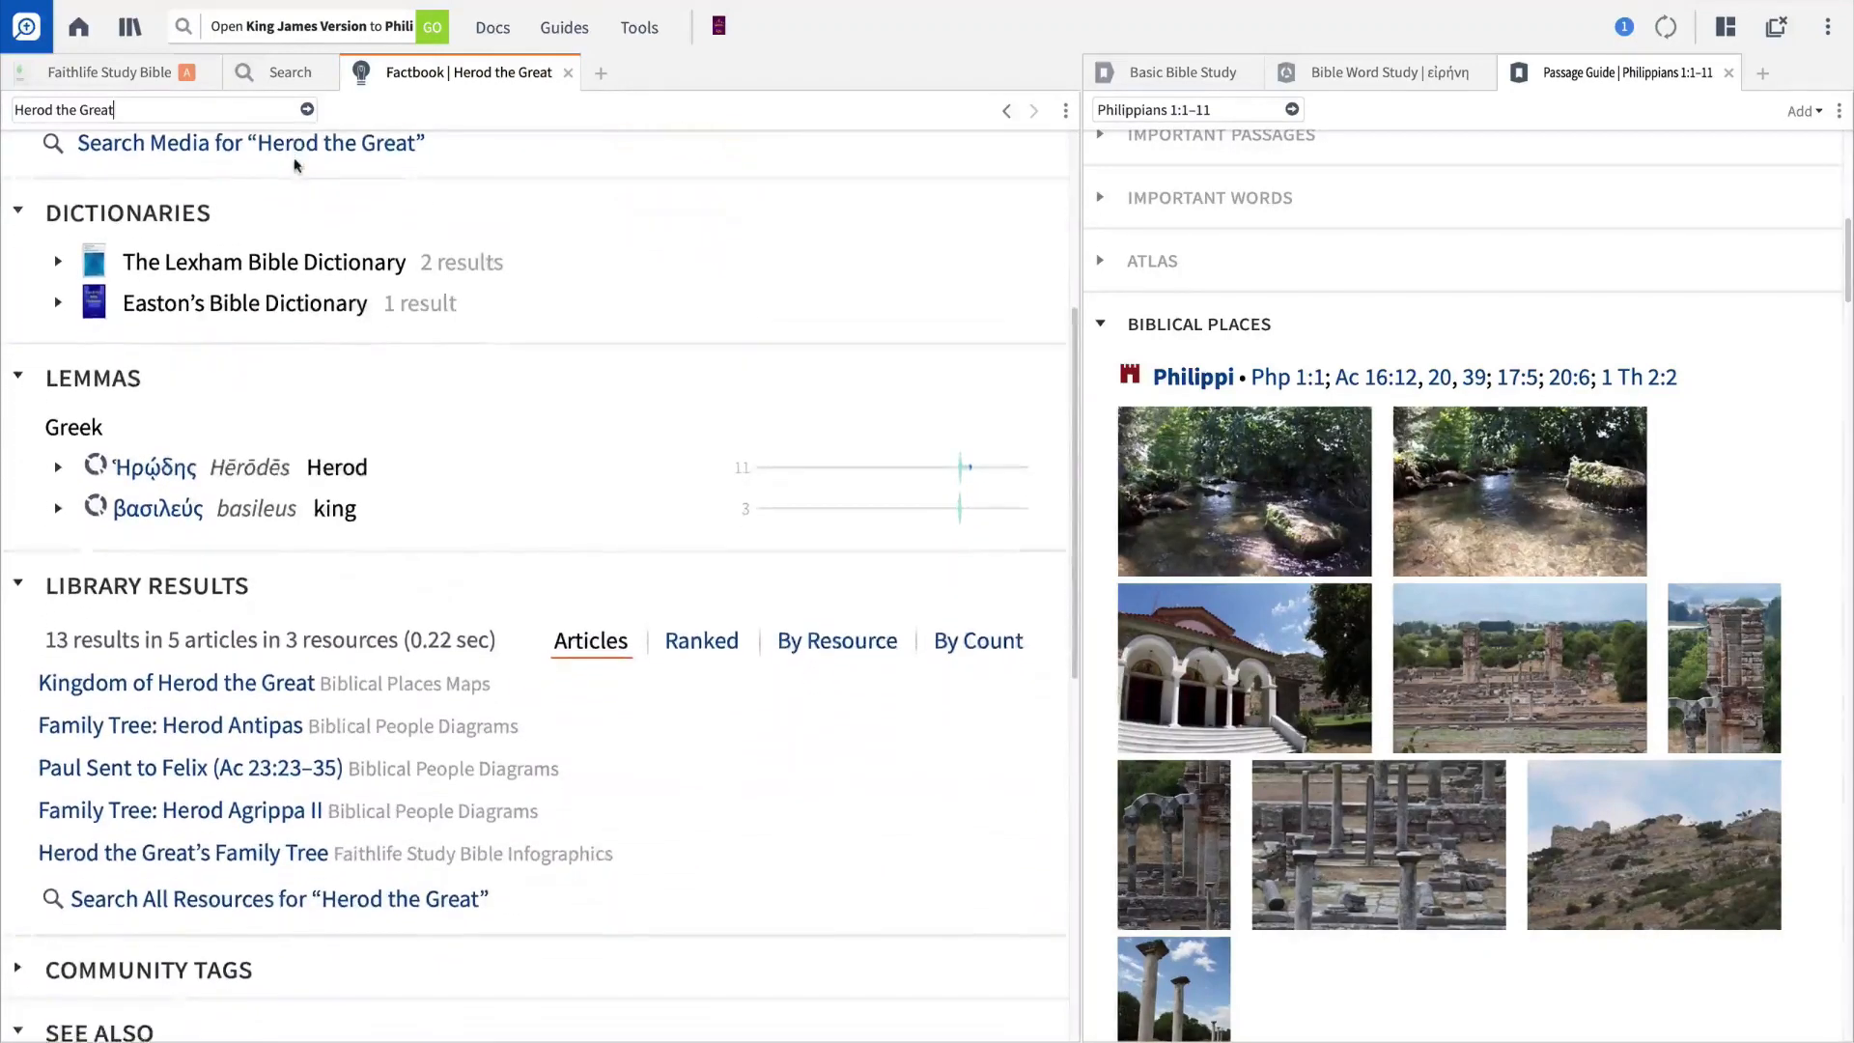
pyautogui.scroll(-3)
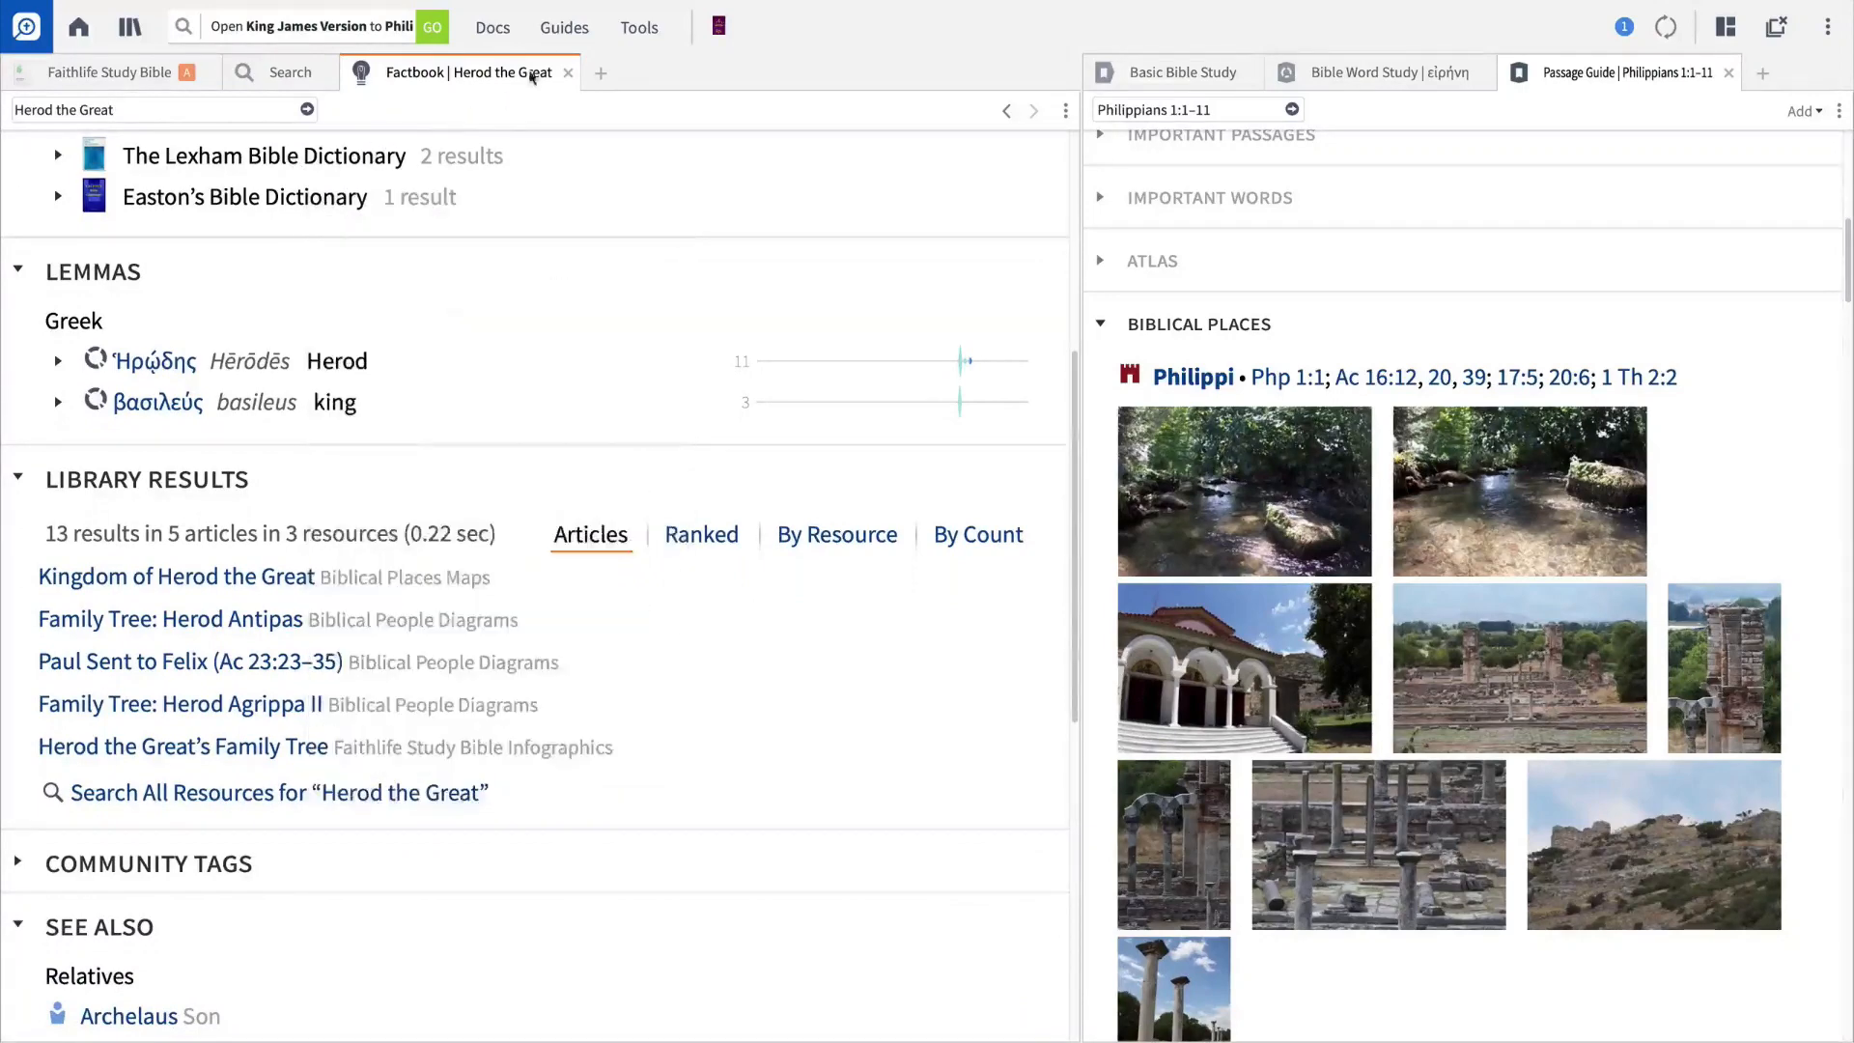
# Search the Media browser for David, showing 9 matching image results
pyautogui.click(639, 28)
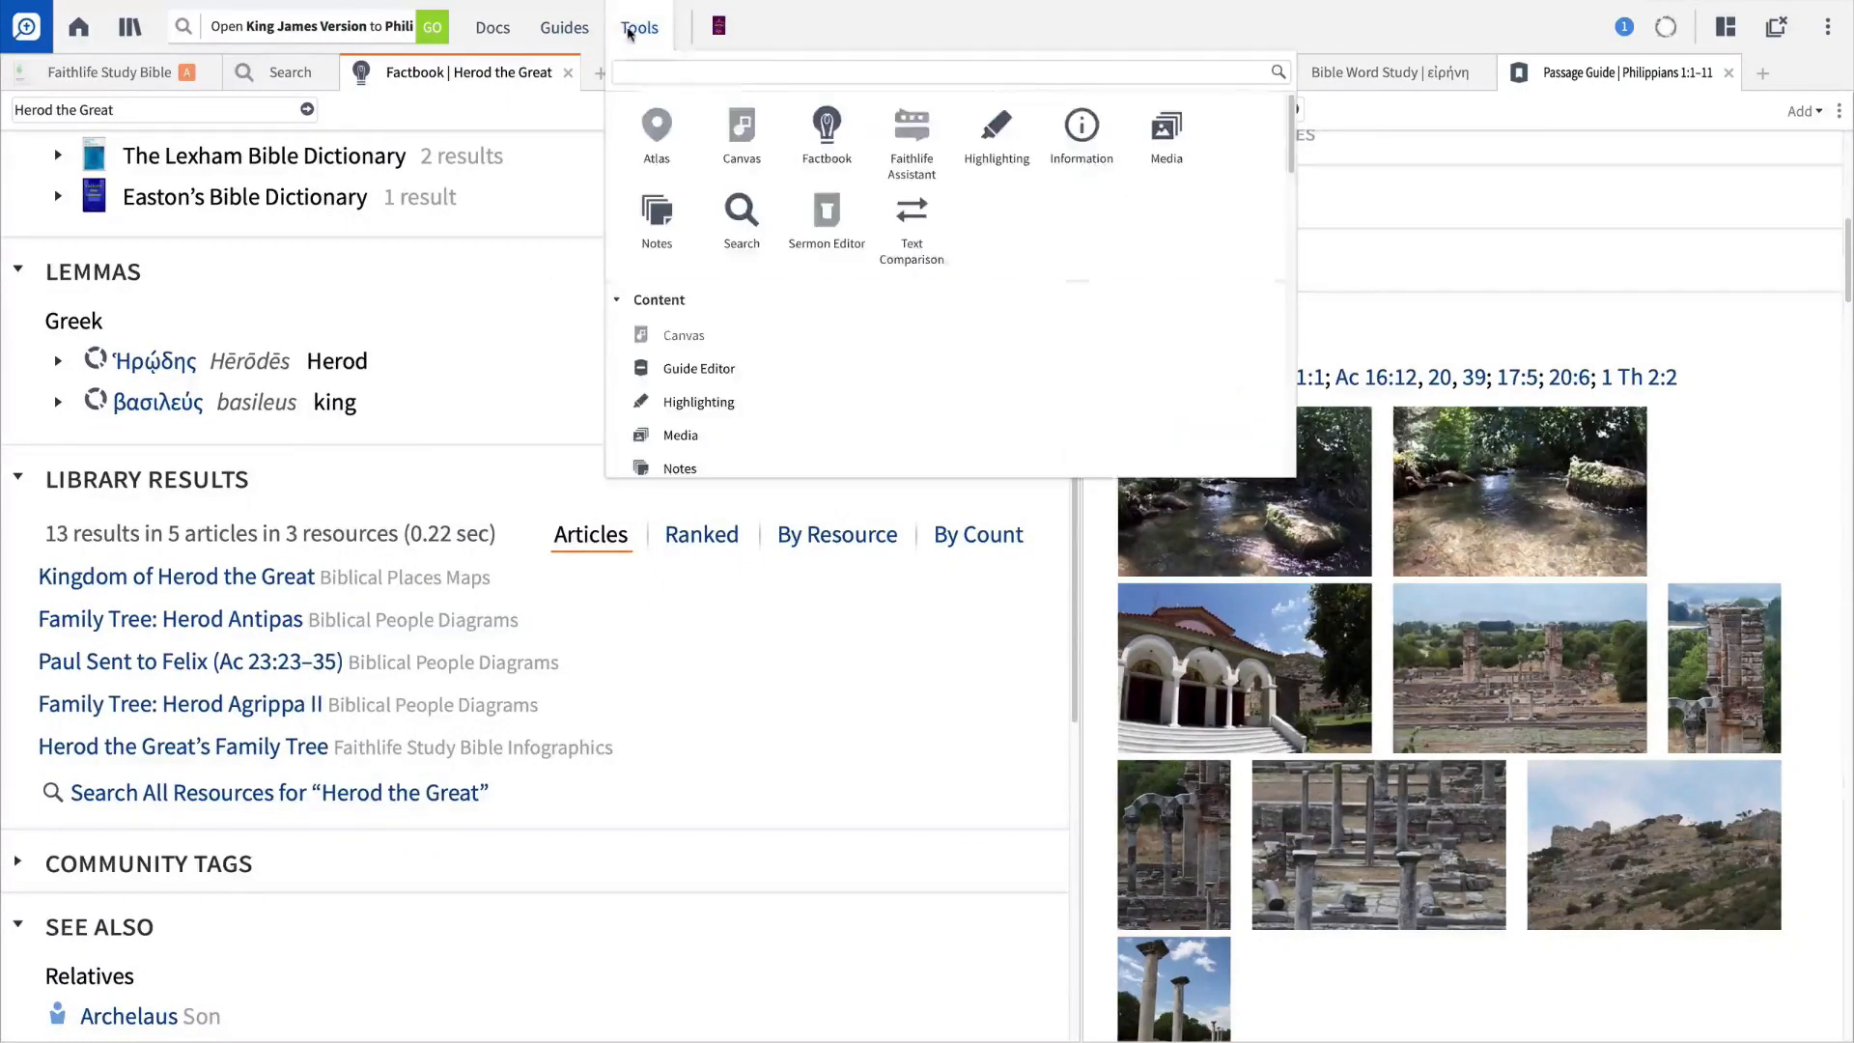
pyautogui.moveTo(1167, 129)
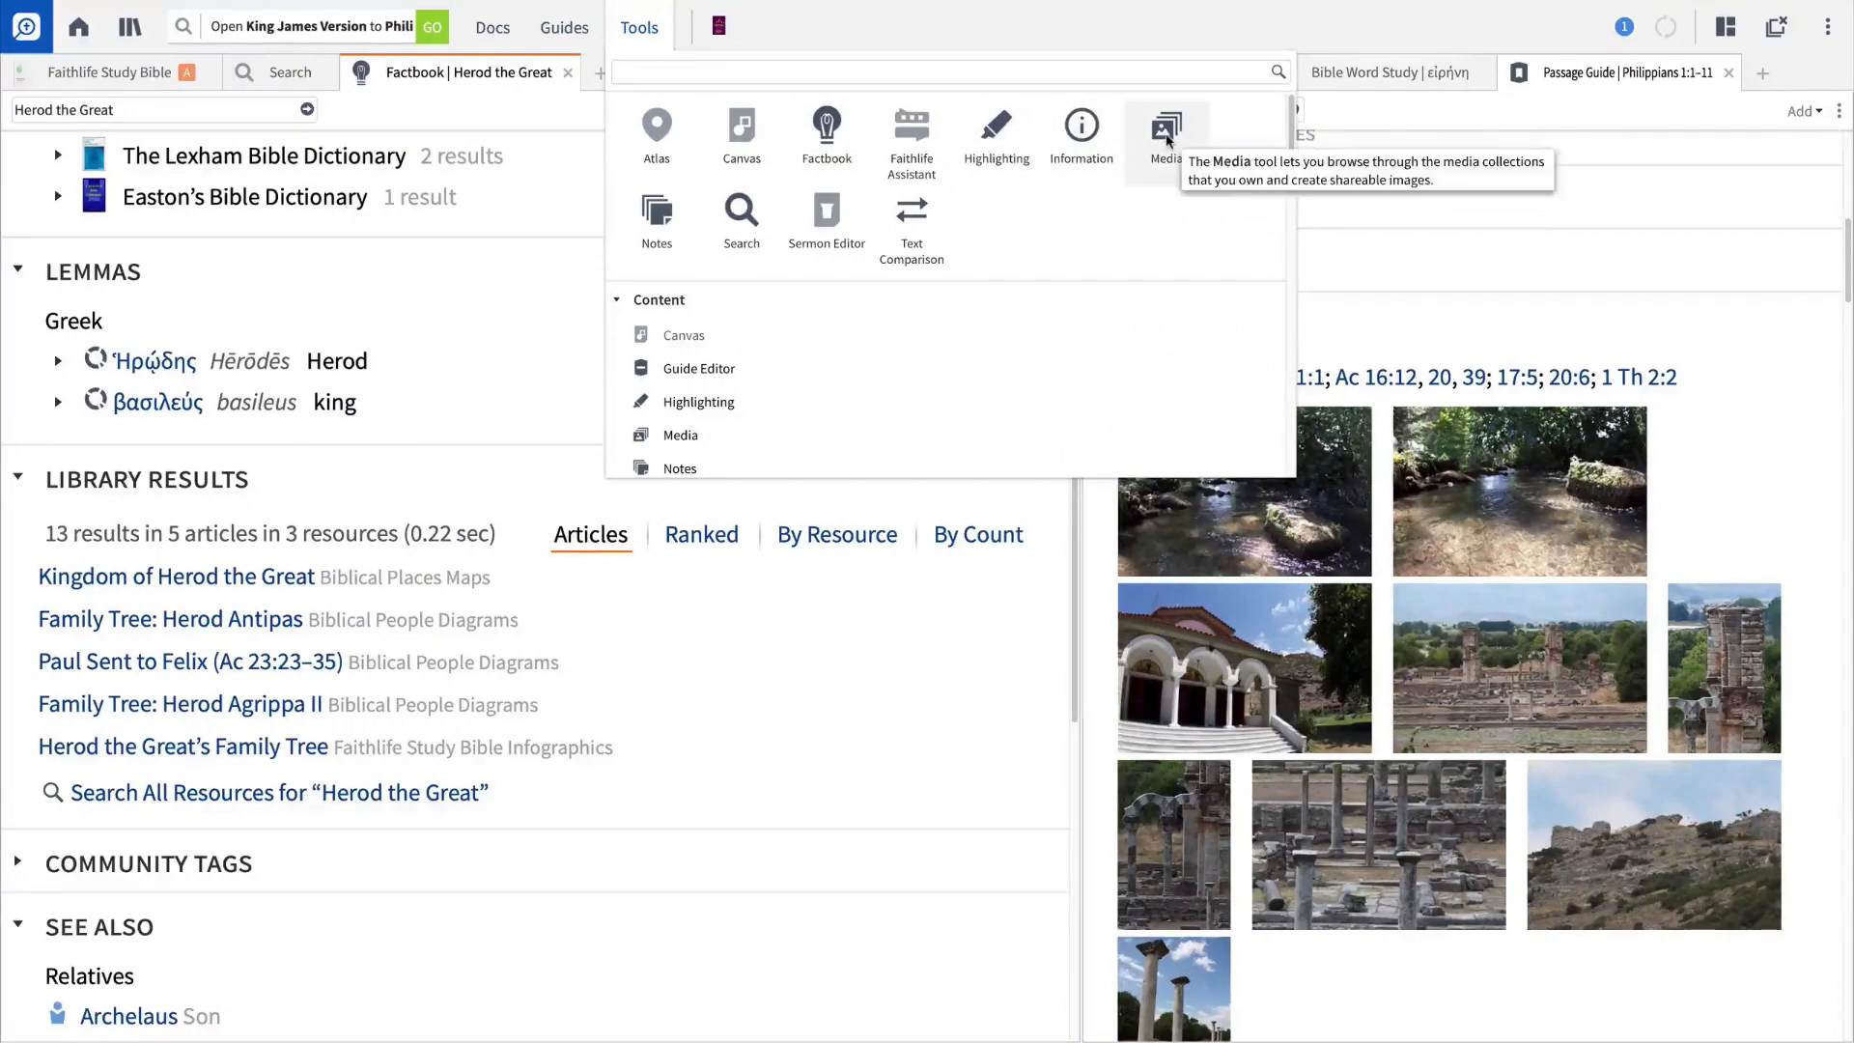
pyautogui.click(1166, 129)
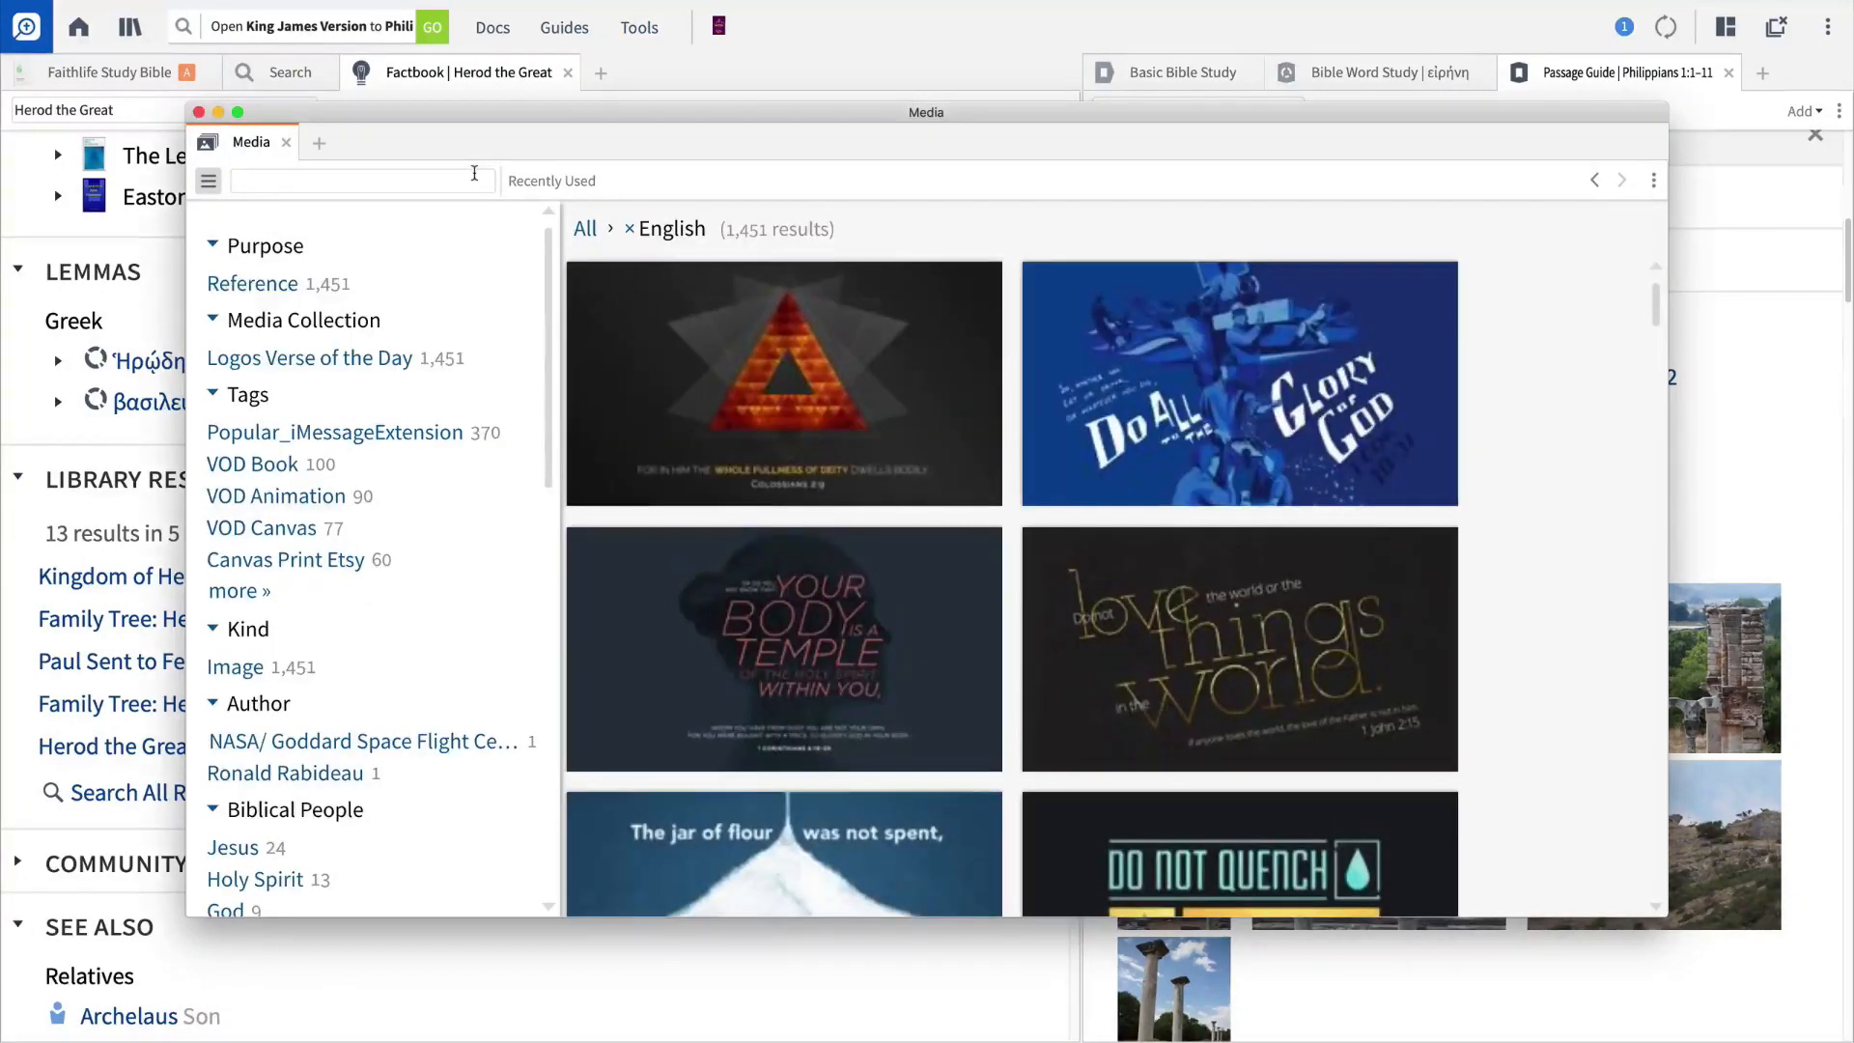
pyautogui.write('Dav')
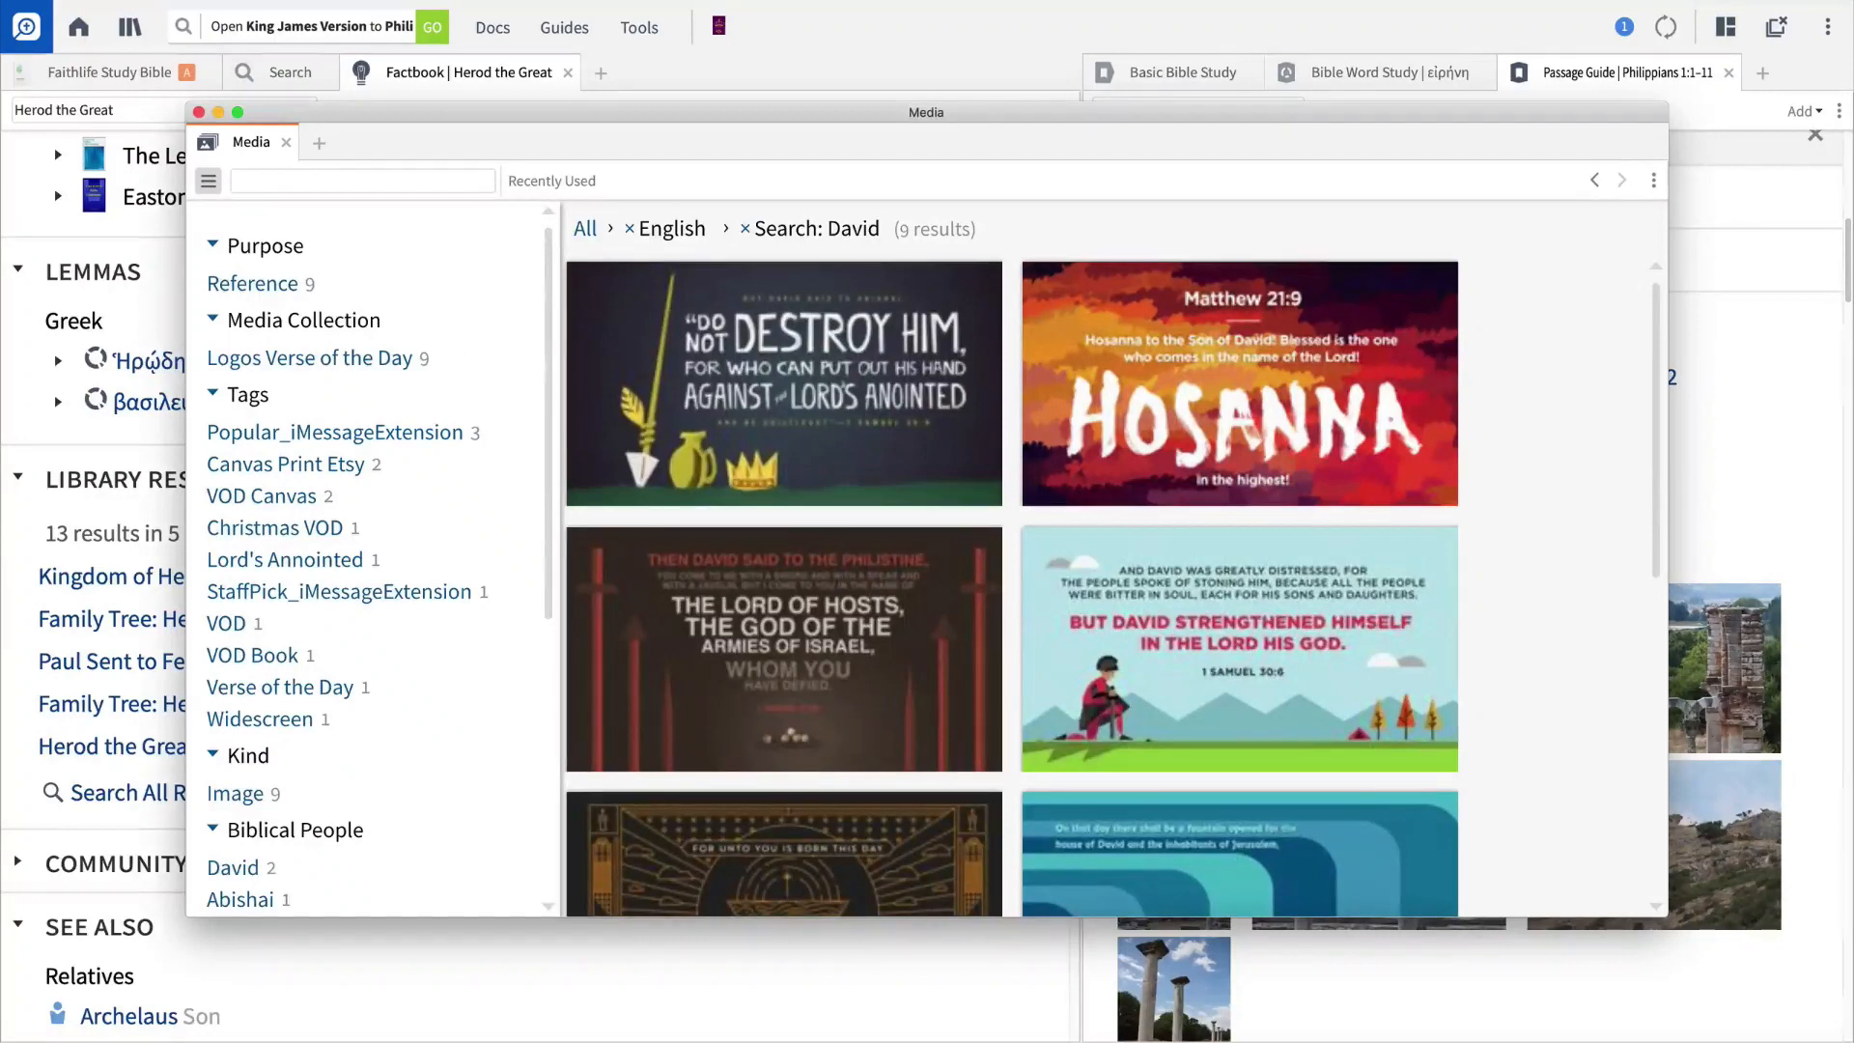
pyautogui.click(361, 182)
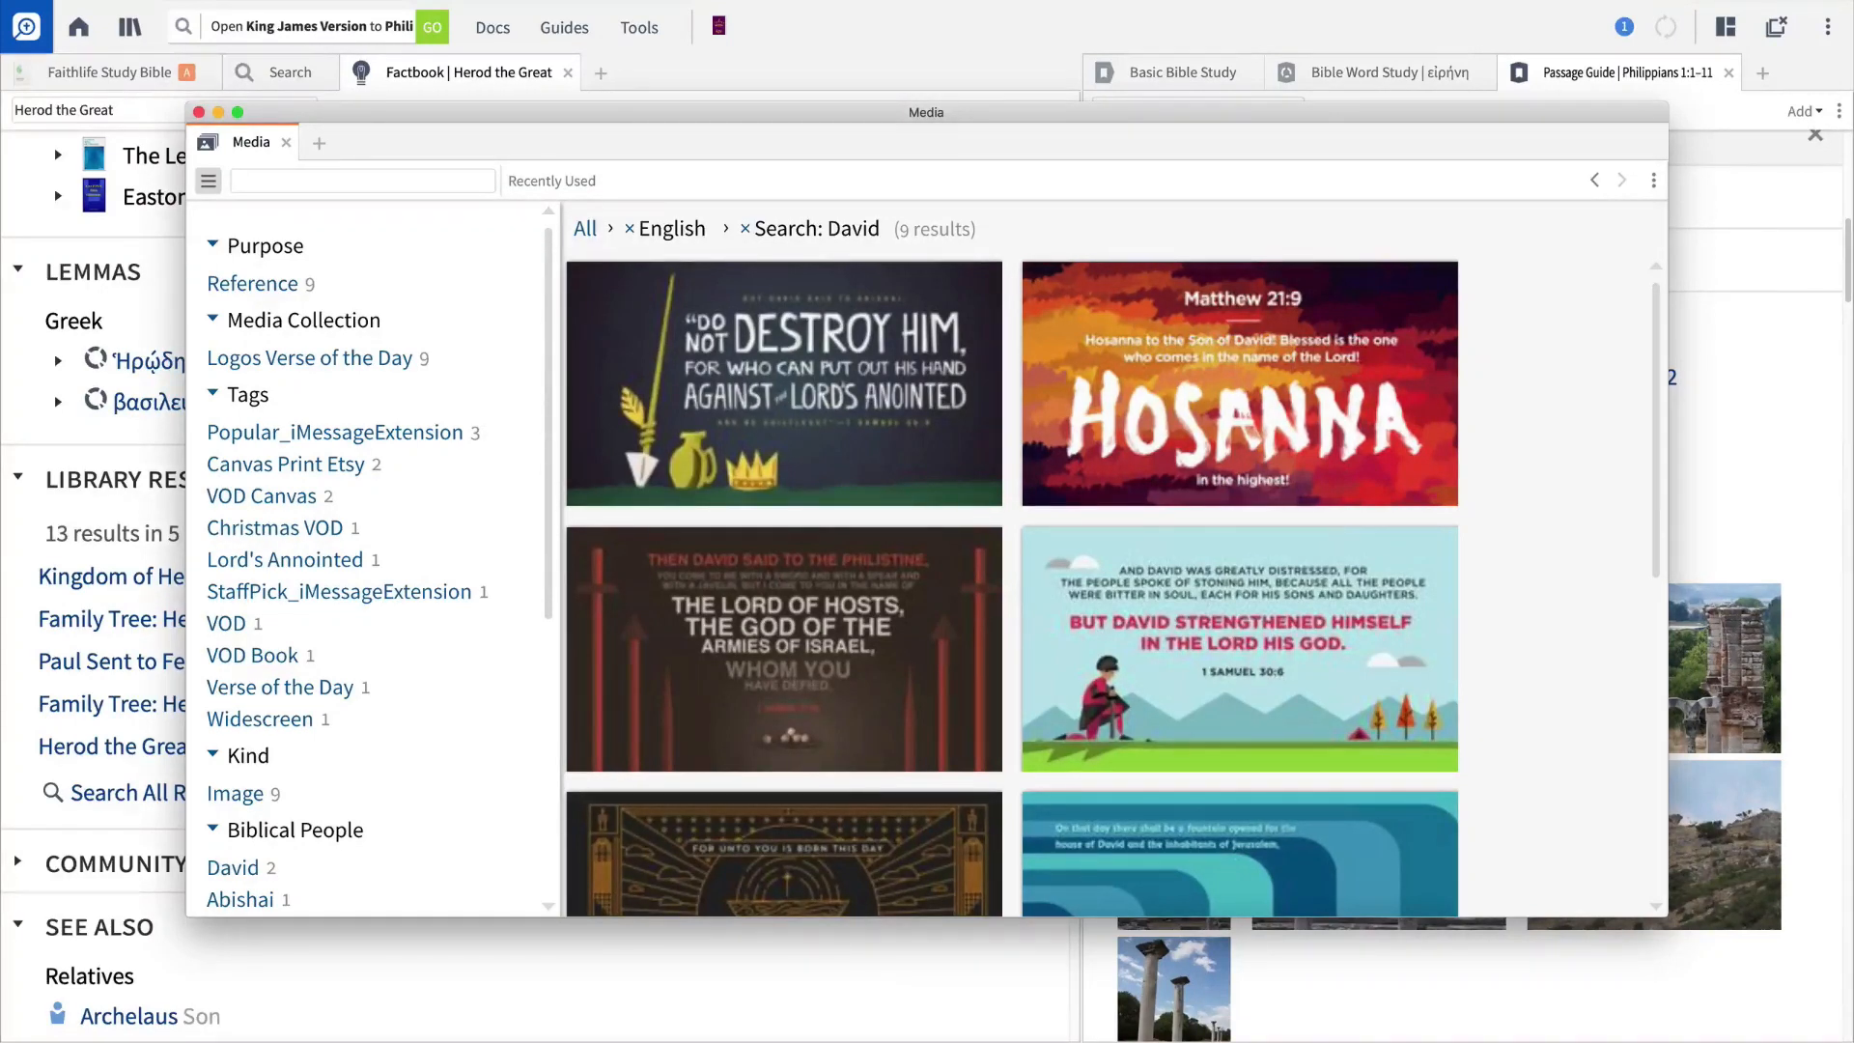
pyautogui.click(361, 181)
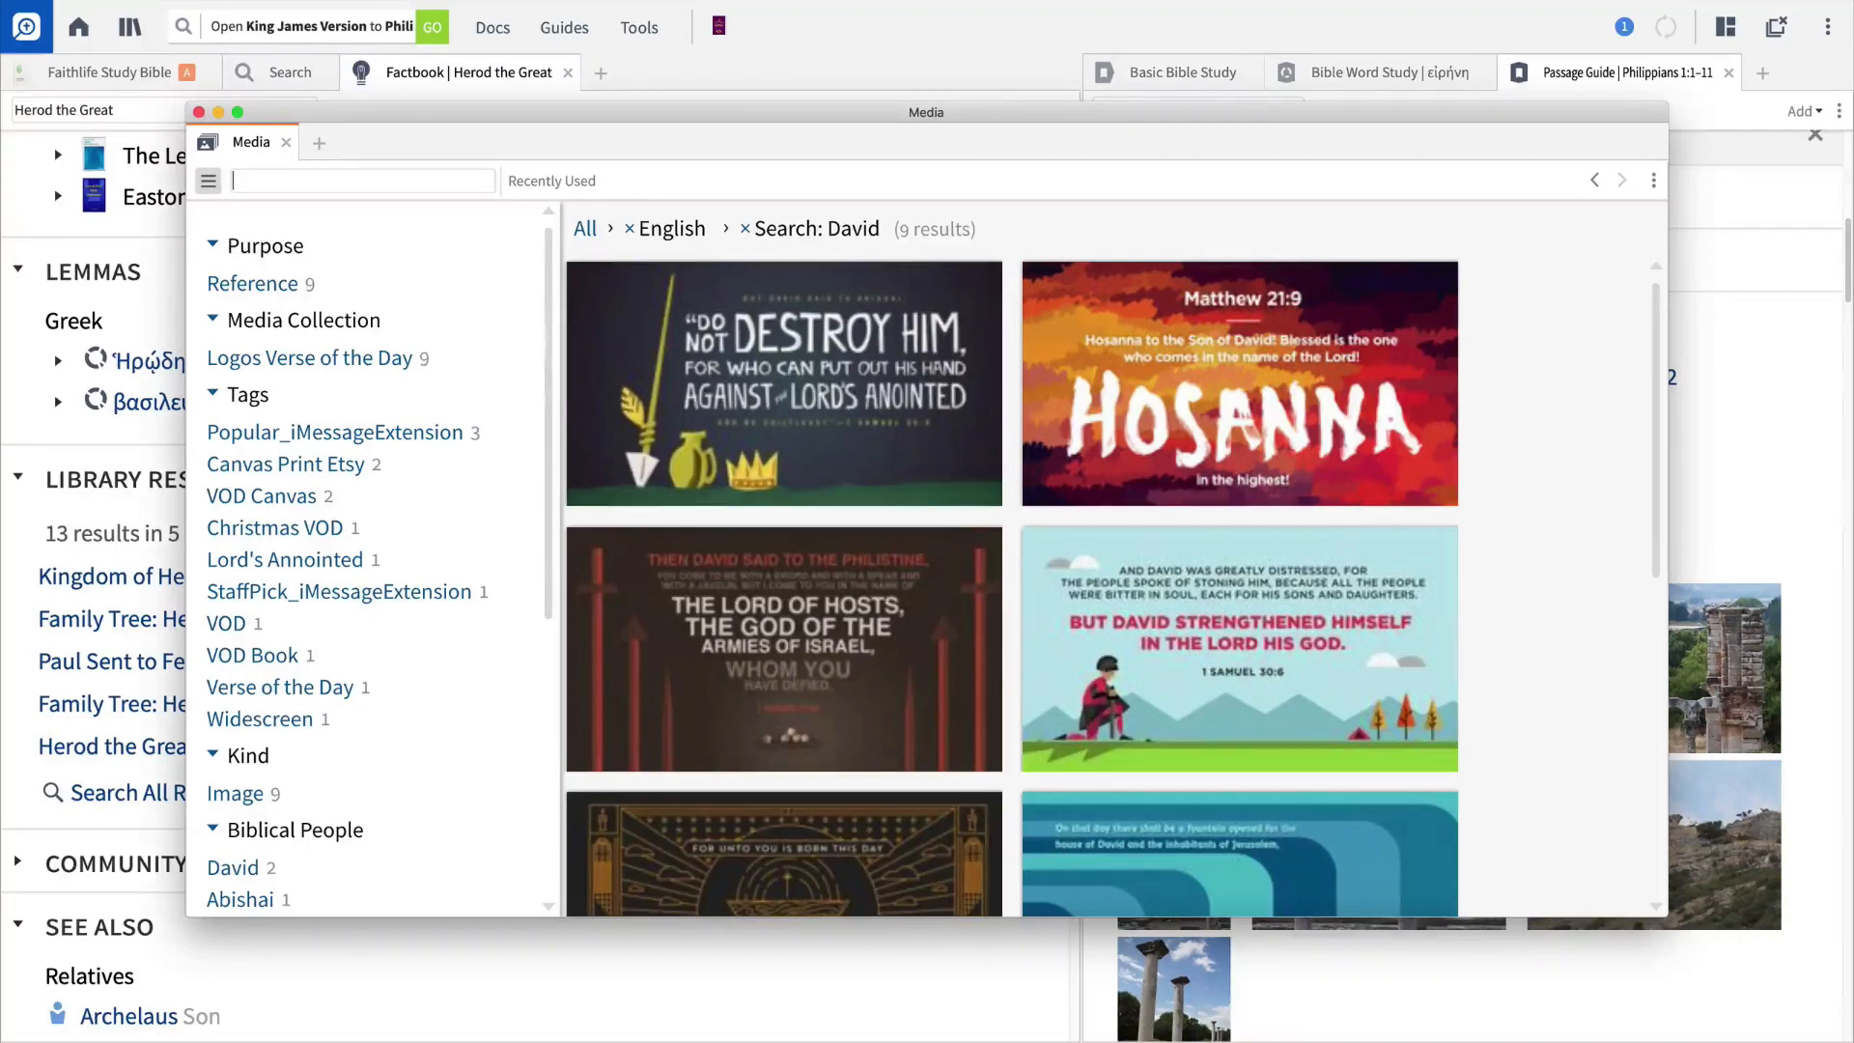